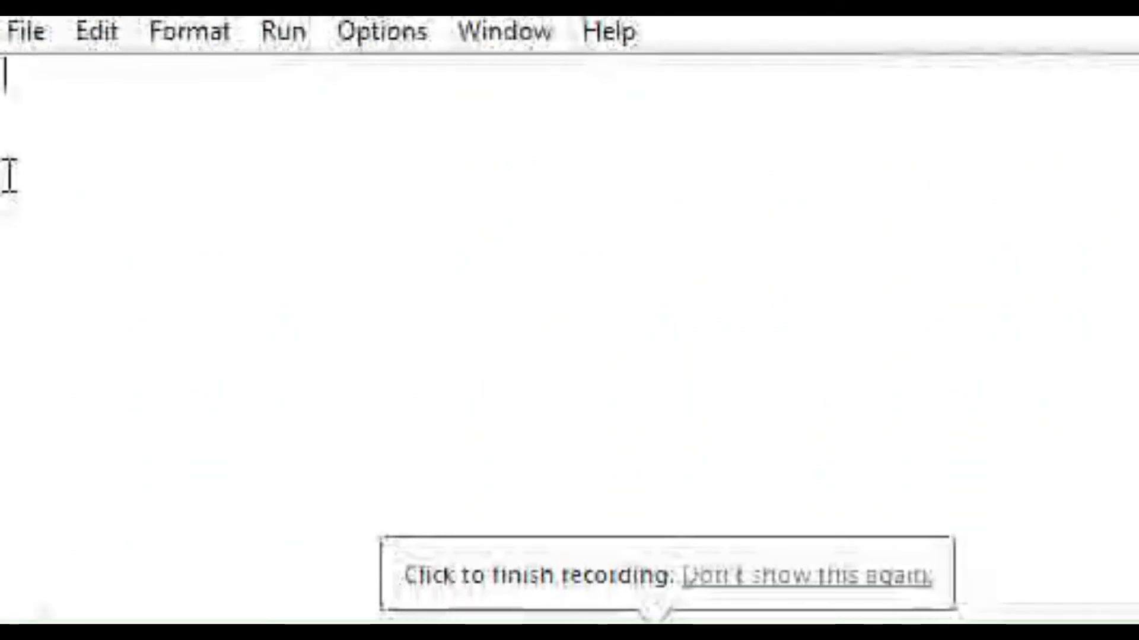
Step: Write x = input('which table do you want?:') as the first line, correcting the 'wnat' typo
text(x =)
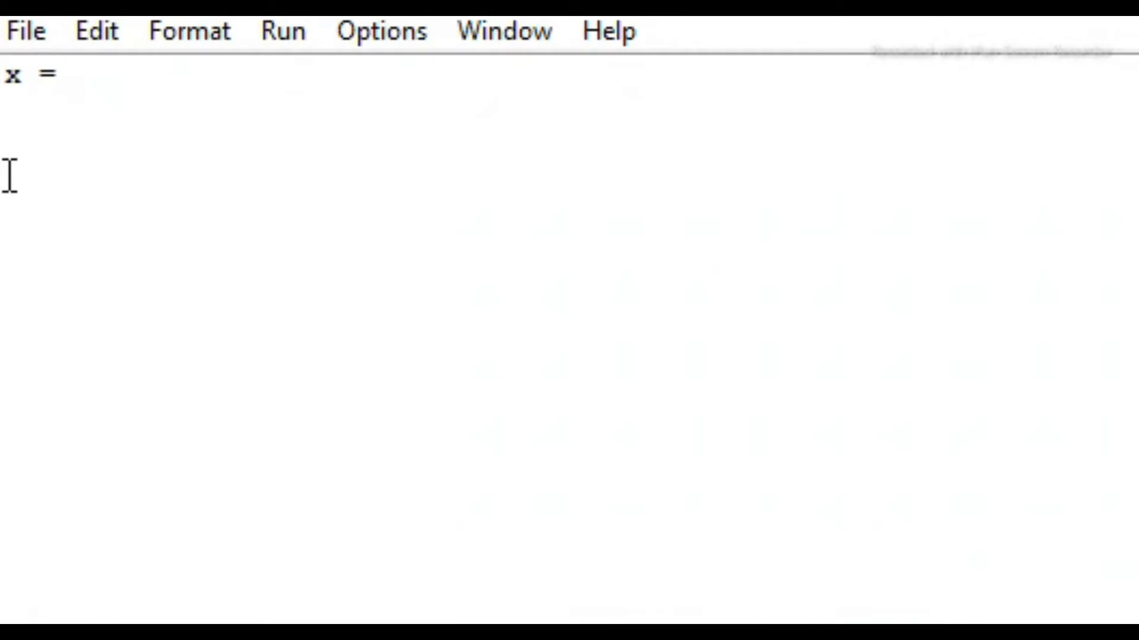
text(inp)
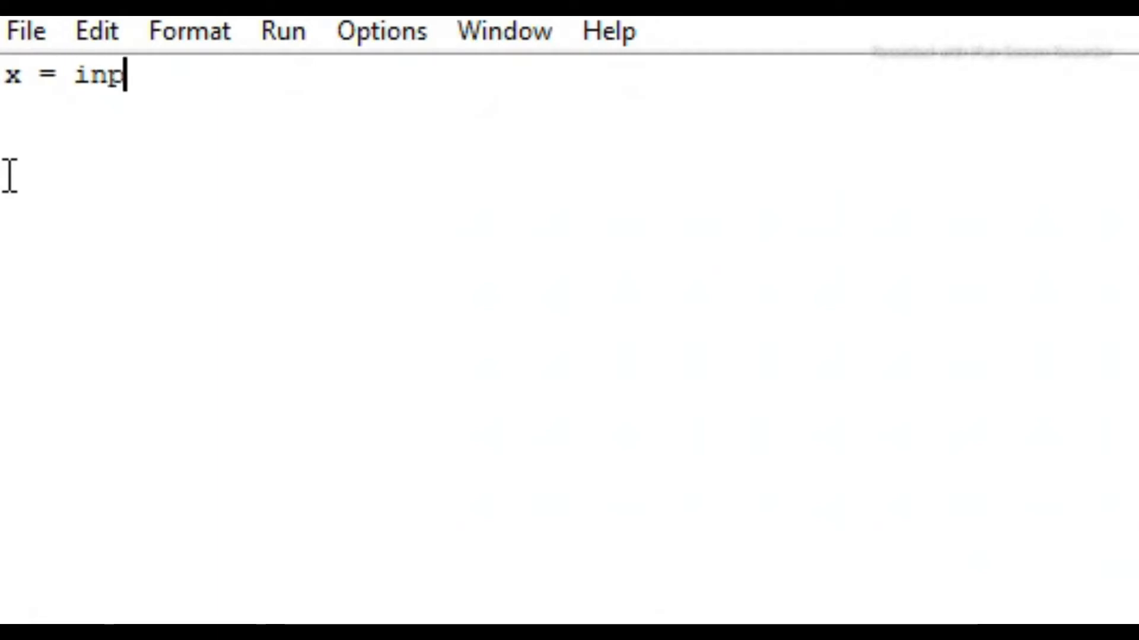
text(ut())
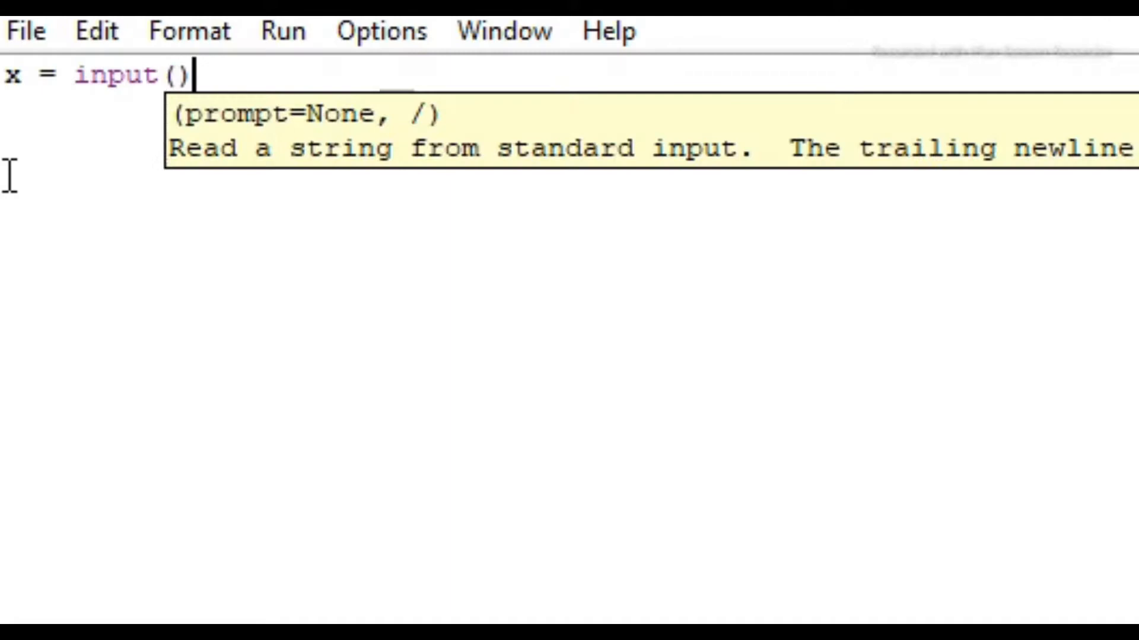
text('')
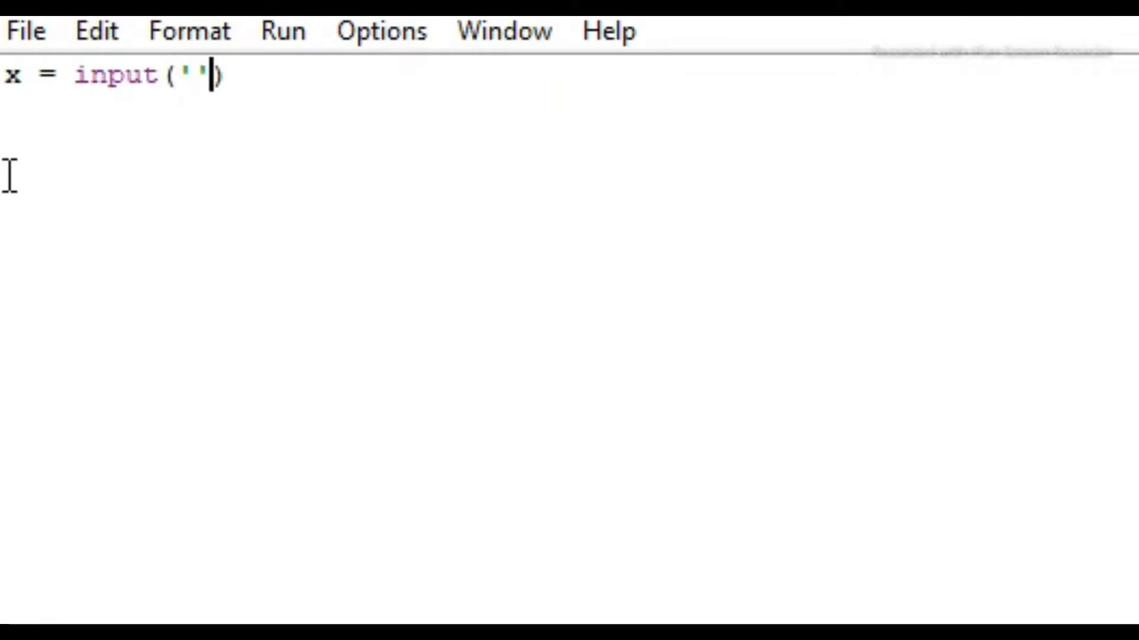
text(which ta)
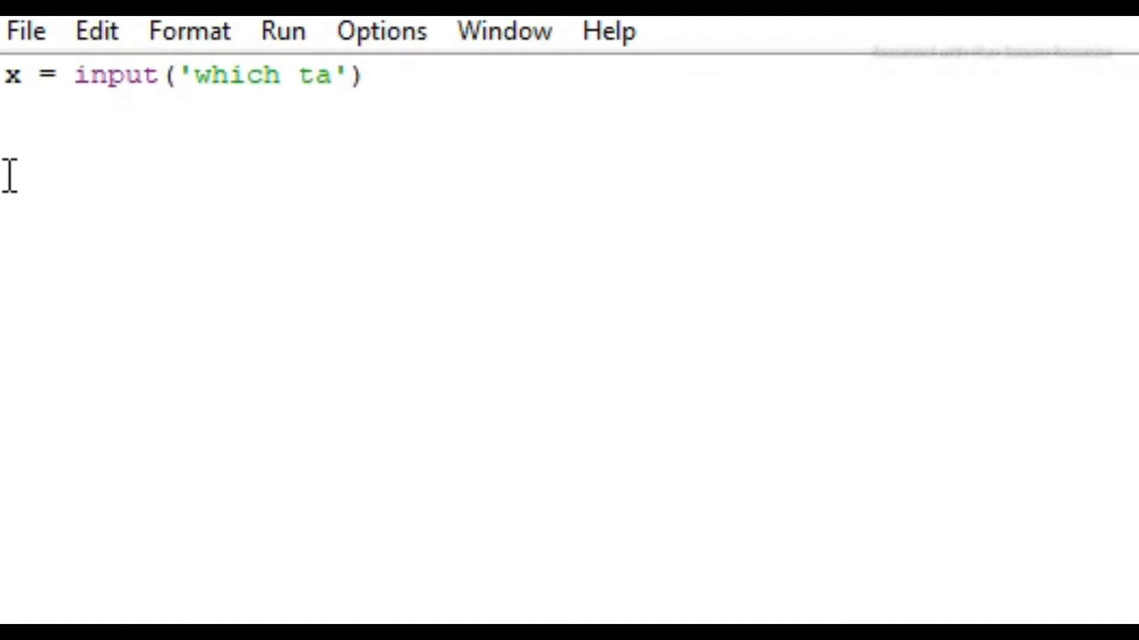
text(ble)
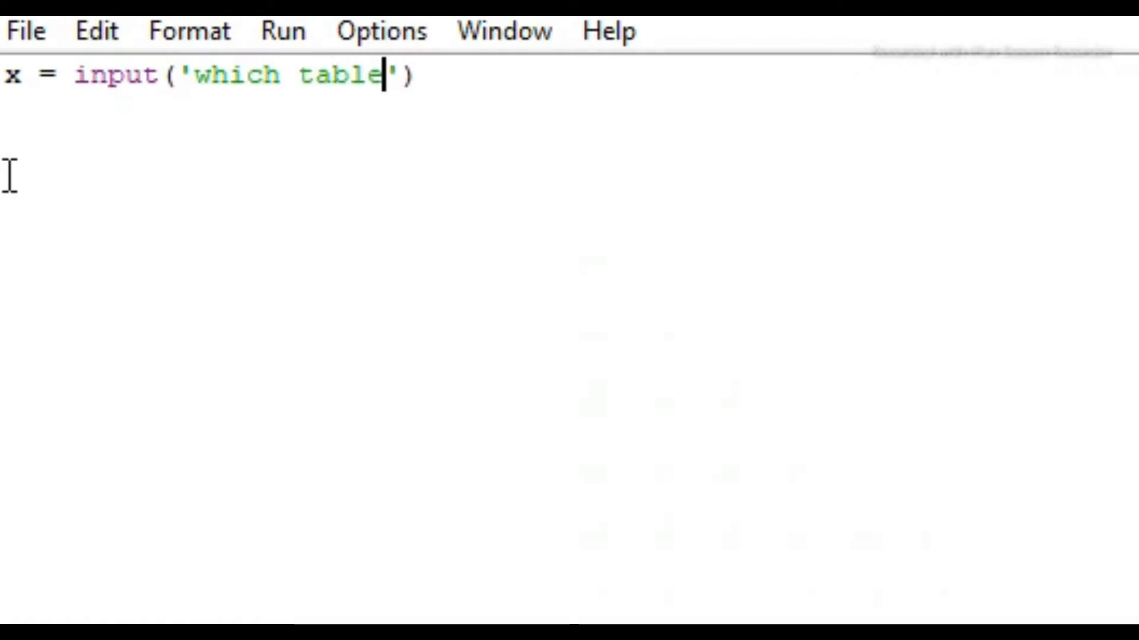
text(do you)
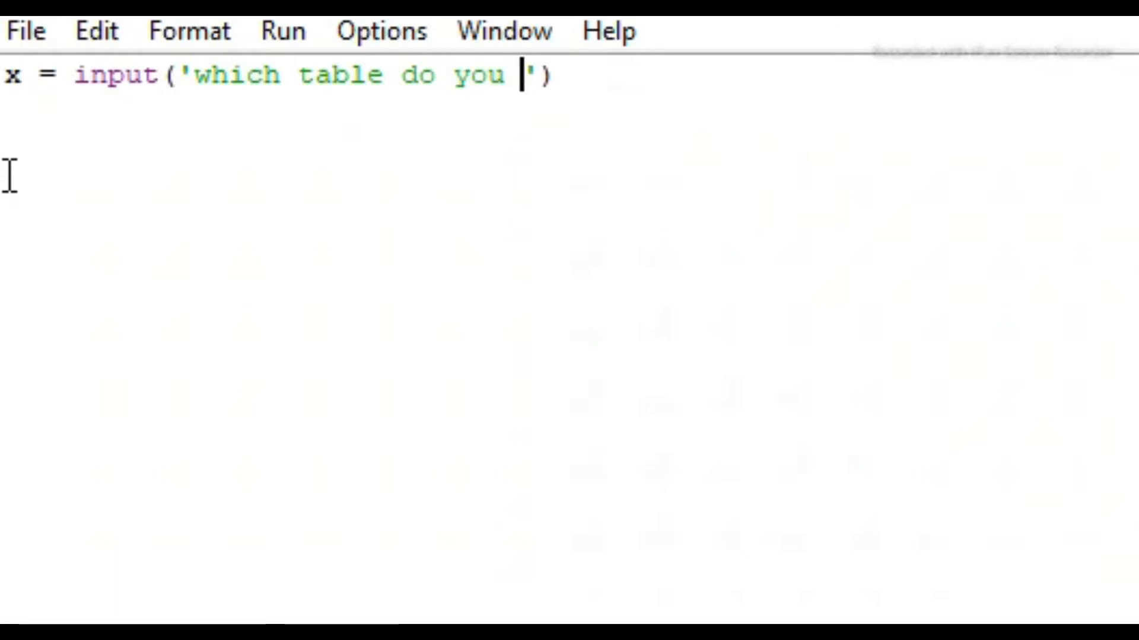
text(wnat)
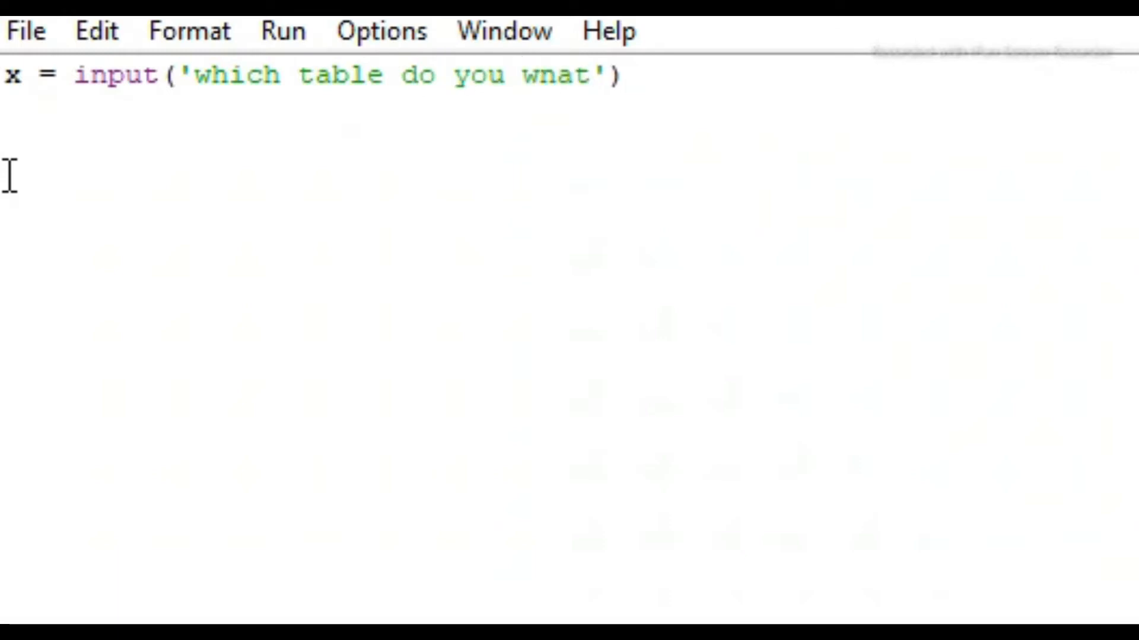
text(?)
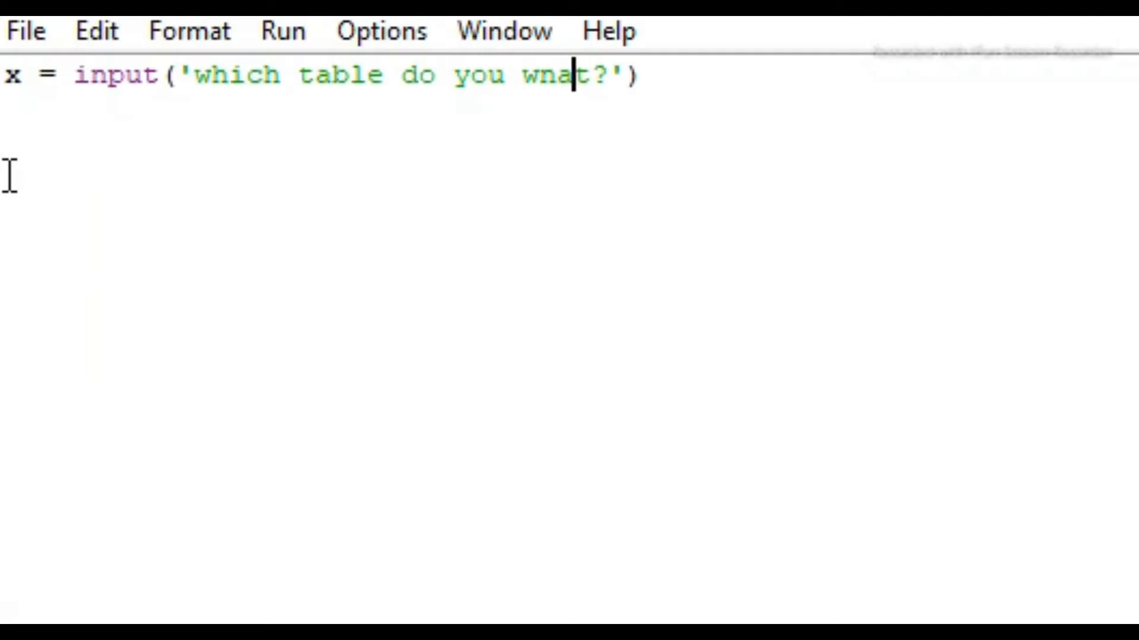
text(want)
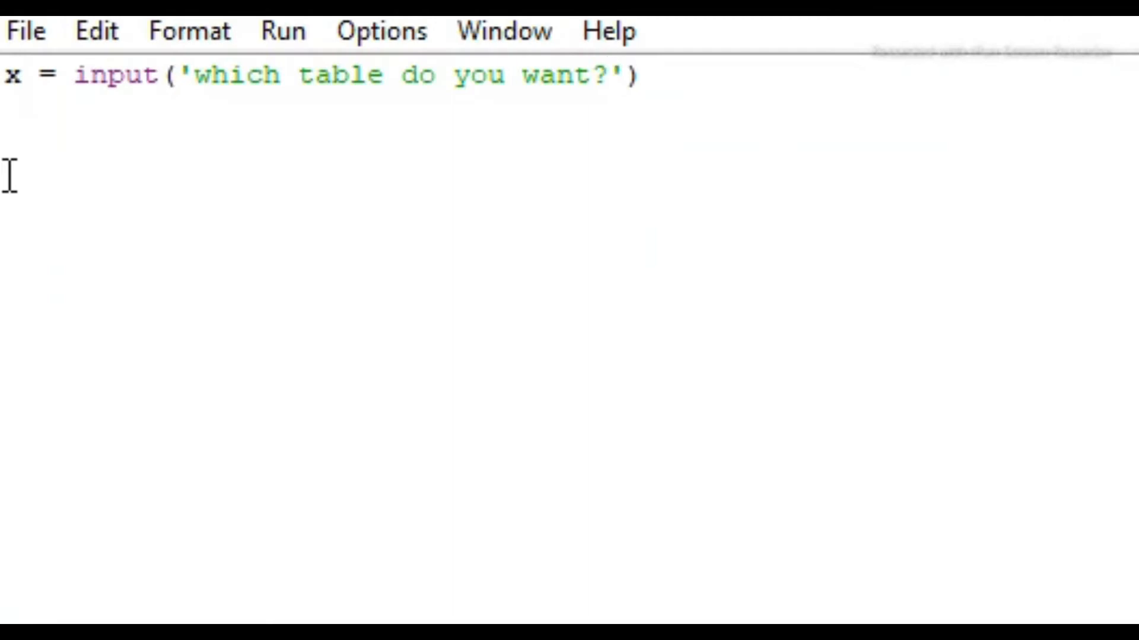
text(:)
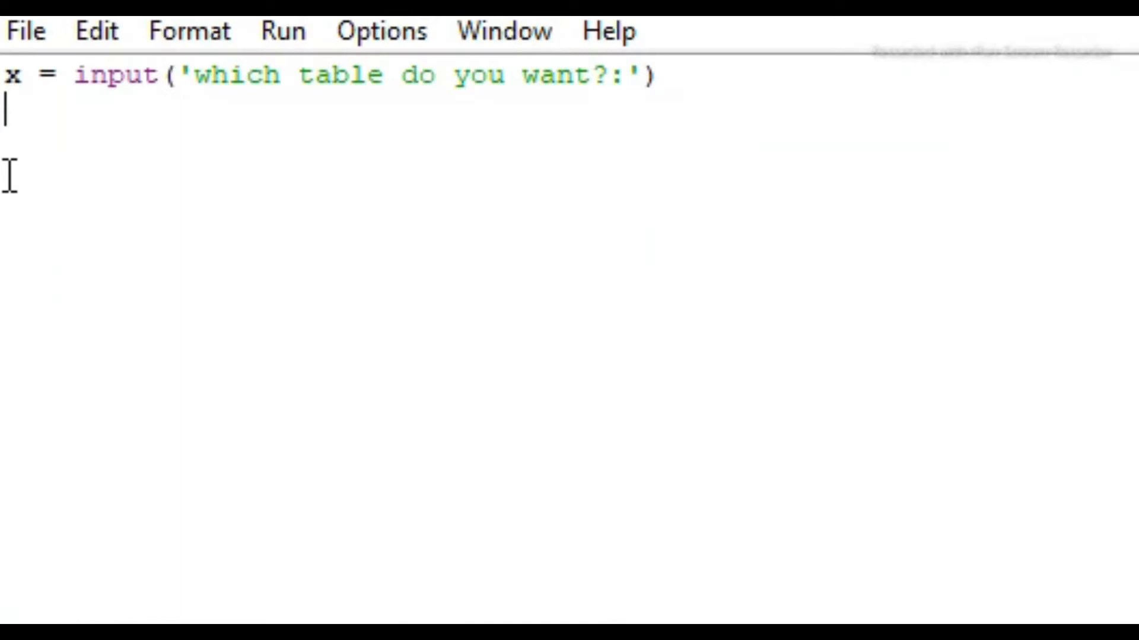
Step: Write x =int(x) on the second line to convert the reply to an integer
text(x =)
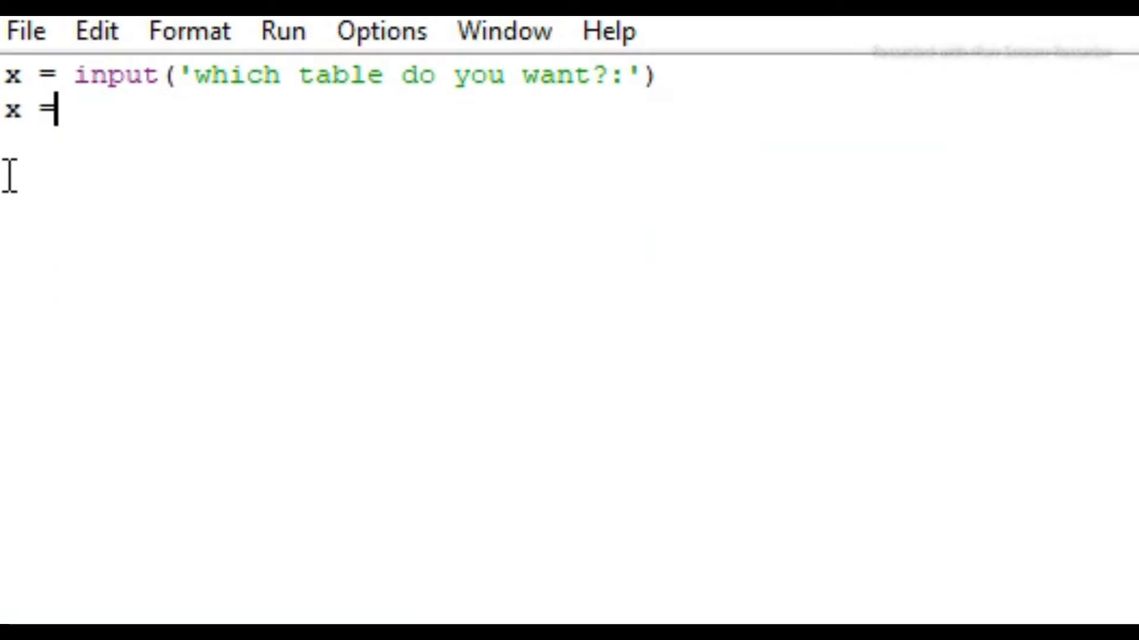
text(int)
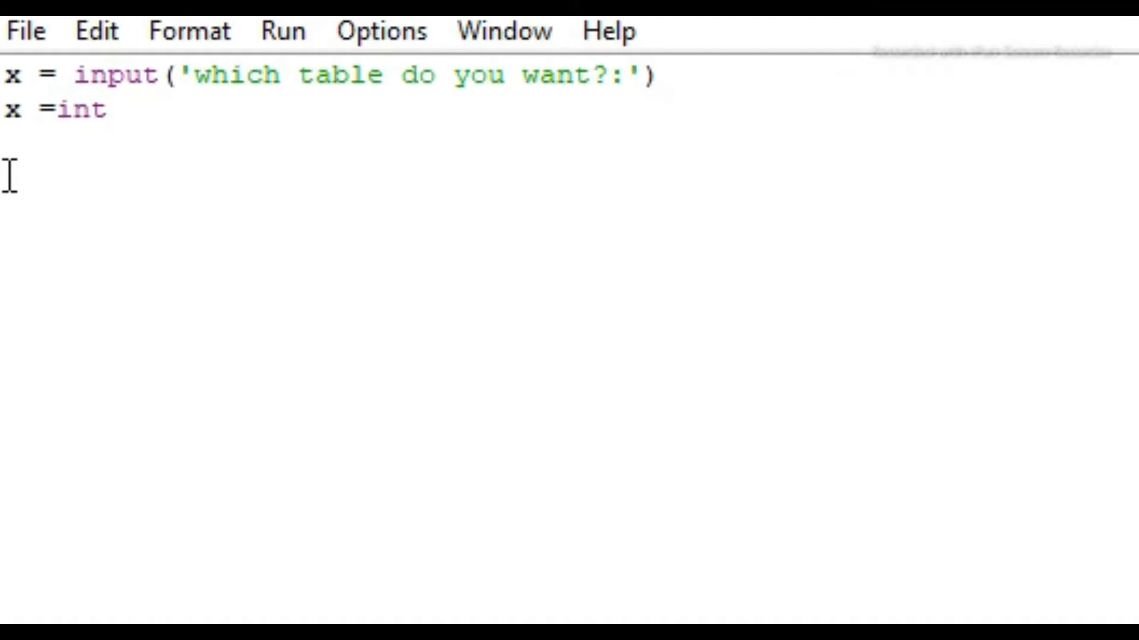
text(())
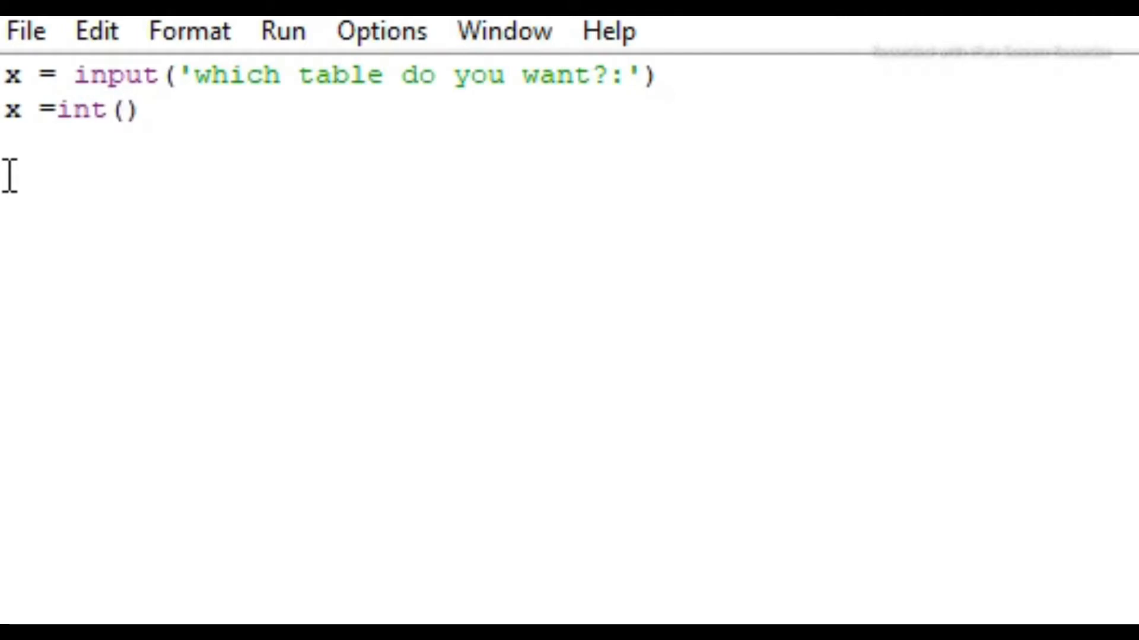
text(x)
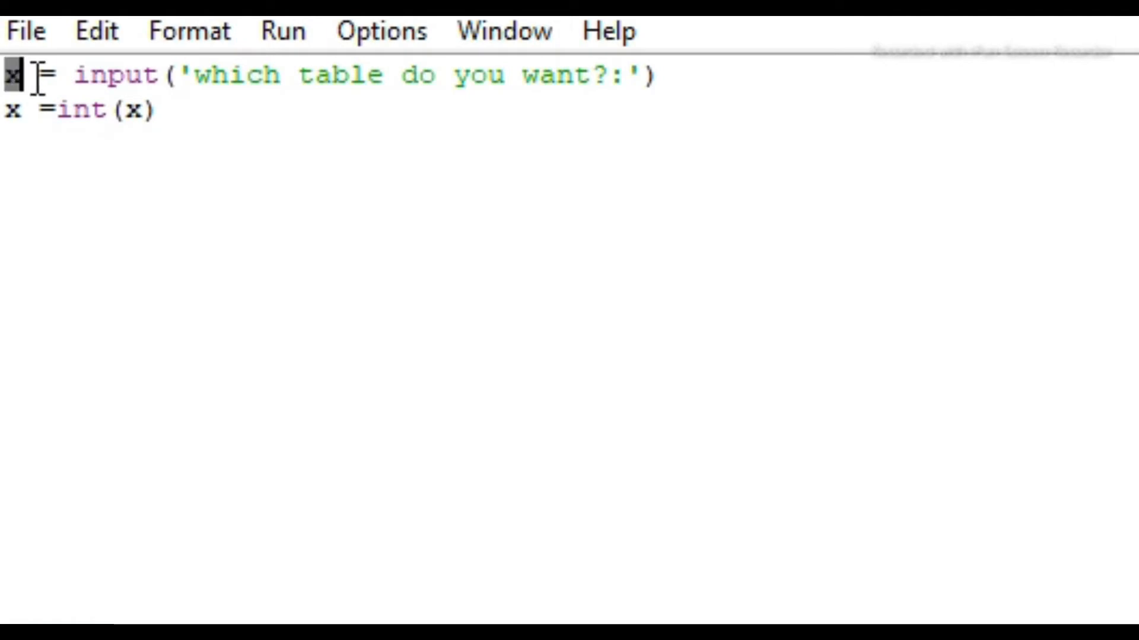
click(106, 111)
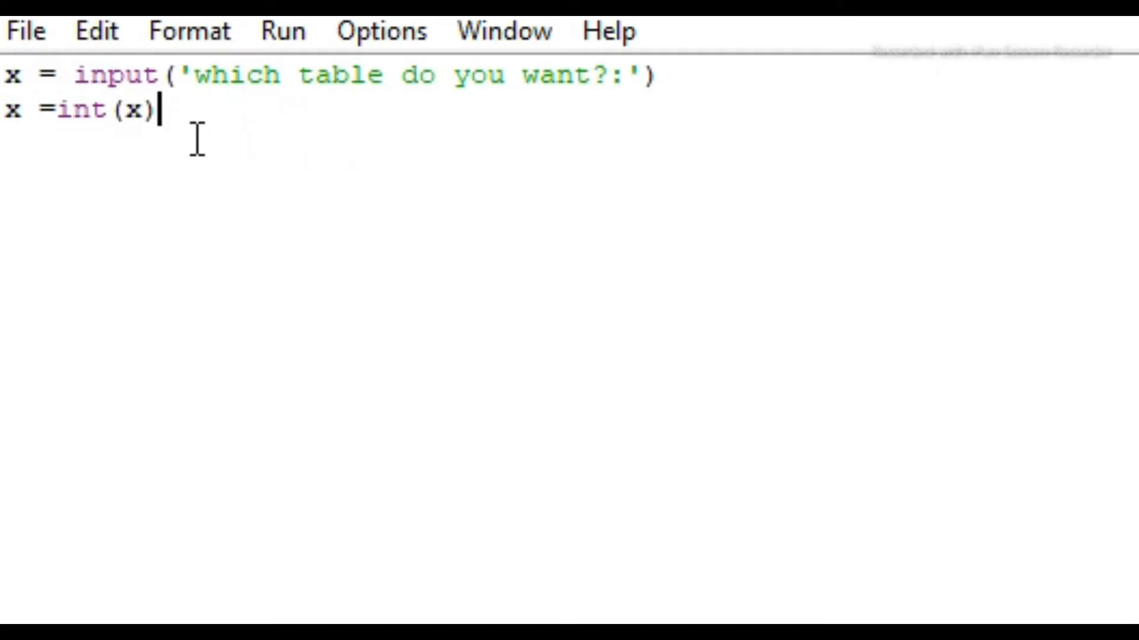
mouse_move(163, 119)
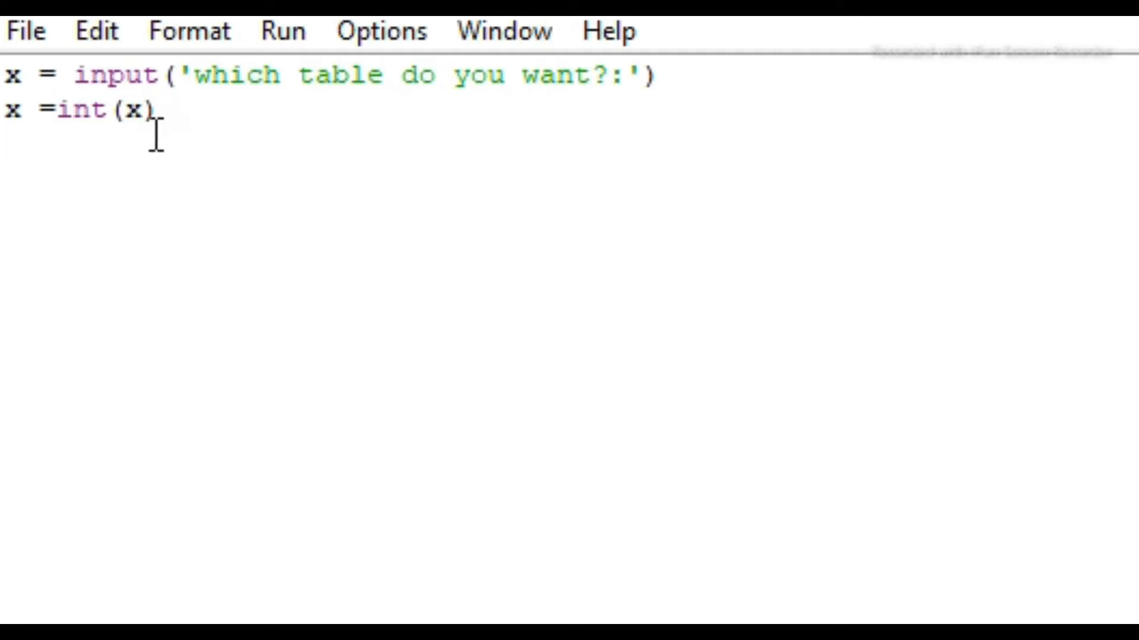
Step: Write the third line for i in range(1,21): correcting range and the upper limit
text(for)
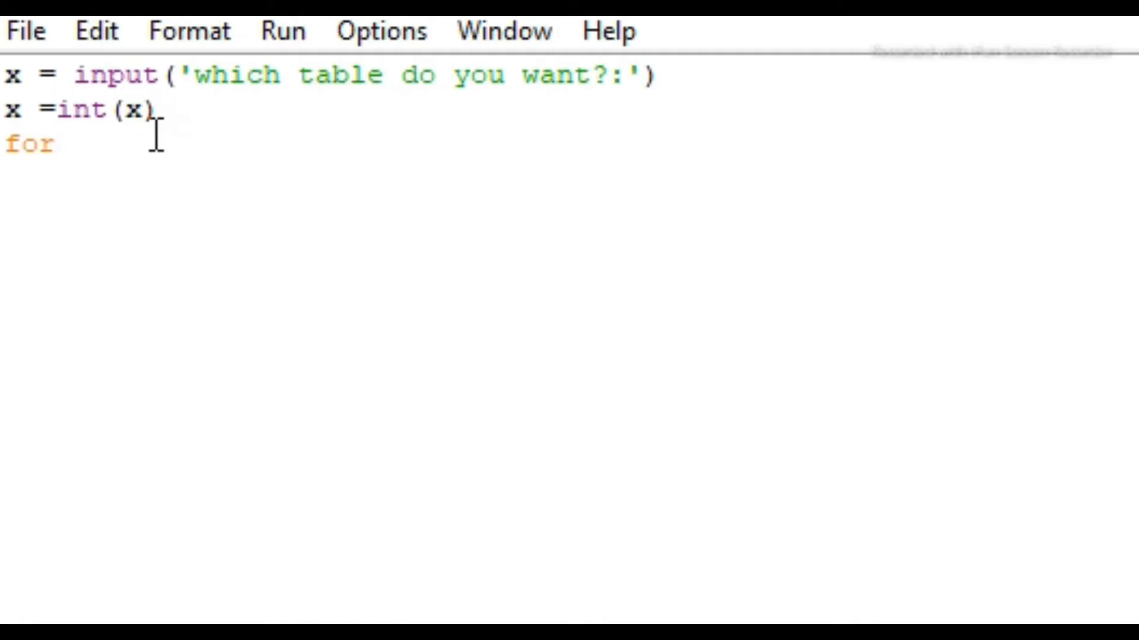
text(i in)
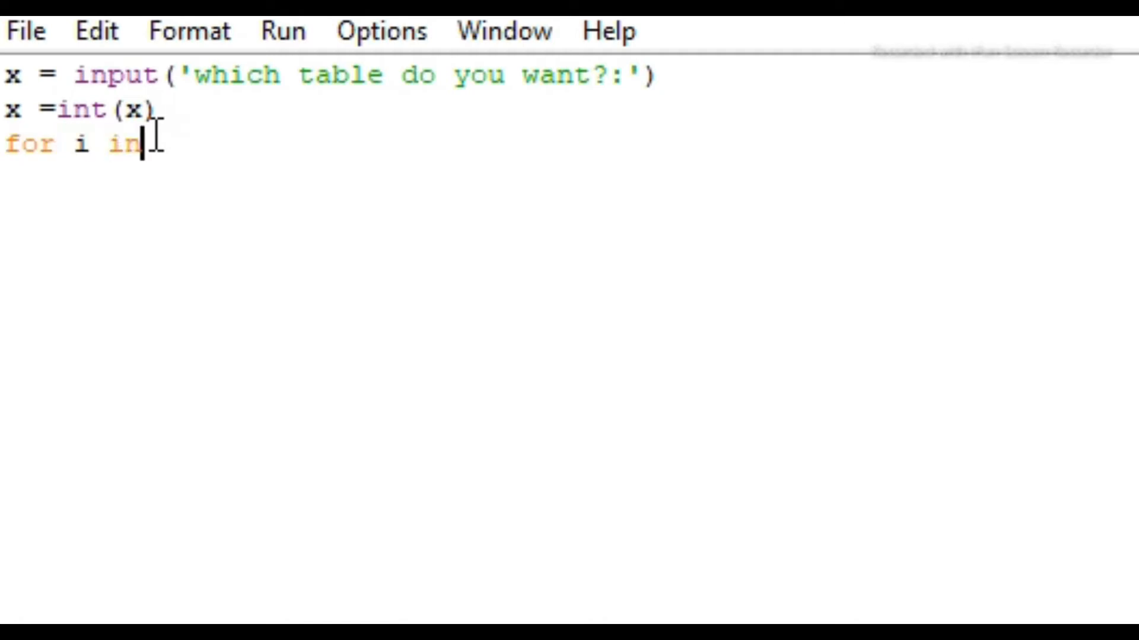
text(ra)
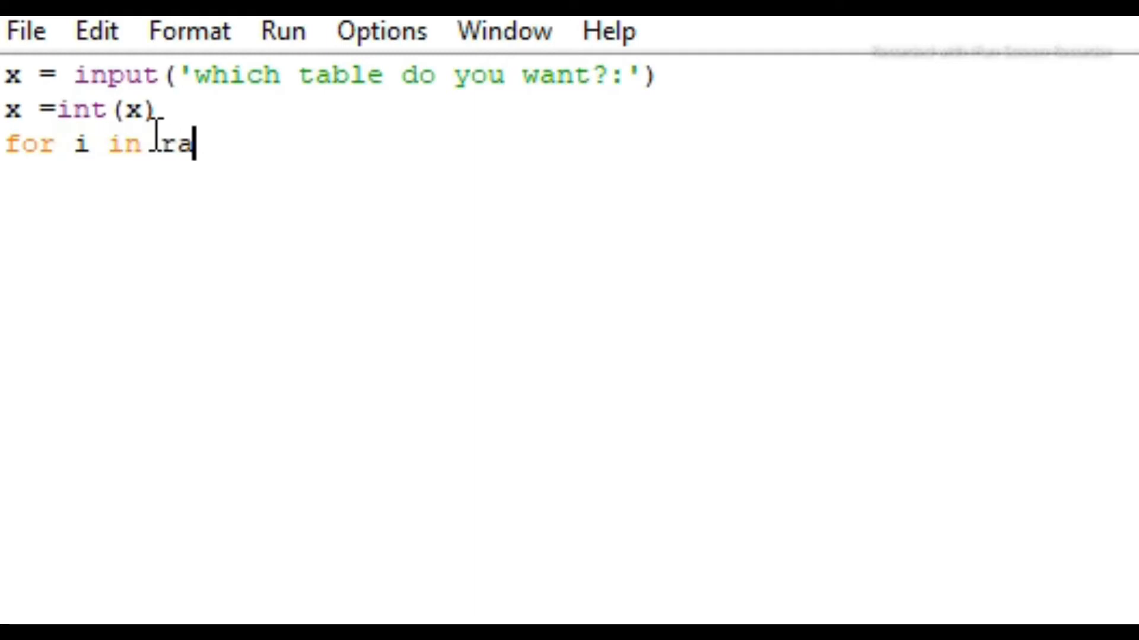
text(ge)
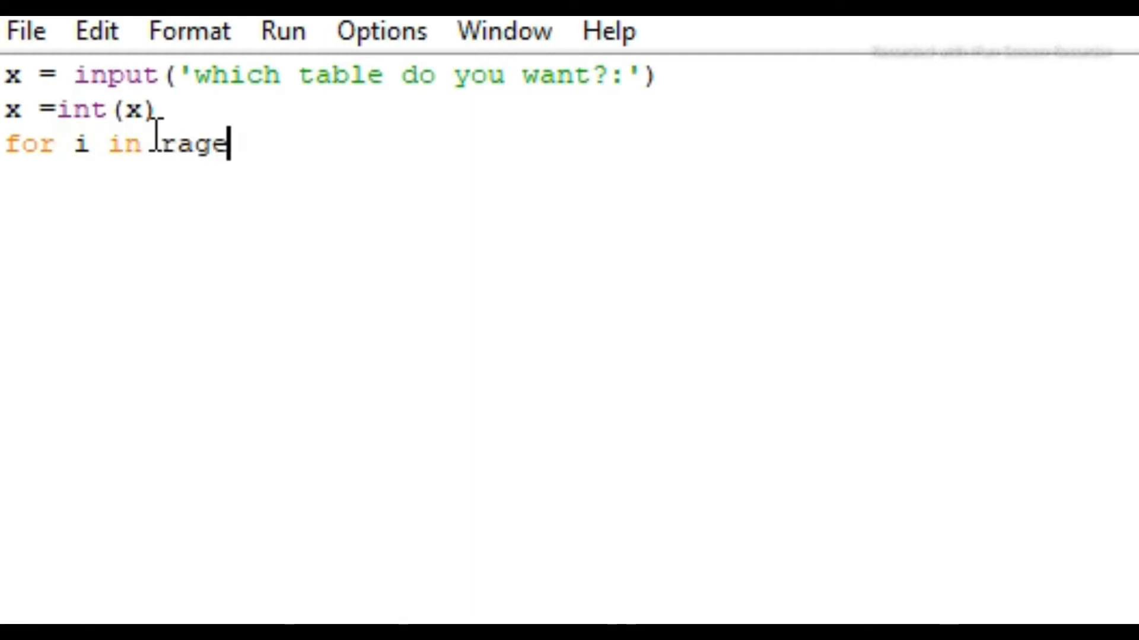
key(BackSpace)
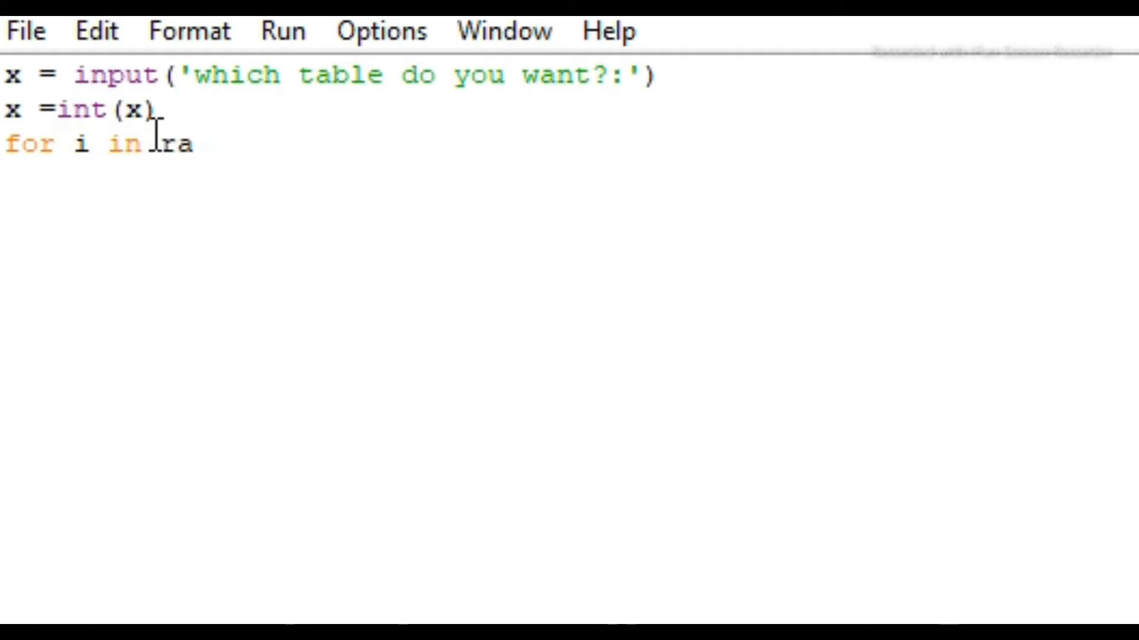
text(nge)
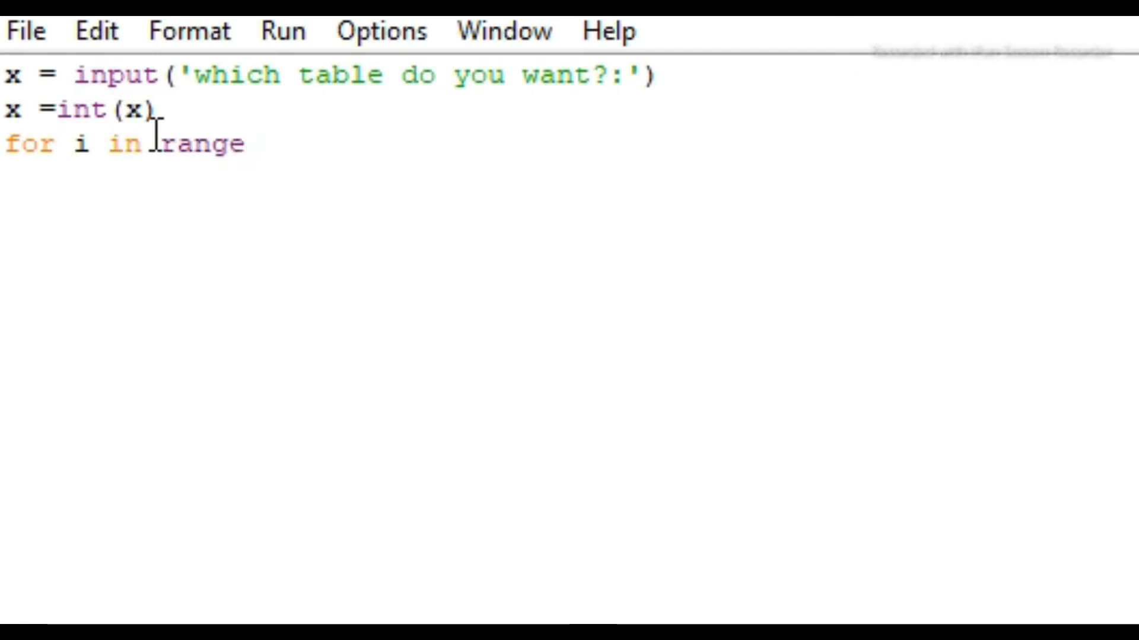
text(())
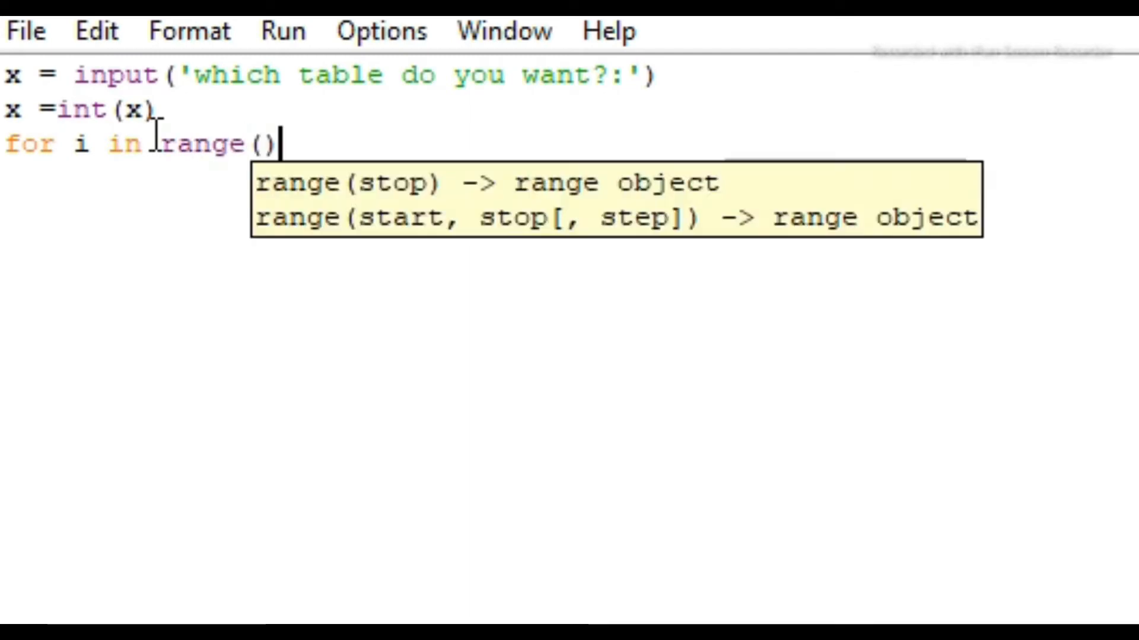
text(1,1)
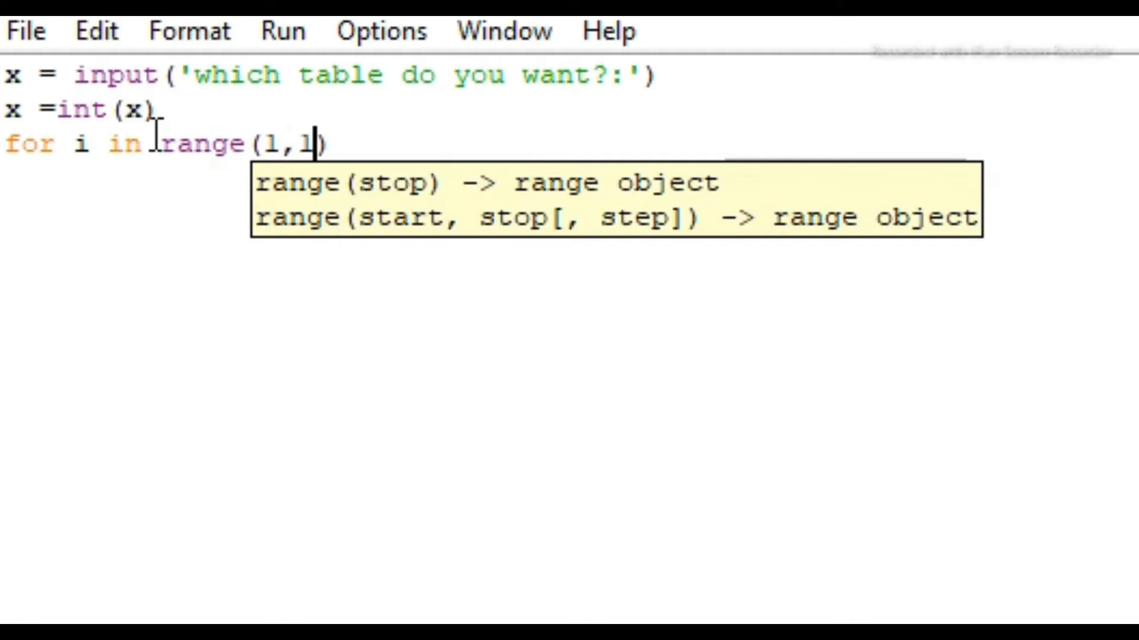
text(2)
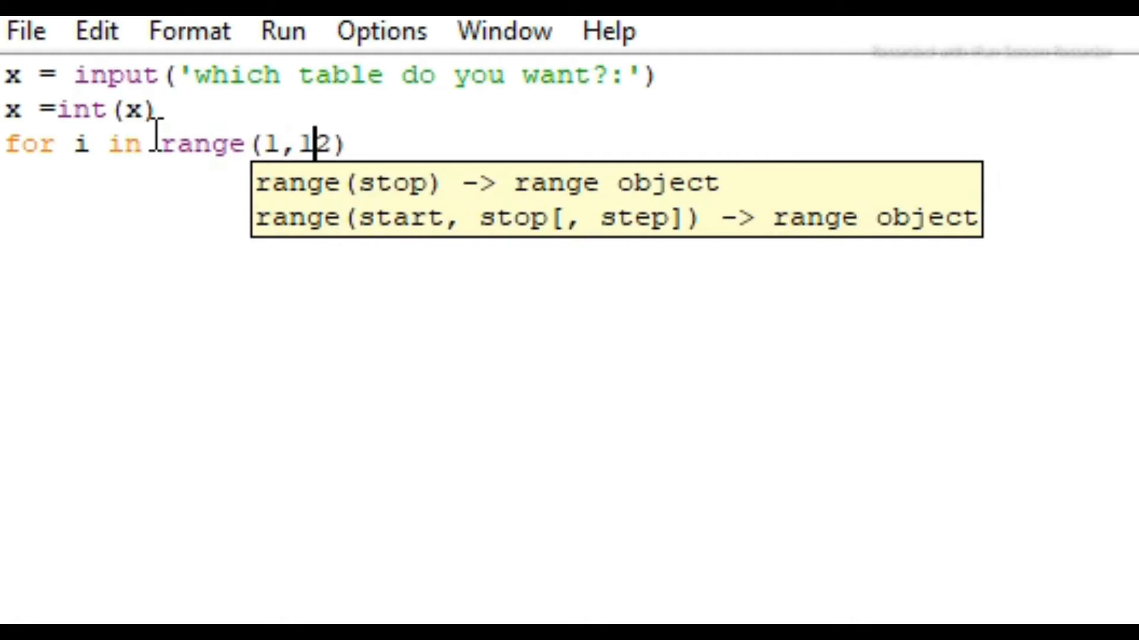
key(Backspace)
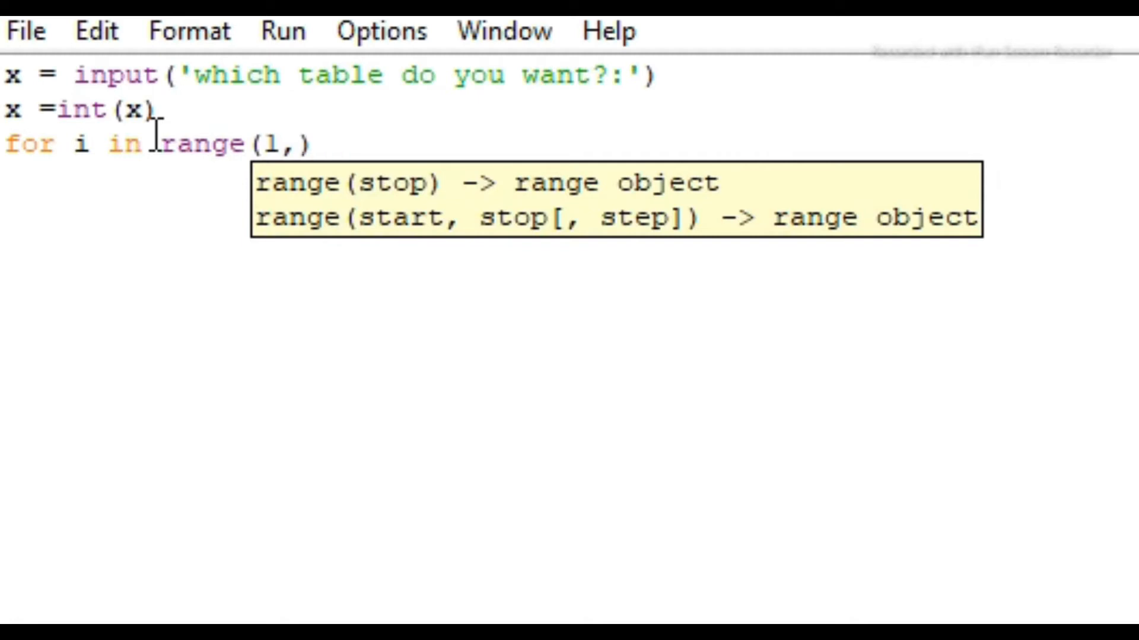
text(21)
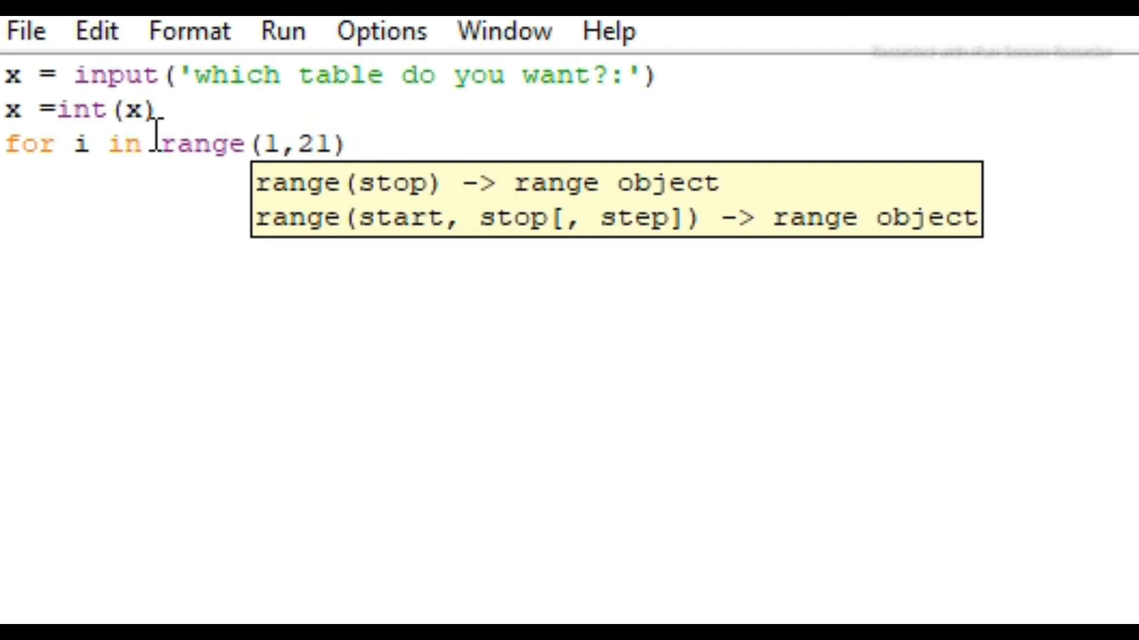
text(:)
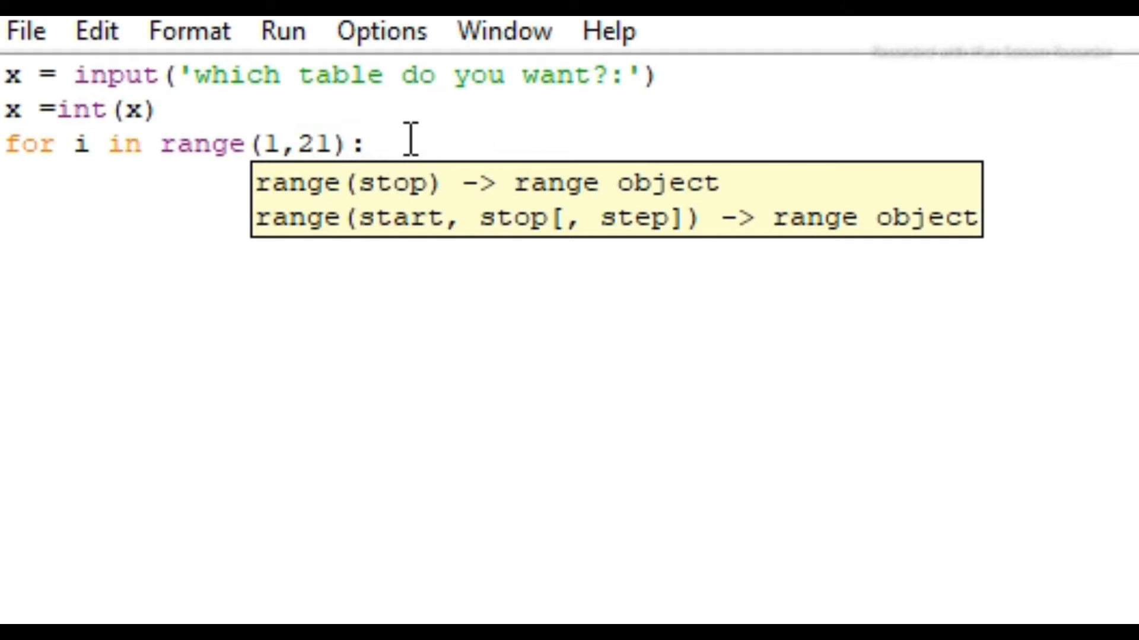
click(366, 144)
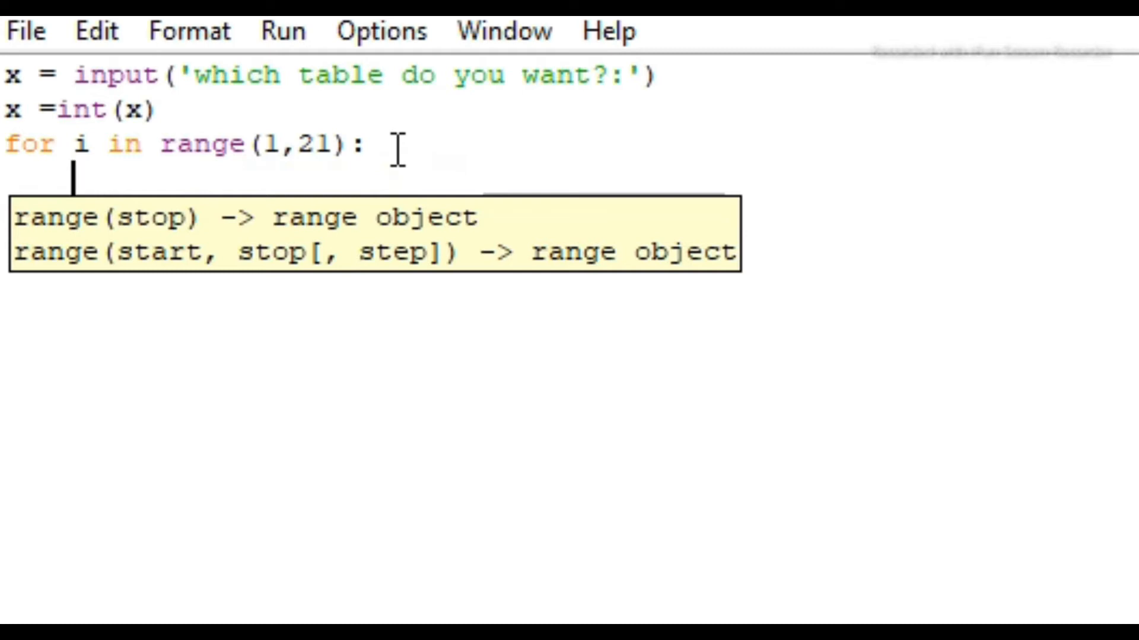
Step: Write y = i*x as the first line of the loop body
text(y =)
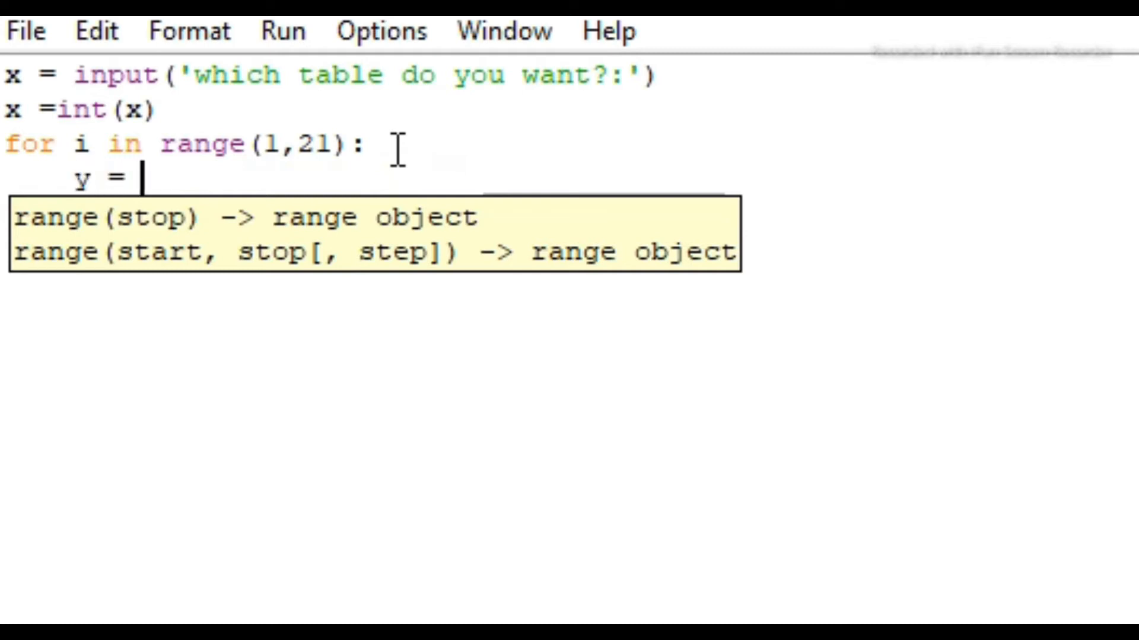
text(i)
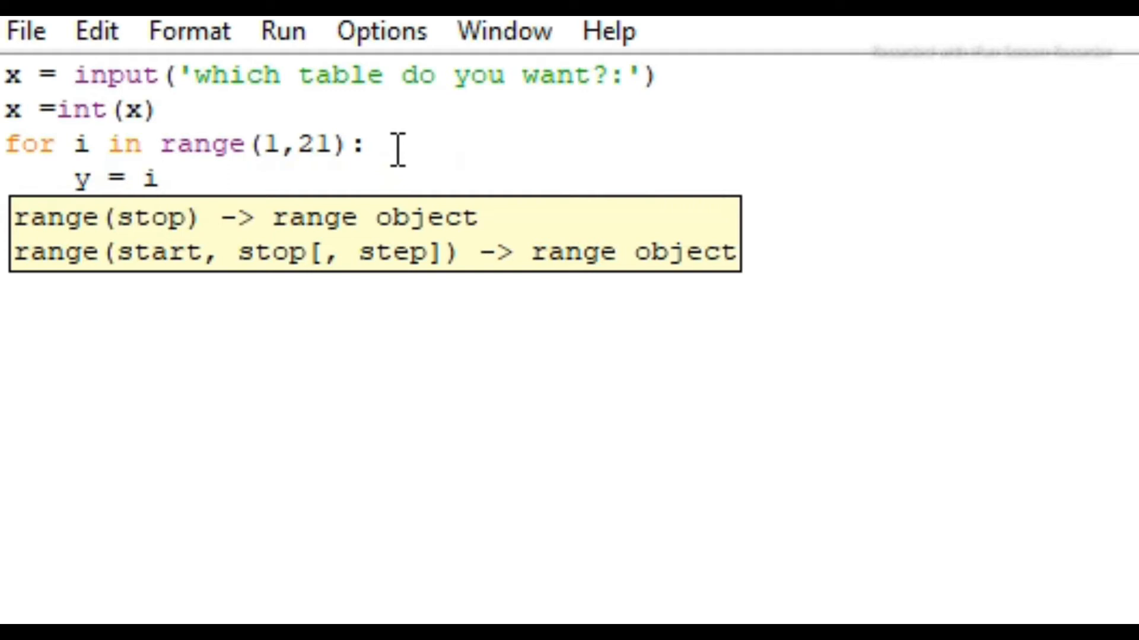
text(*x)
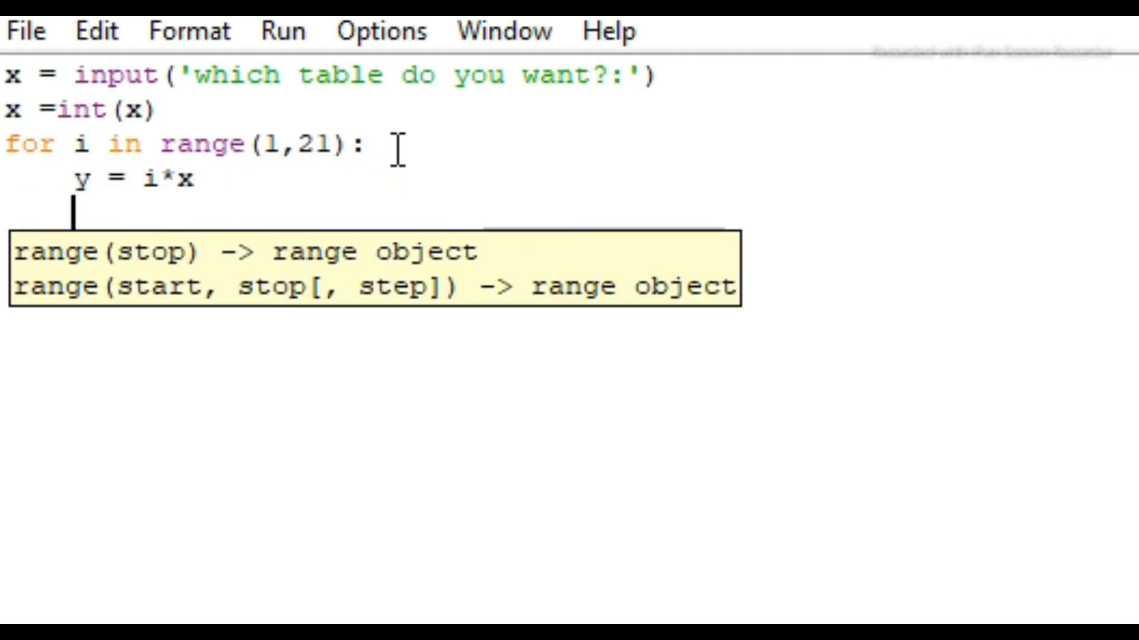
Step: Write print(x,'*',i,'=',y) to print each table row, fixing a stray asterisk
text(print)
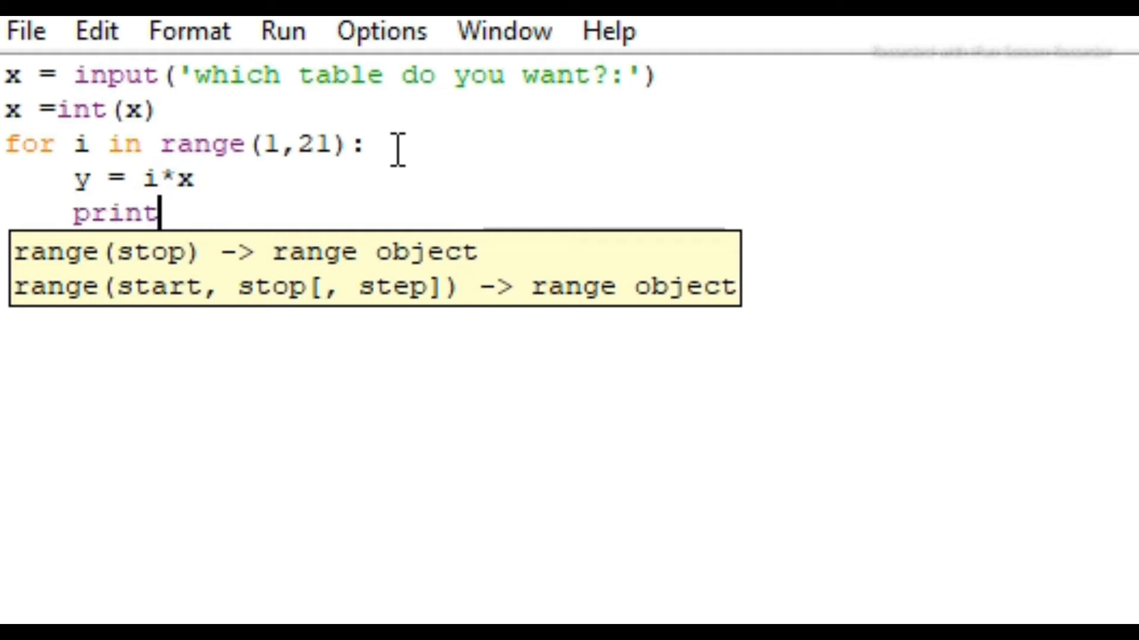
text(()
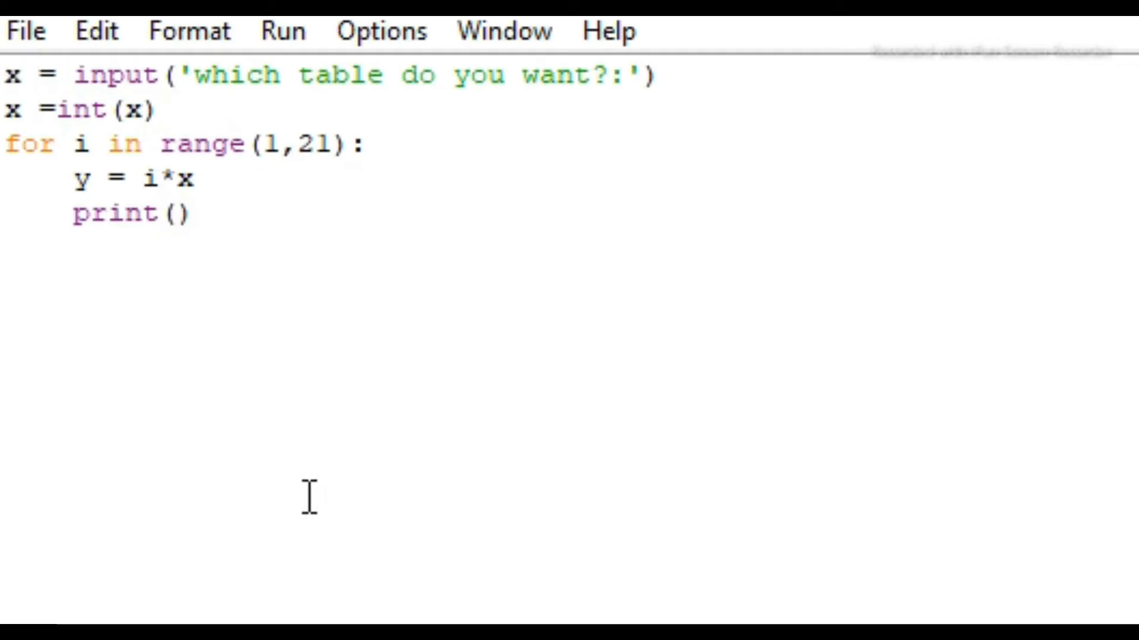
text(x,'')
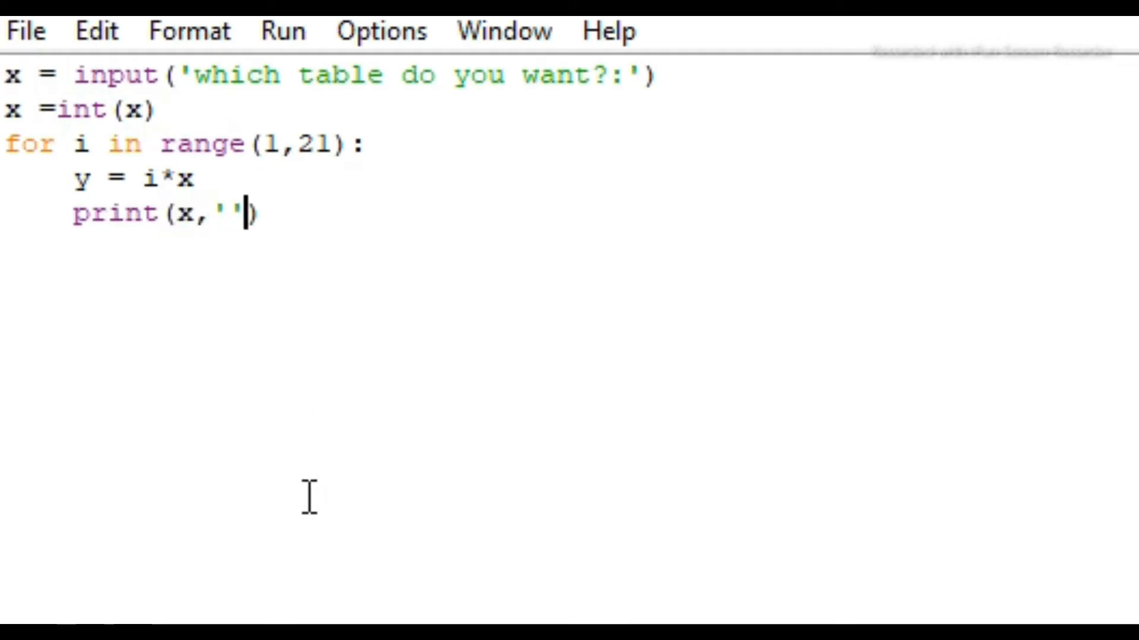
text(*)
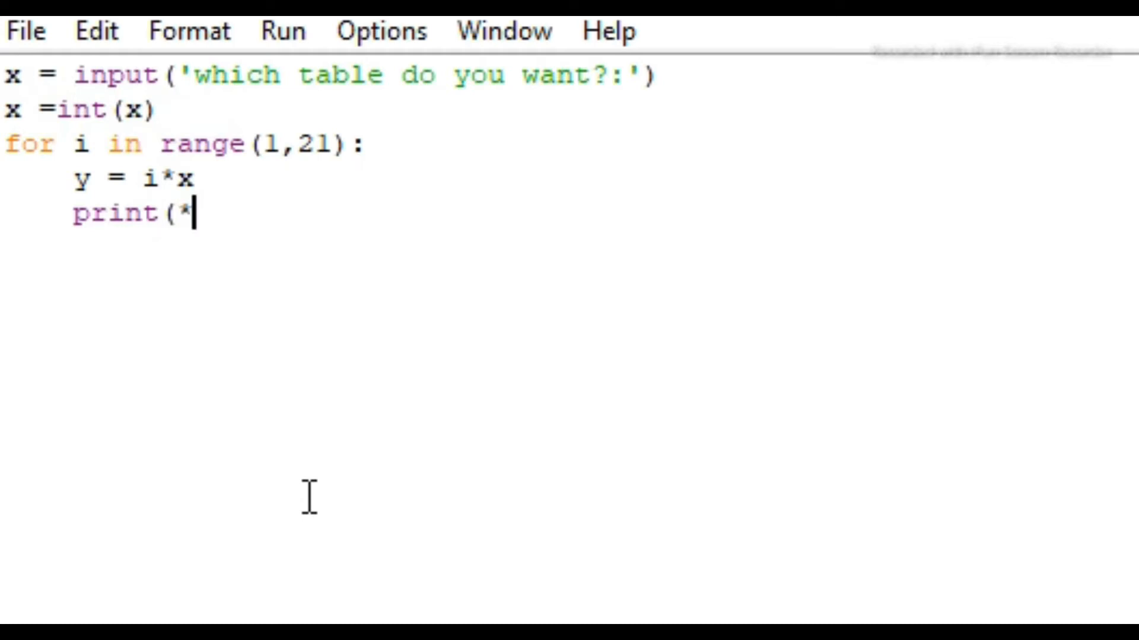
key(Backspace)
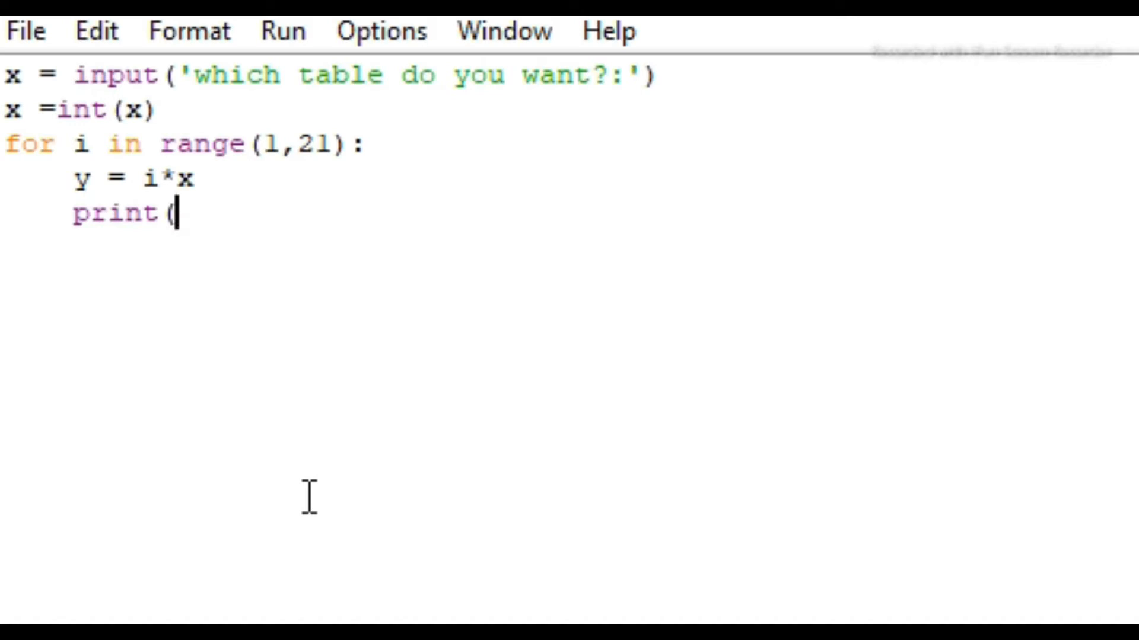
text(x,'')
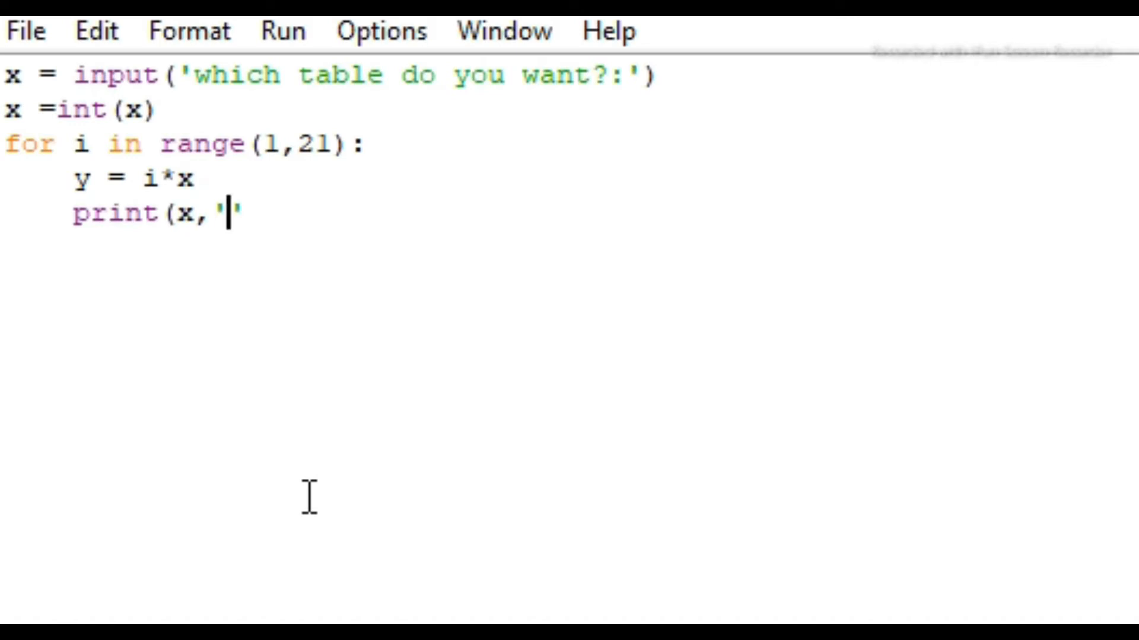
text(*)
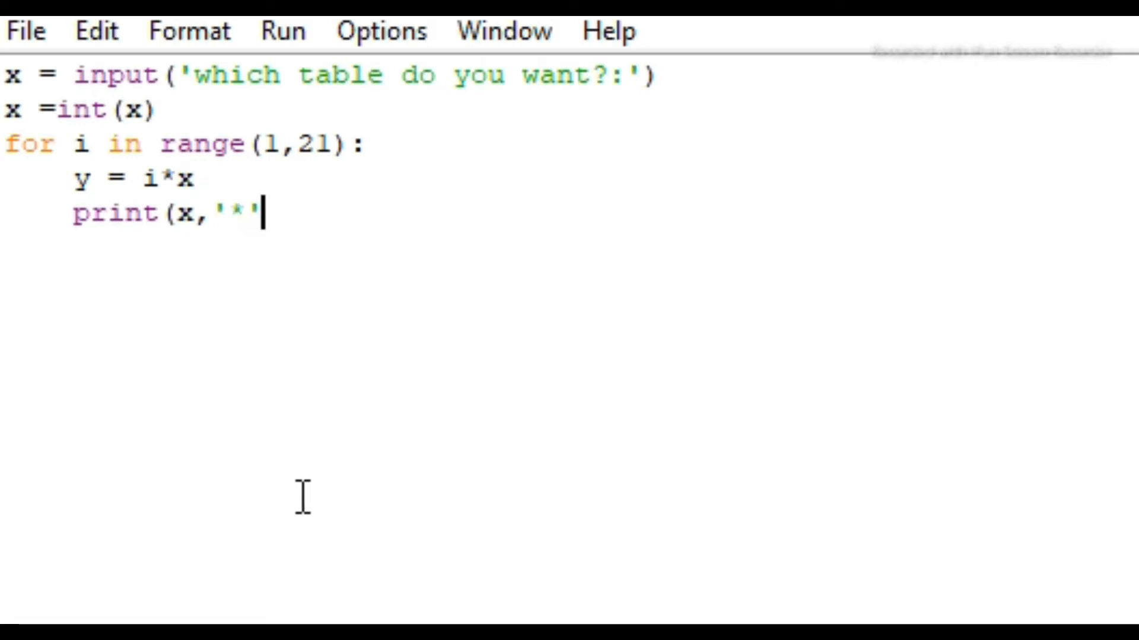
text(,)
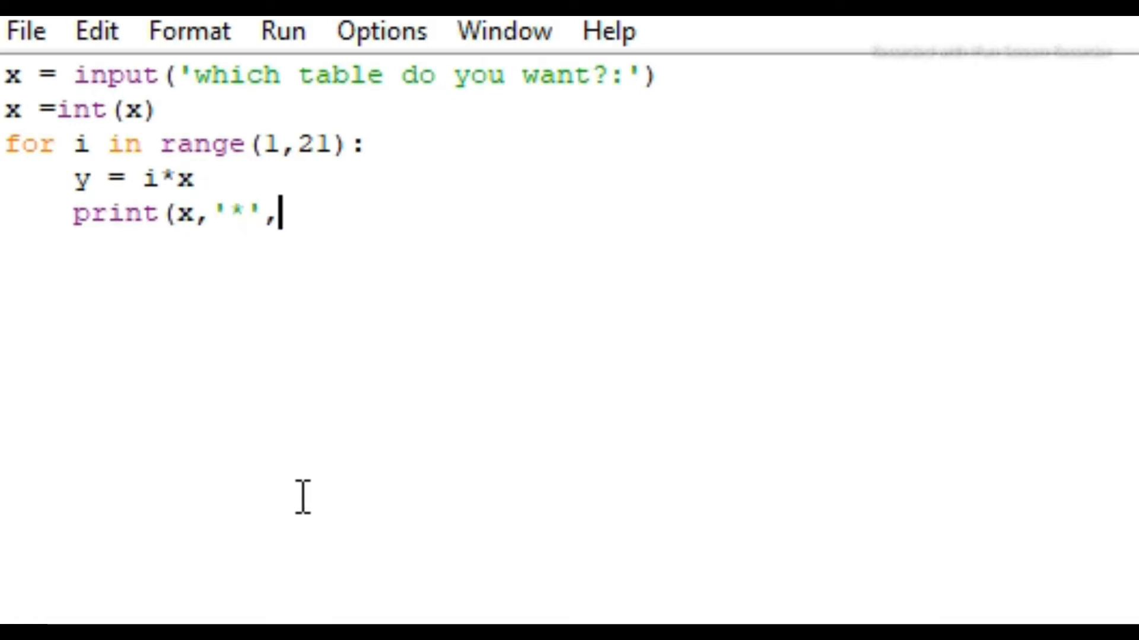
text(i,)
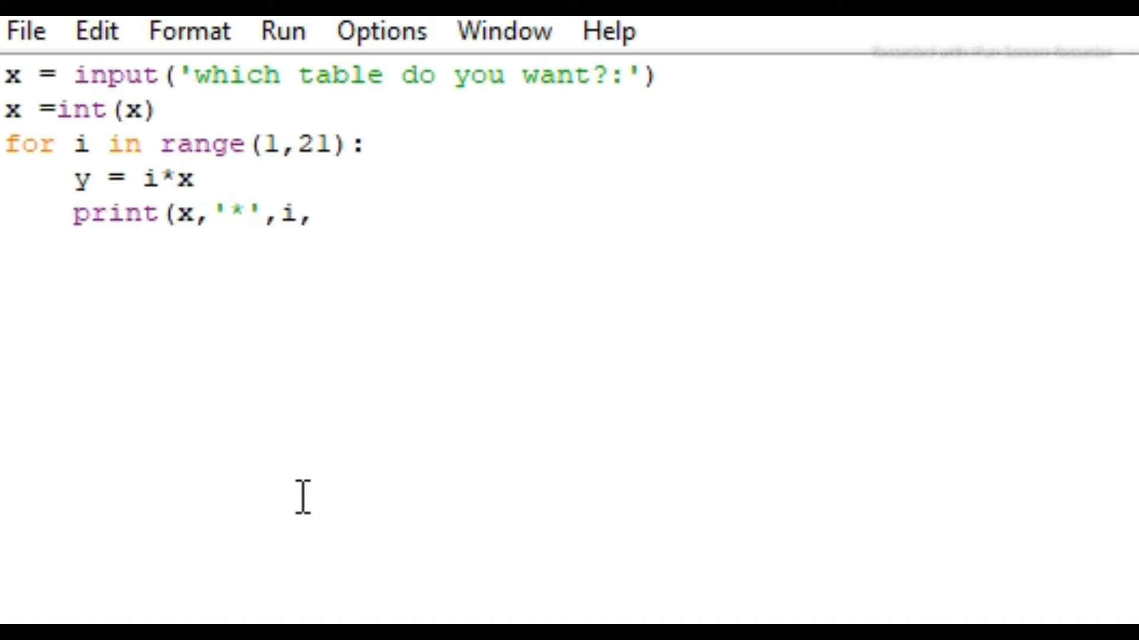
text('=)
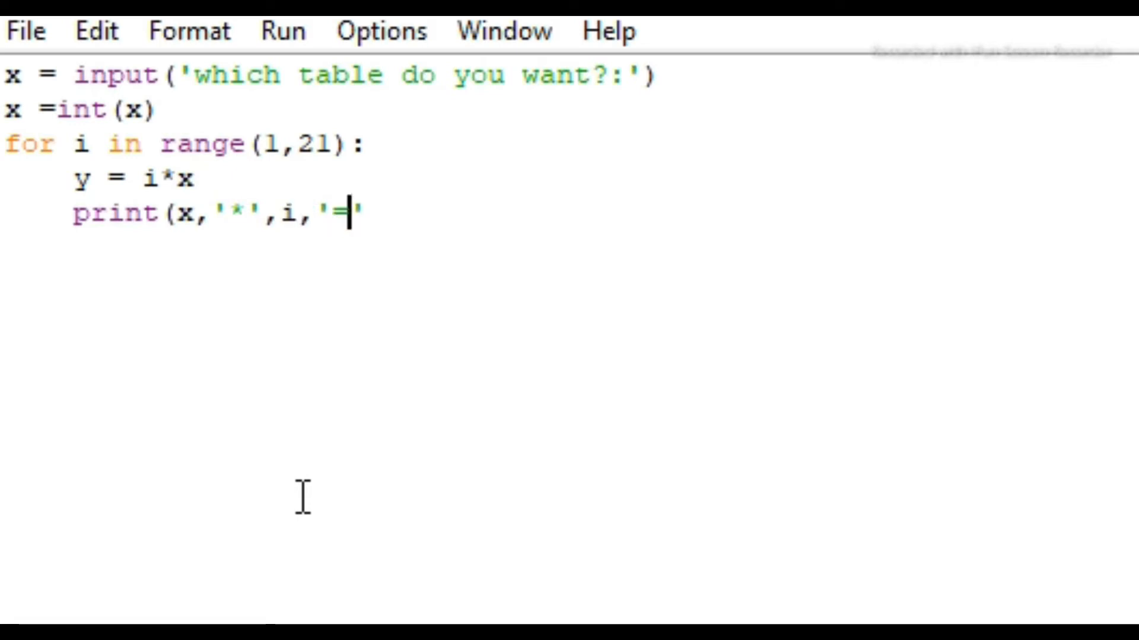
text(',)
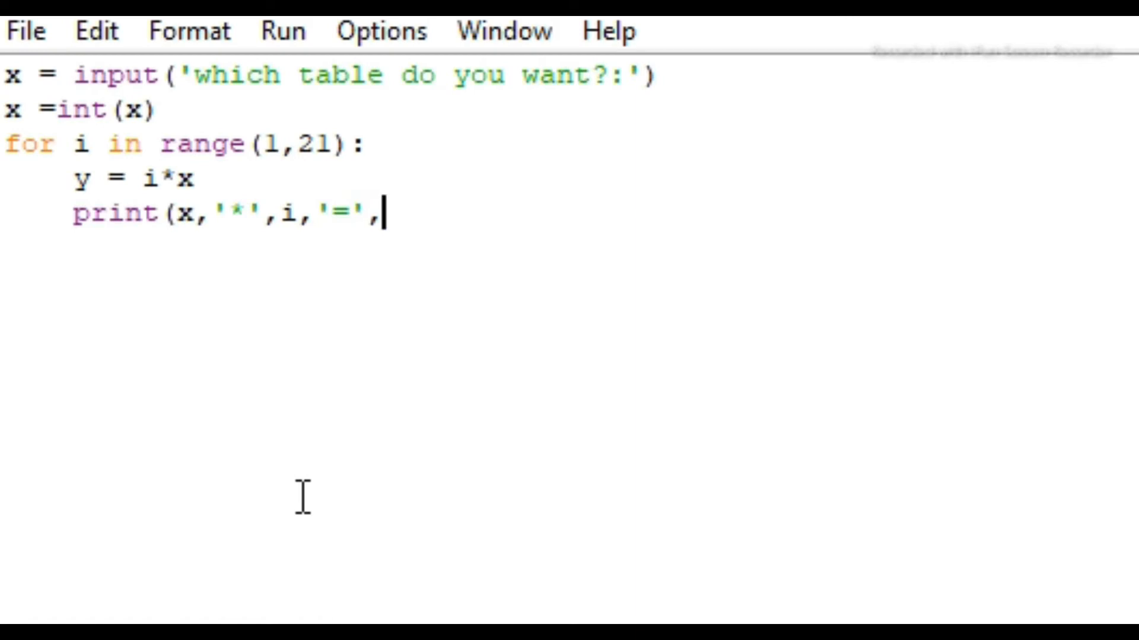
text(y)
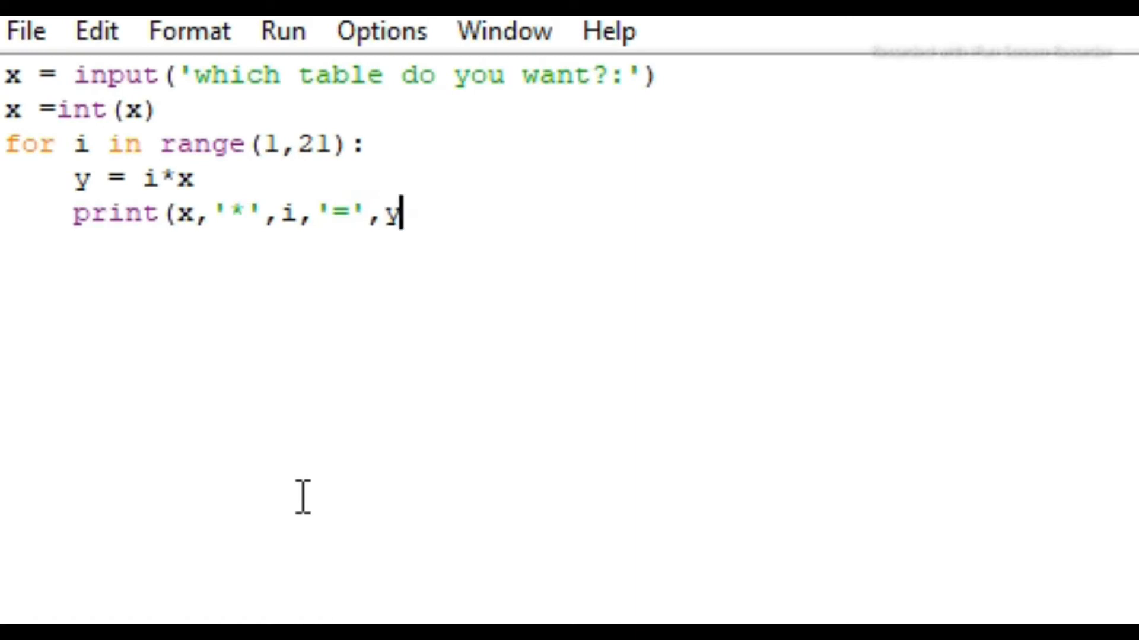
text())
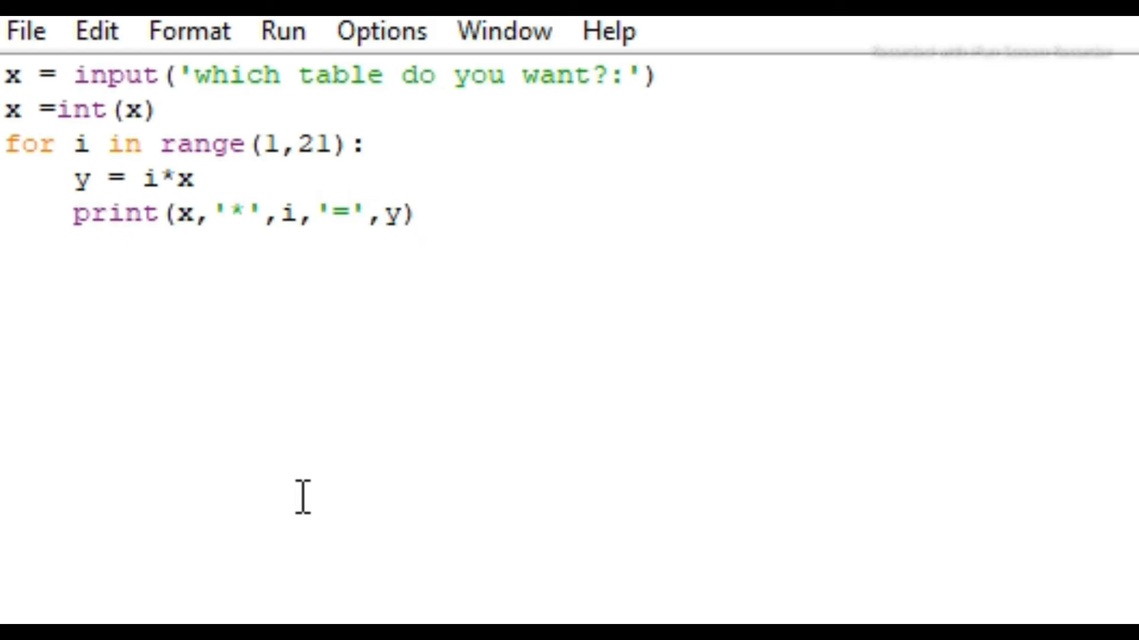
click(417, 215)
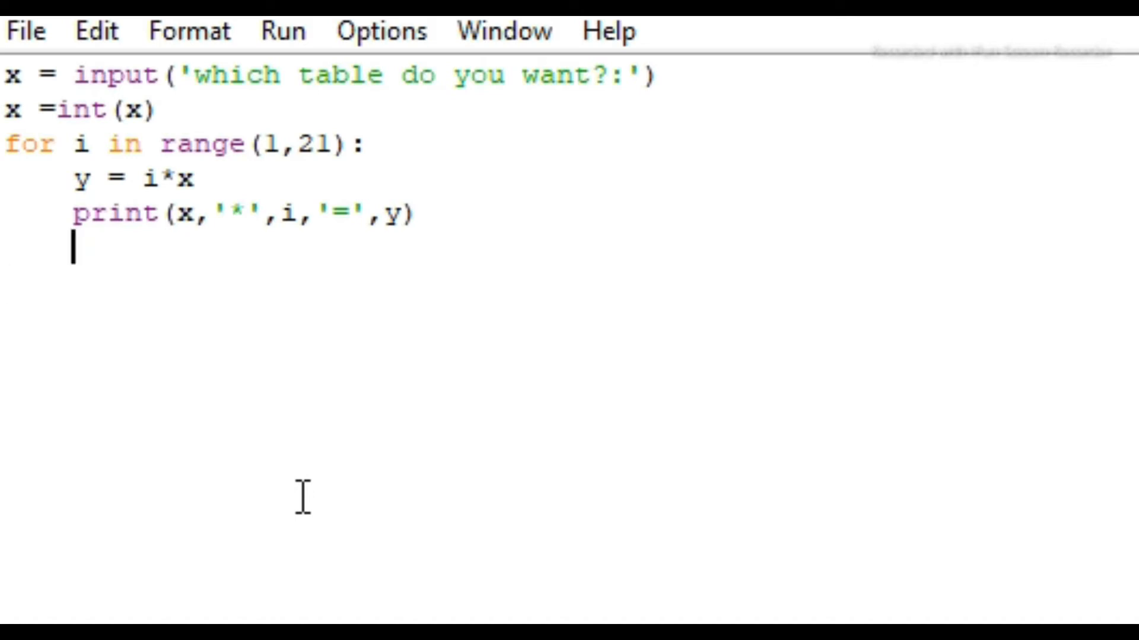
Step: Run the module, answer 5 at the prompt and scroll through the printed 5 table
key(F5)
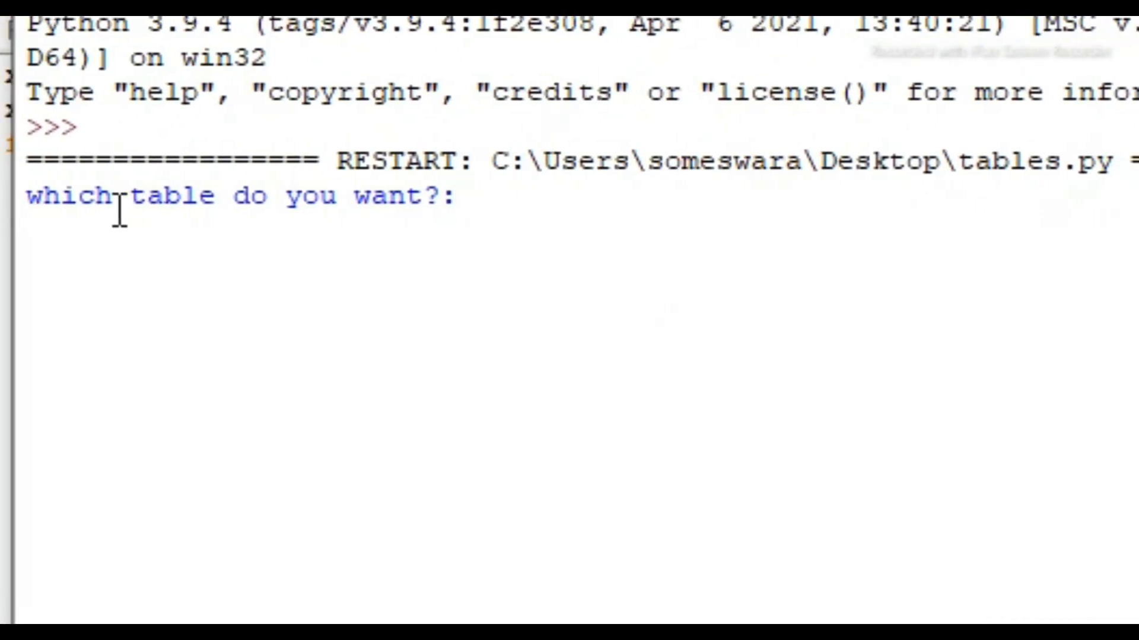
mouse_move(501, 196)
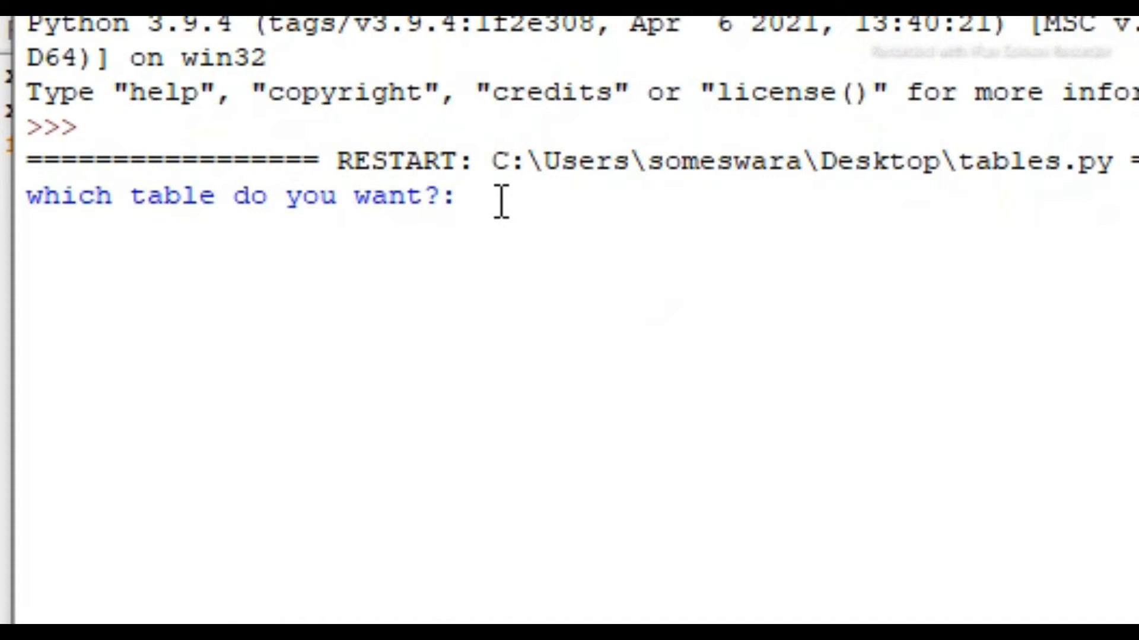
text(5)
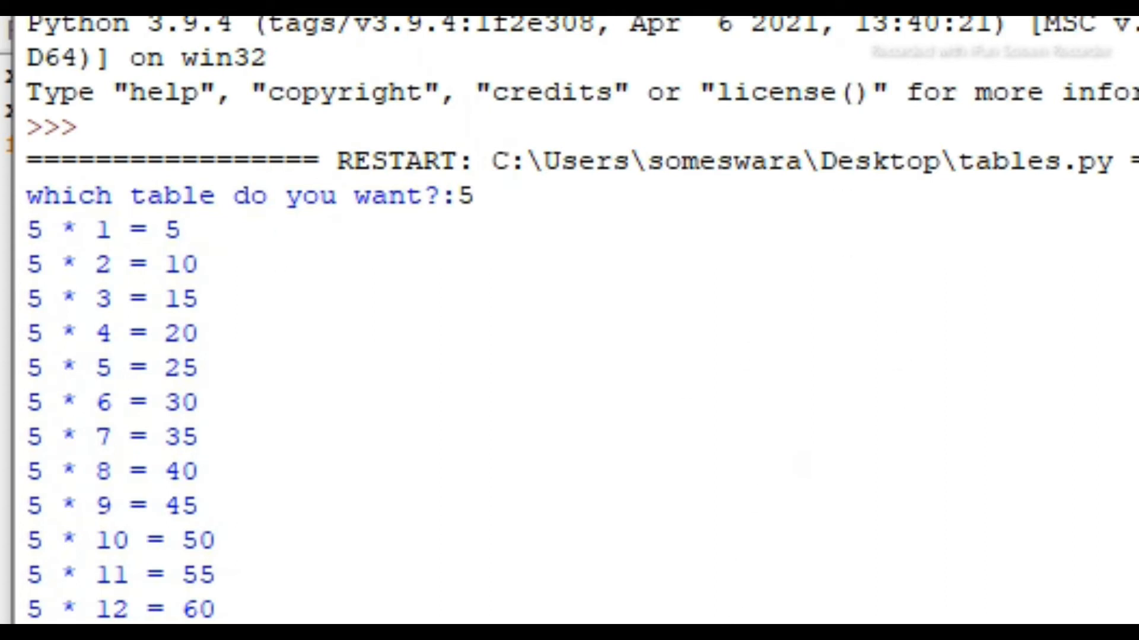
scroll(down, 3)
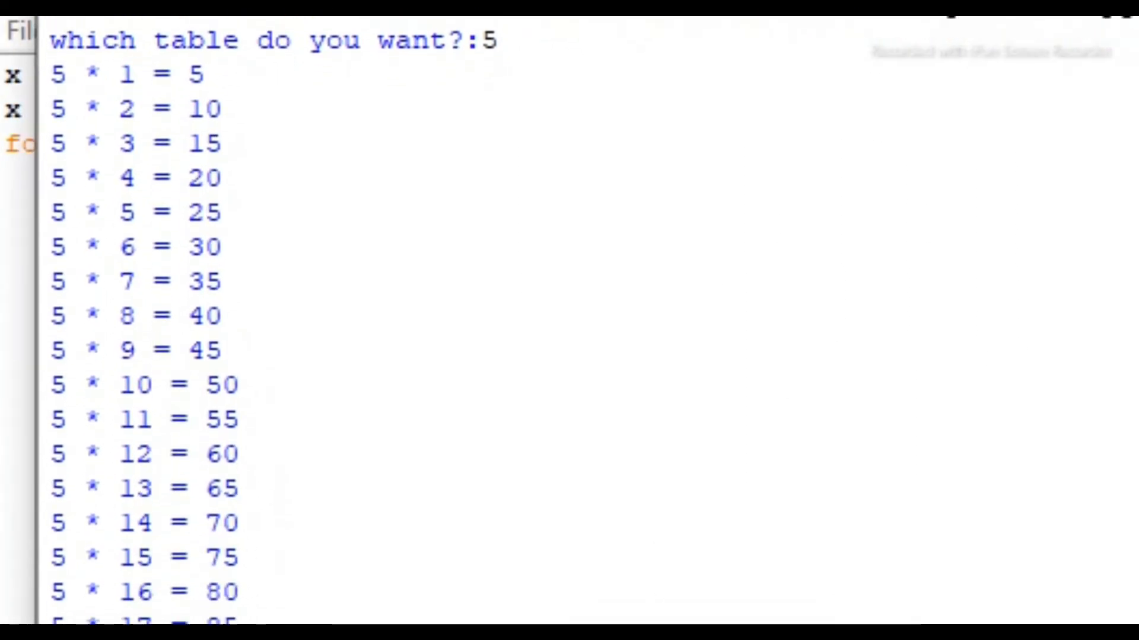
scroll(down, 3)
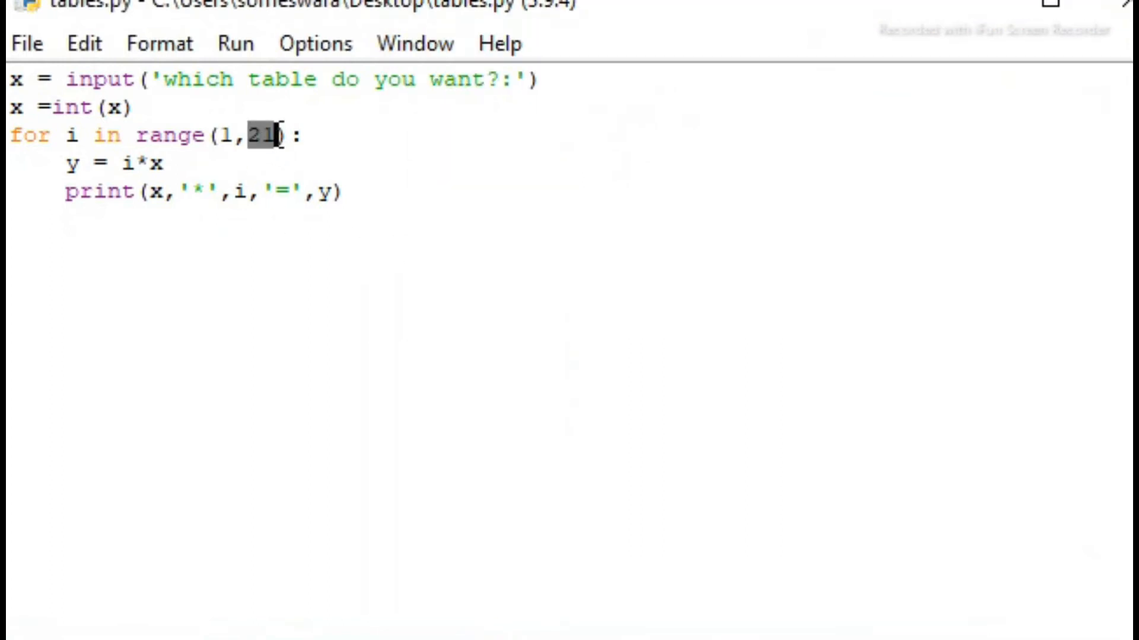
Step: Check the last multiplier 20 in the output, then change the loop to range(1,11) and clear x =int(x)
key(F5)
text(5)
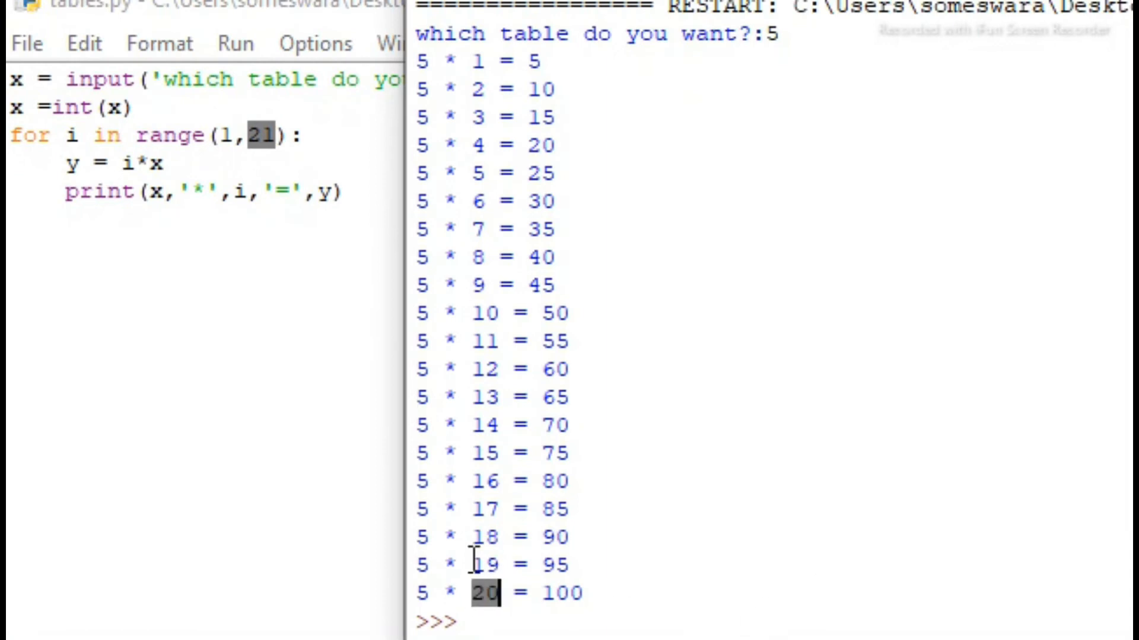
double_click(487, 313)
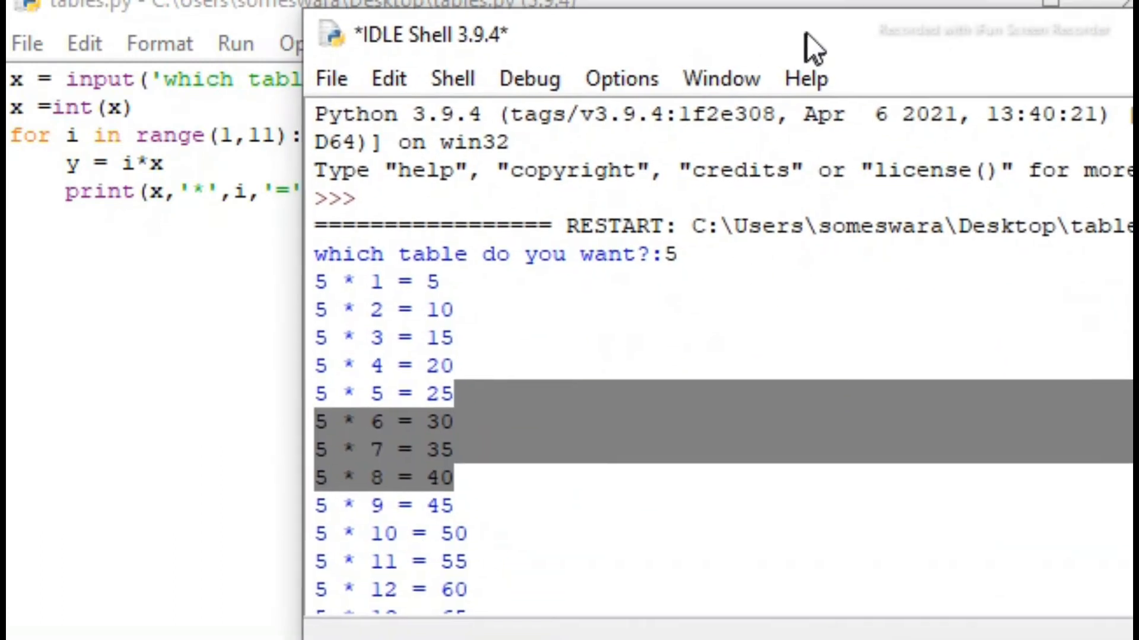
scroll(down, 3)
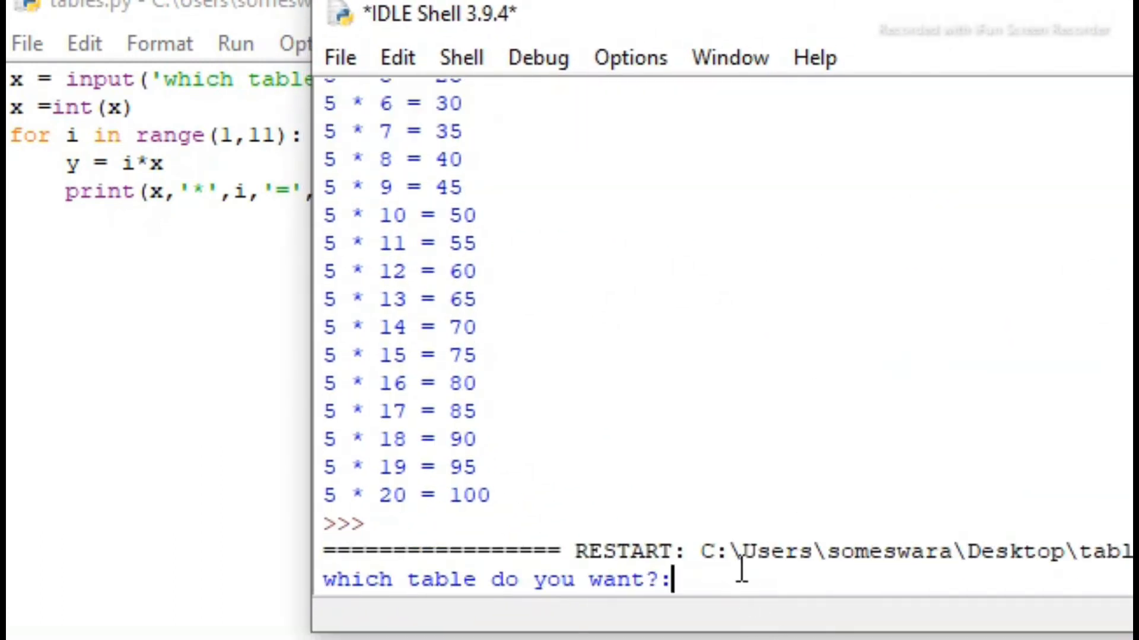
text(5)
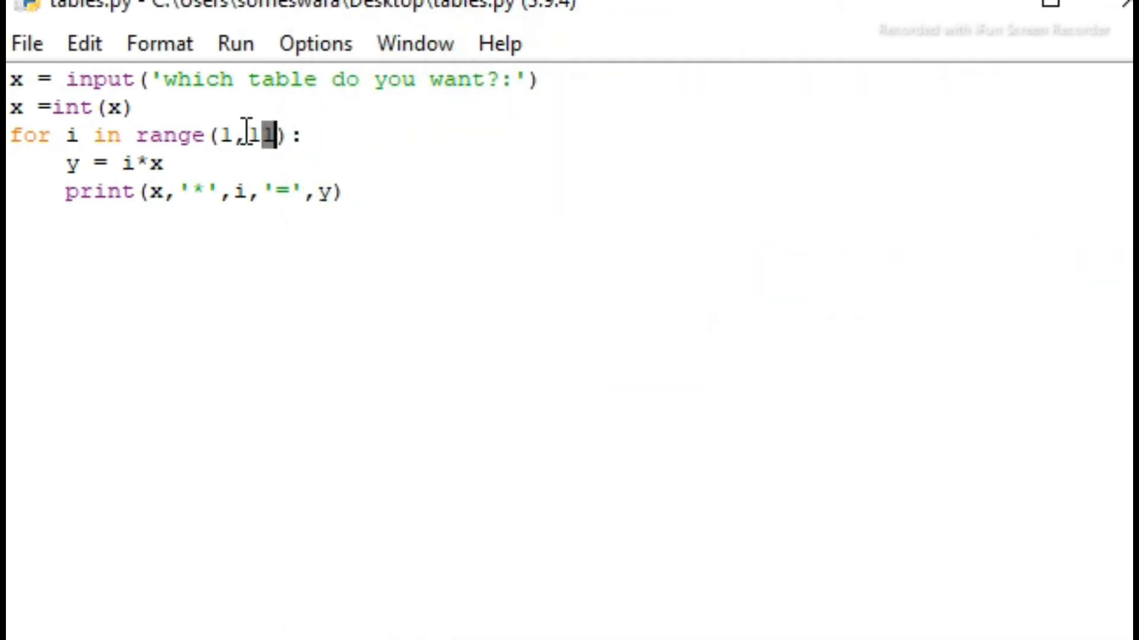
key(F5)
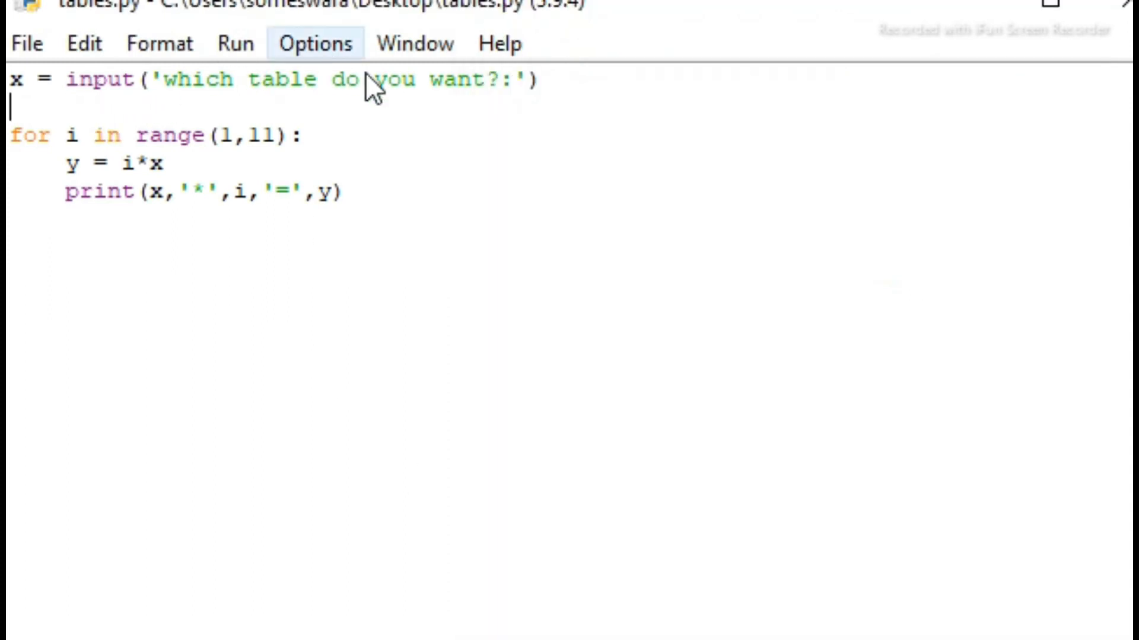
mouse_move(674, 261)
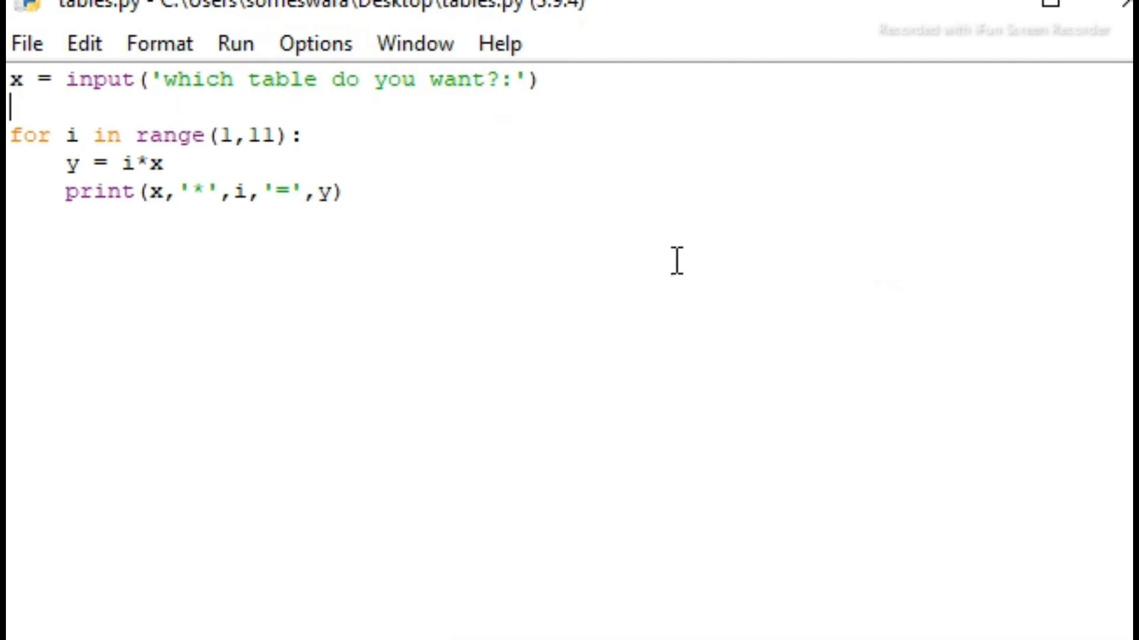
mouse_move(417, 273)
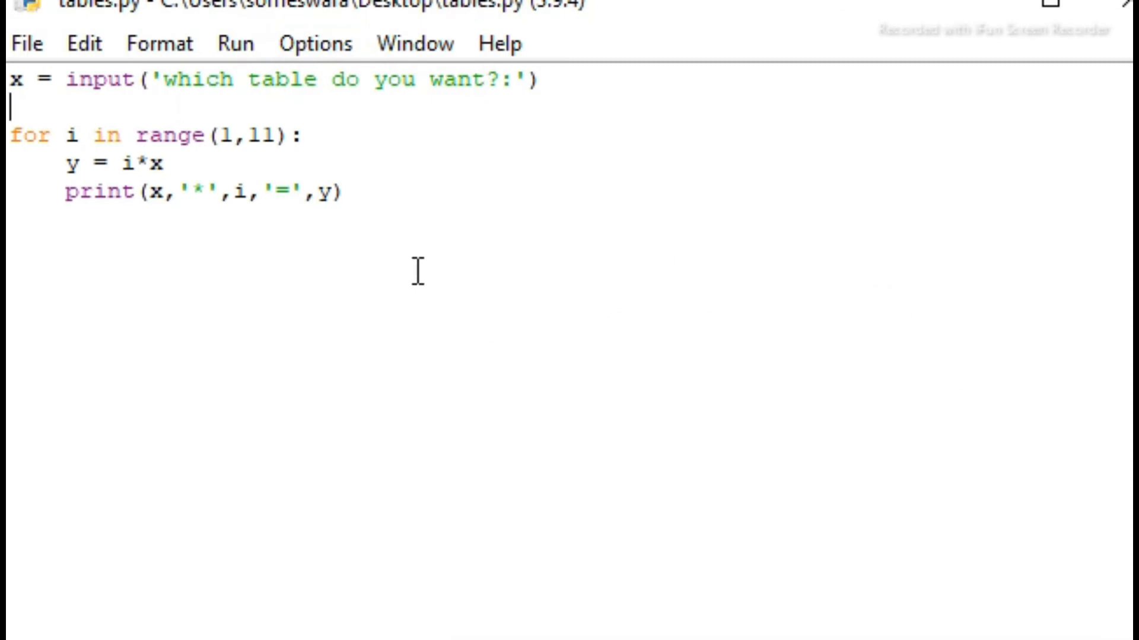
Step: Run the script for 5 without conversion and select the output showing 55, 555 strings
key(F5)
text(5)
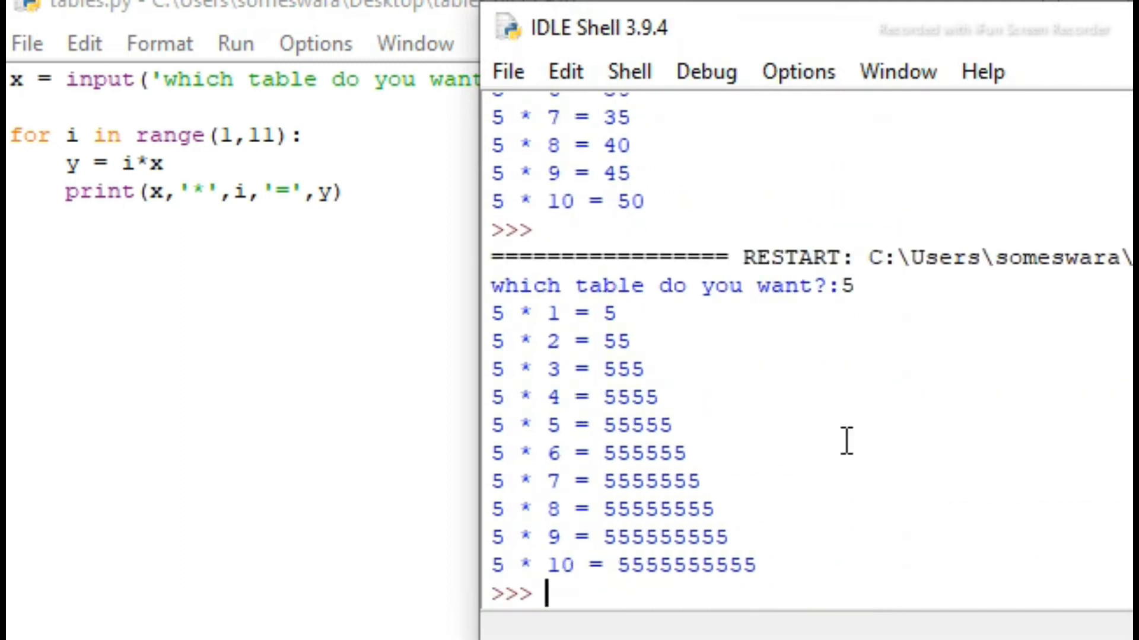
drag(602, 313, 617, 565)
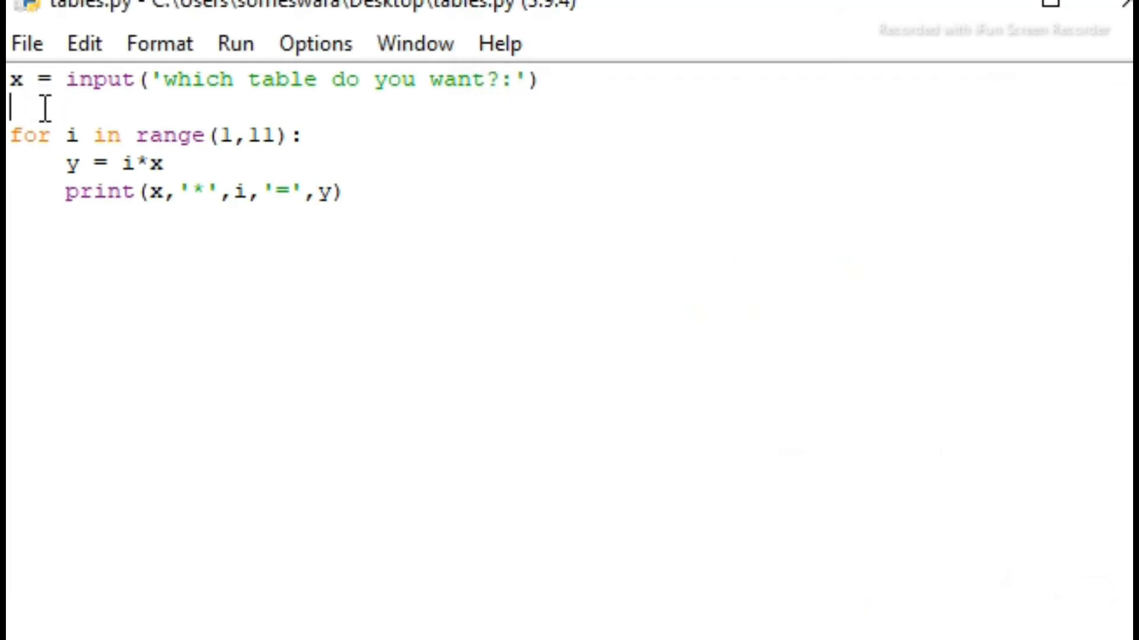
mouse_move(392, 290)
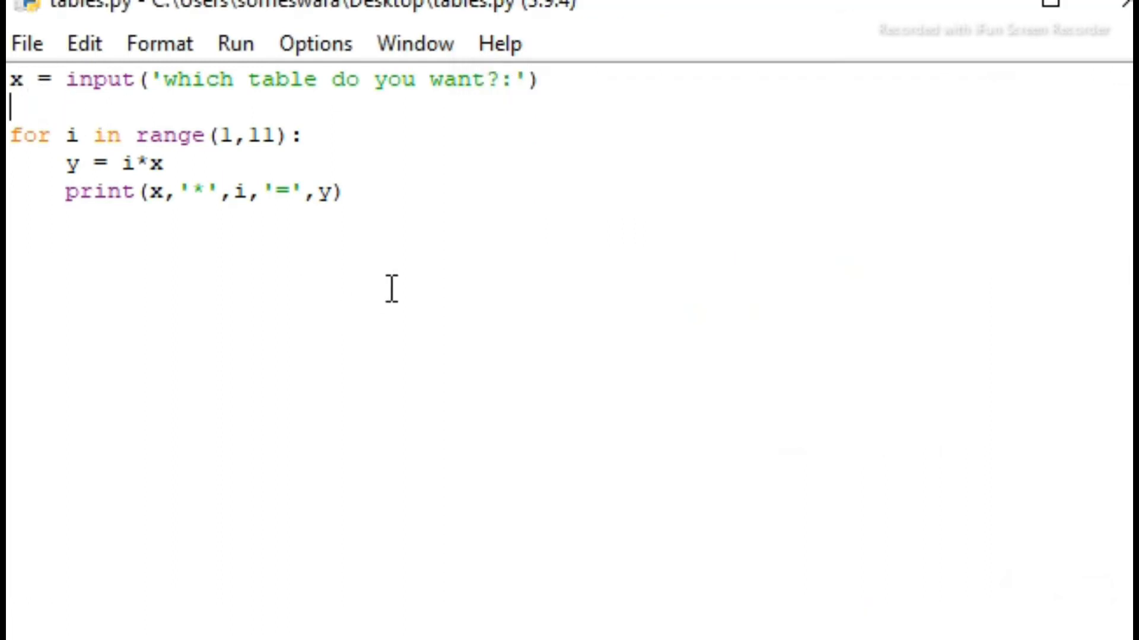
Step: Restore x = int(x) on the second line
text(x =)
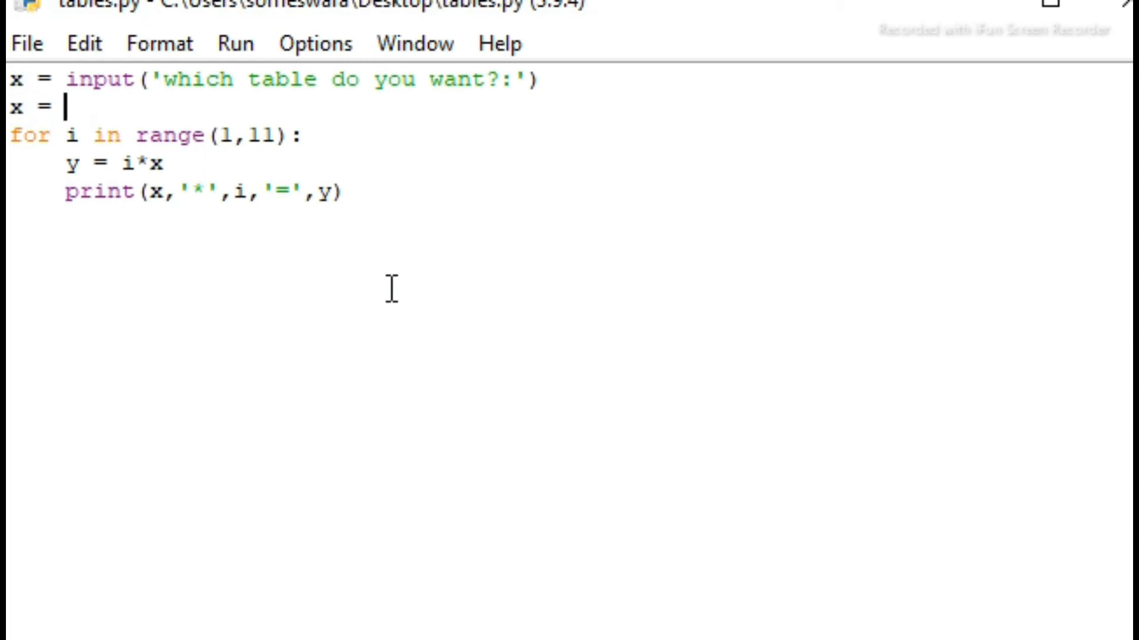
text(int())
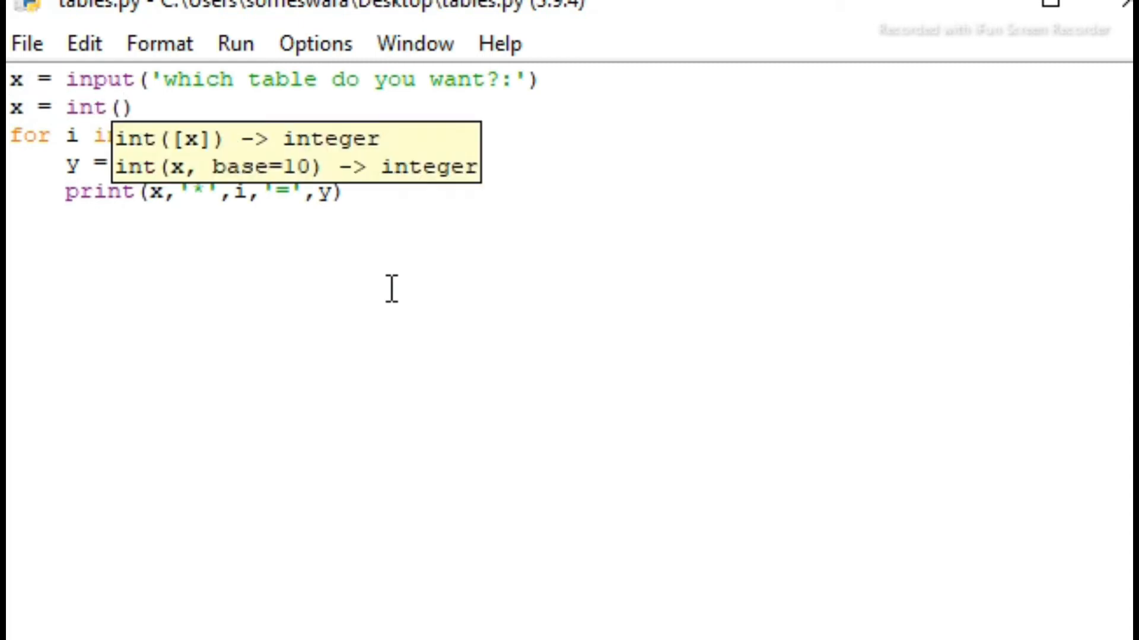
text(x)
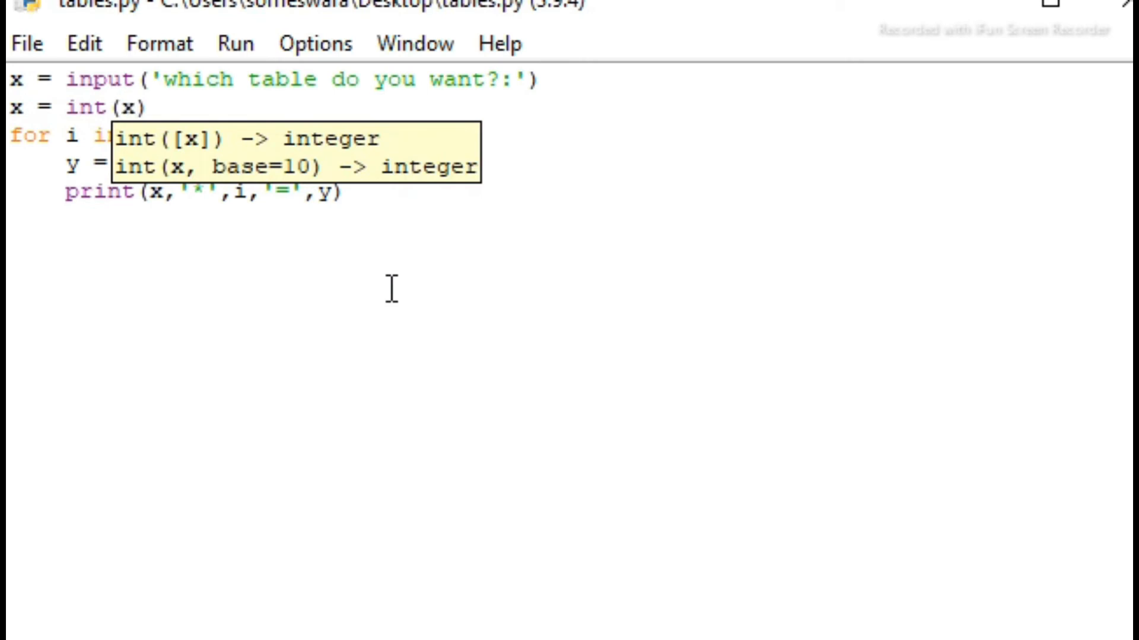
mouse_move(303, 338)
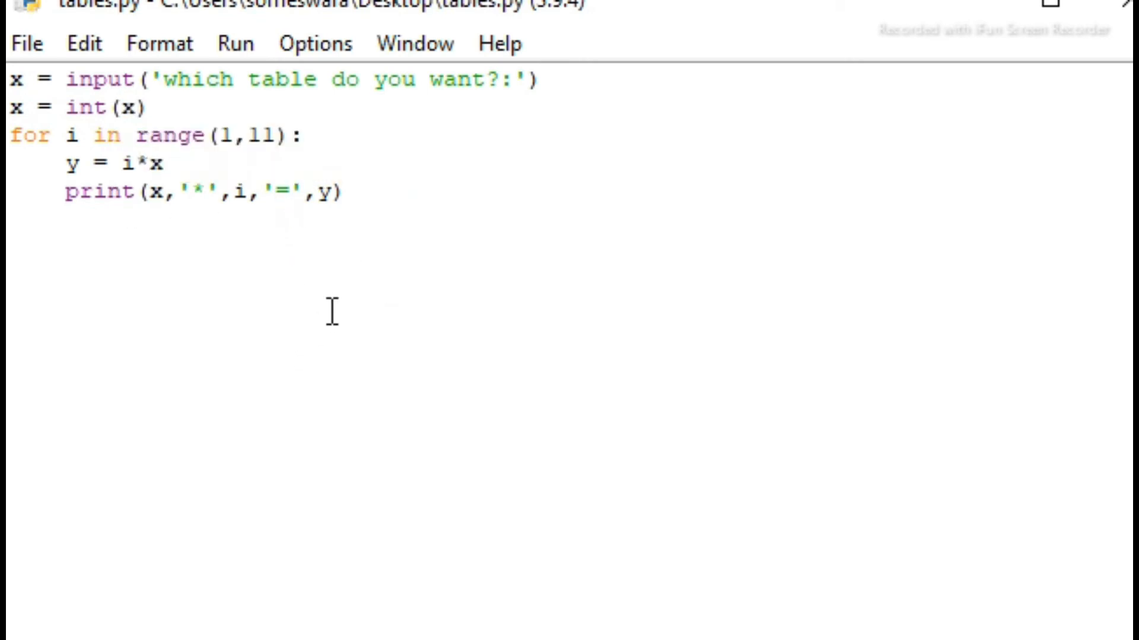
mouse_move(286, 316)
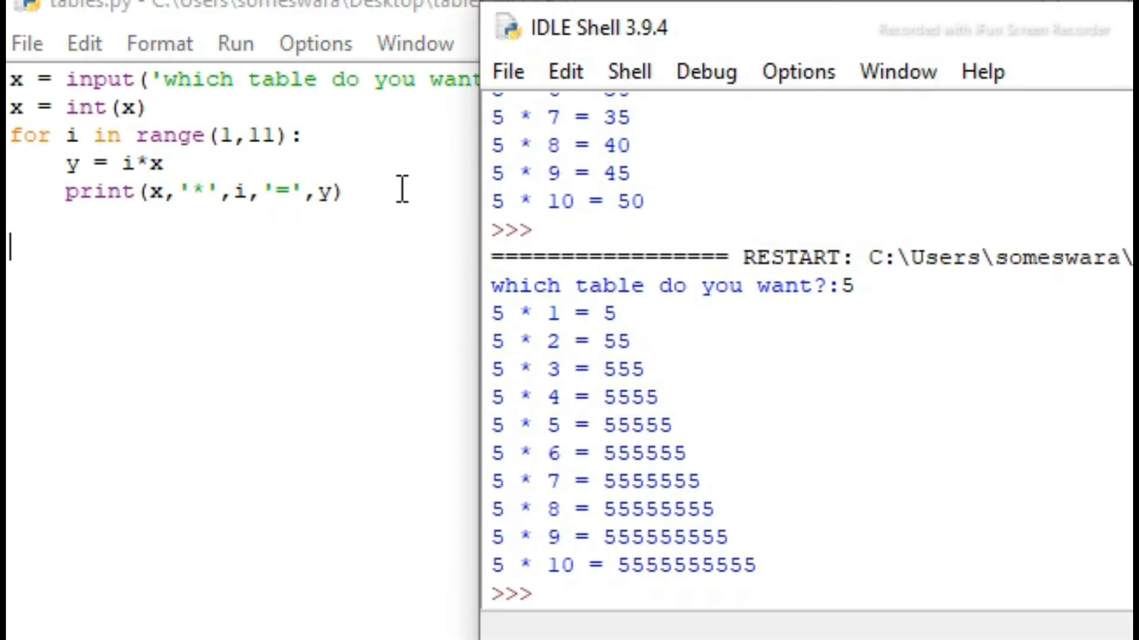
Step: Rerun the script and answer the table prompt with the letters 'da'
key(F5)
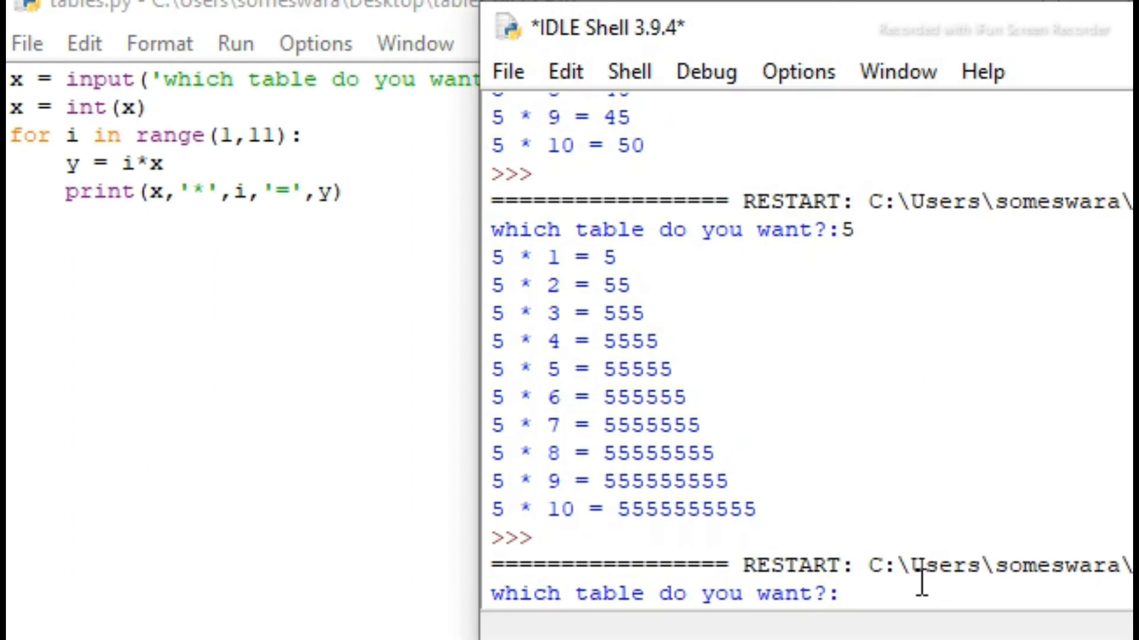
text(d)
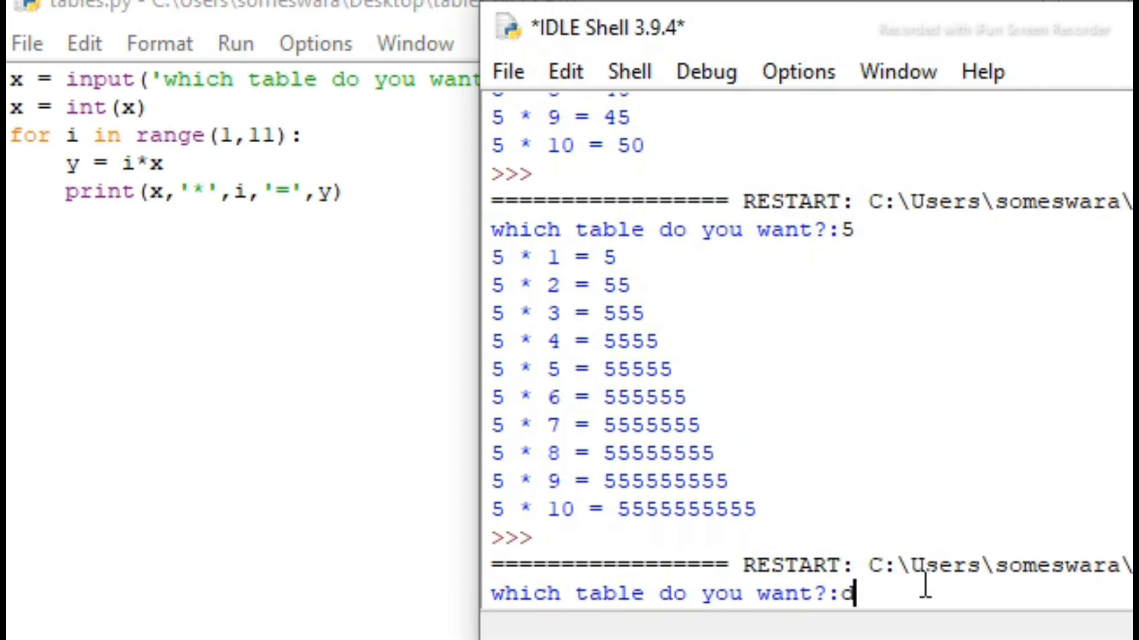
text(a)
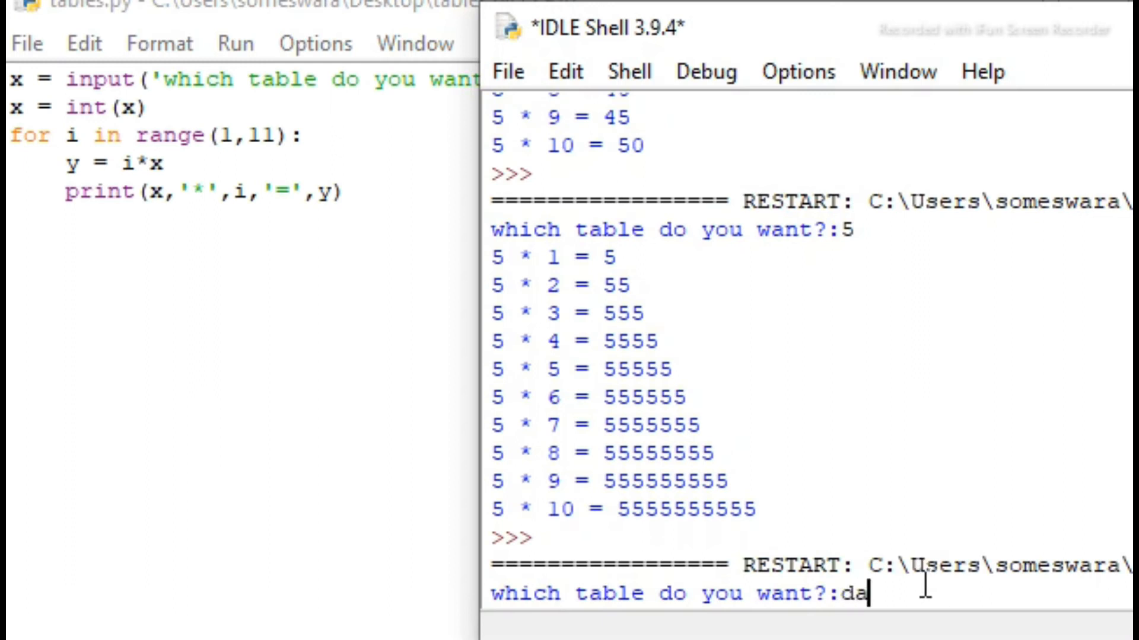
key(enter)
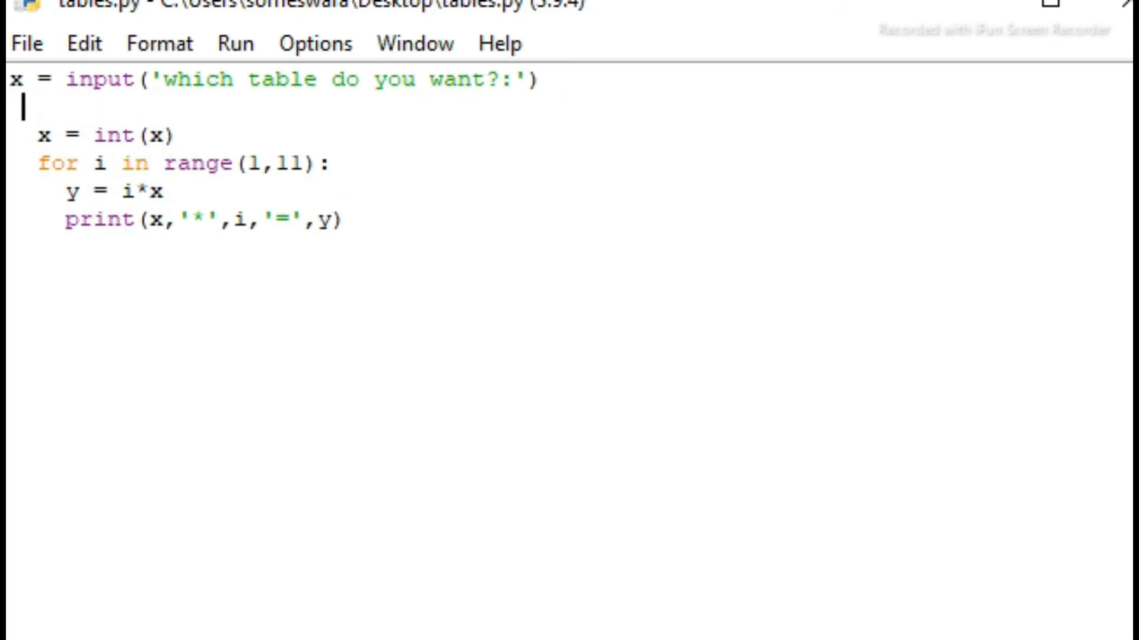
mouse_move(137, 123)
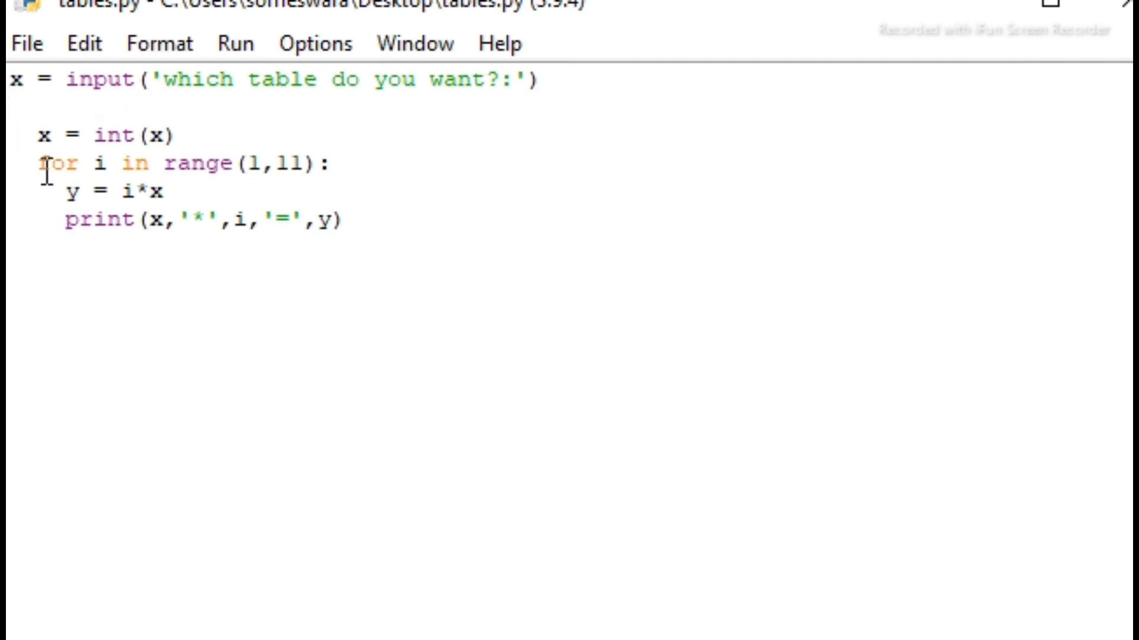
Step: Wrap the conversion and loop in try: with an except: branch
text(try:)
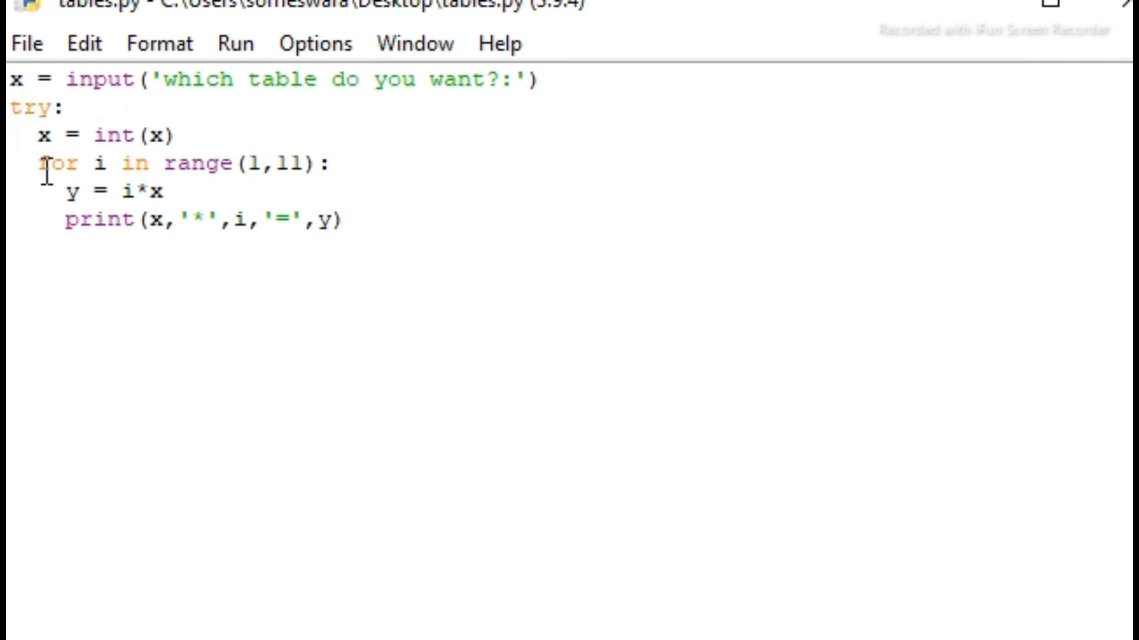
click(64, 107)
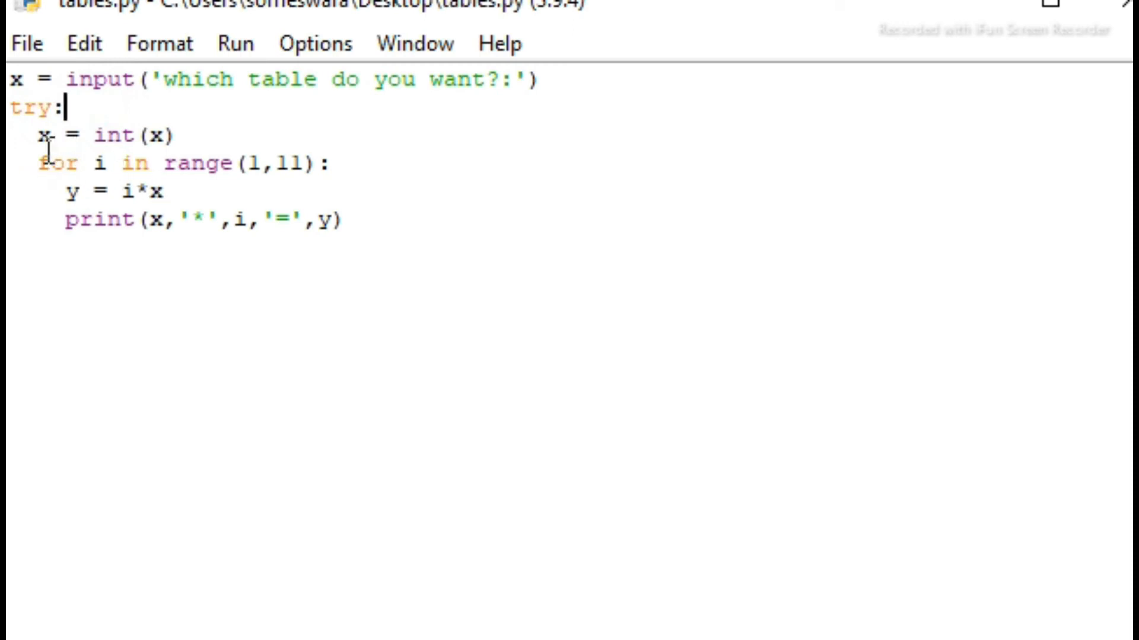
triple_click(109, 135)
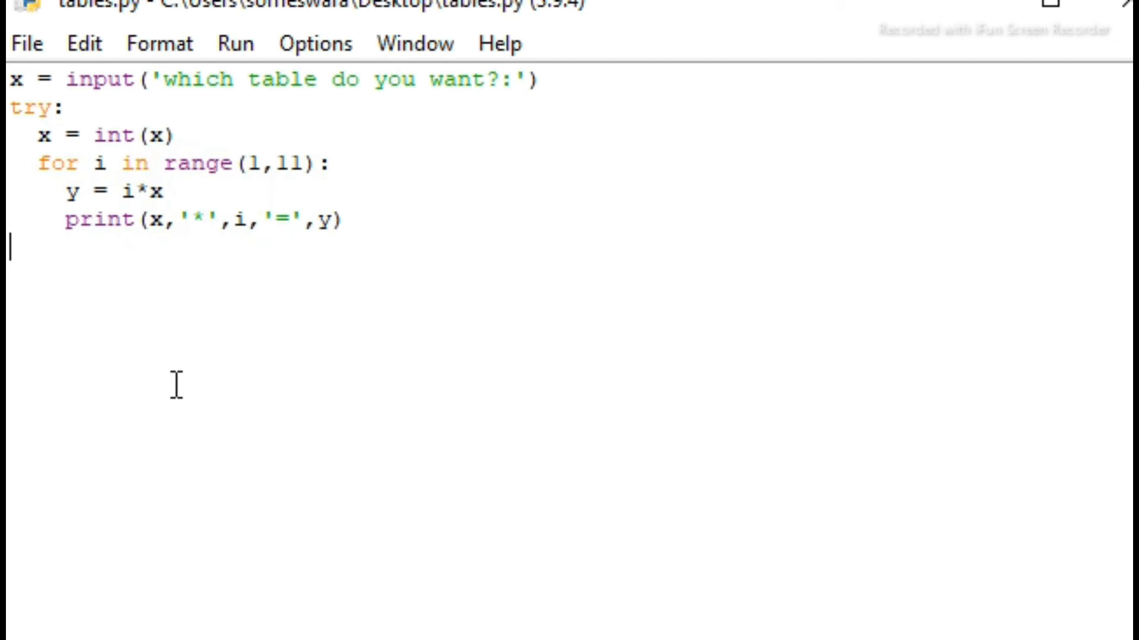
text(e)
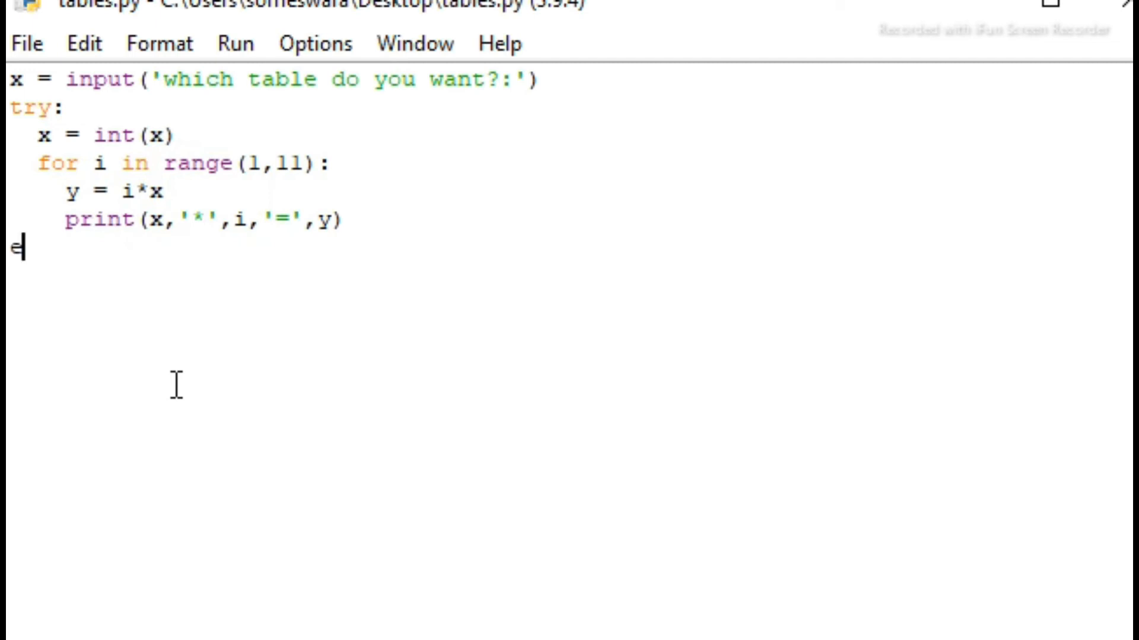
text(xcept)
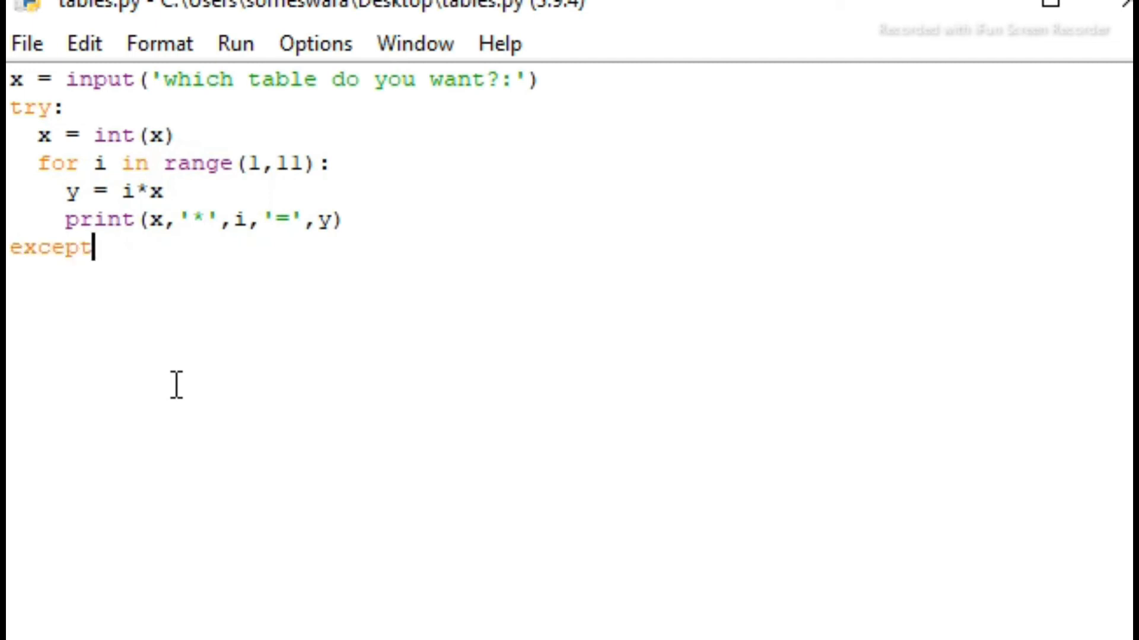
text(:)
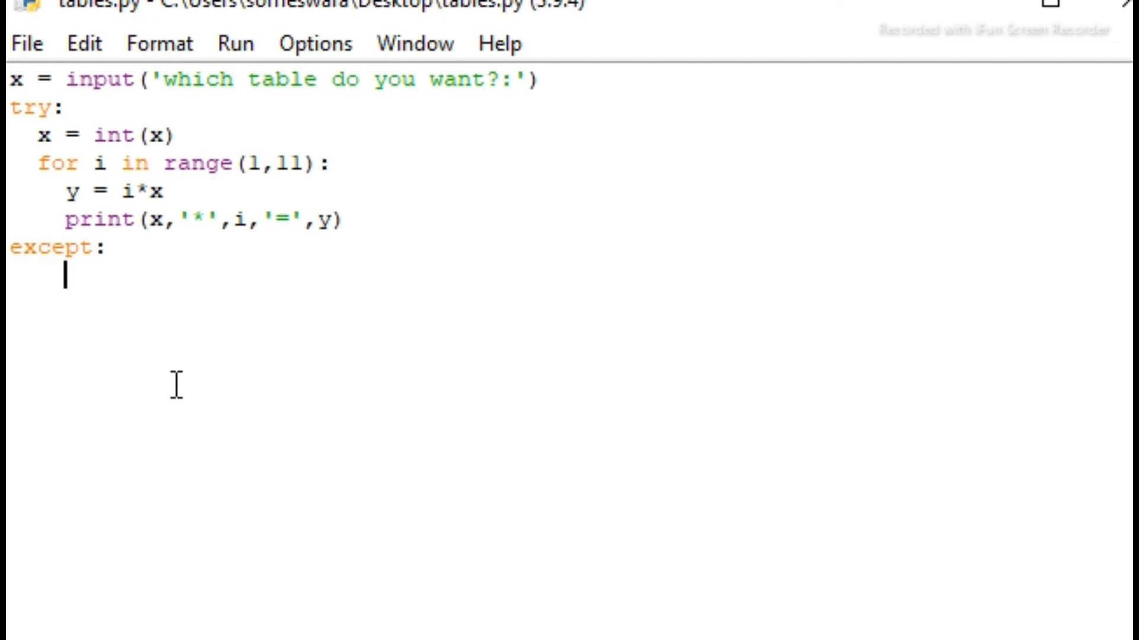
Step: Make the except branch print('enter numbers only!'), fixing typos in the message
text(prin)
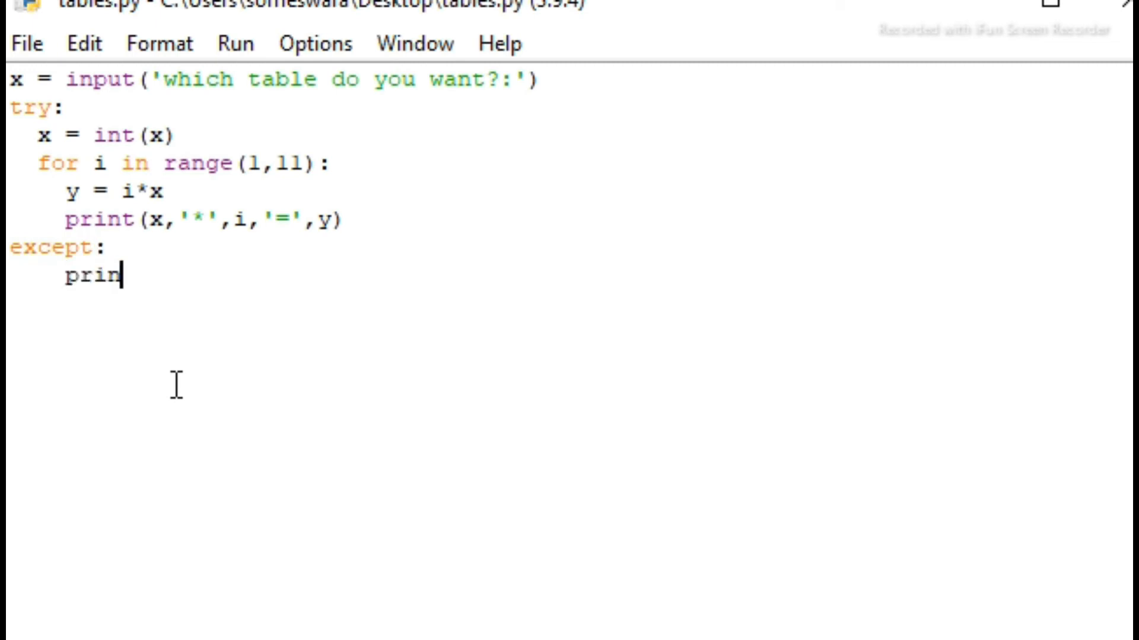
text(t())
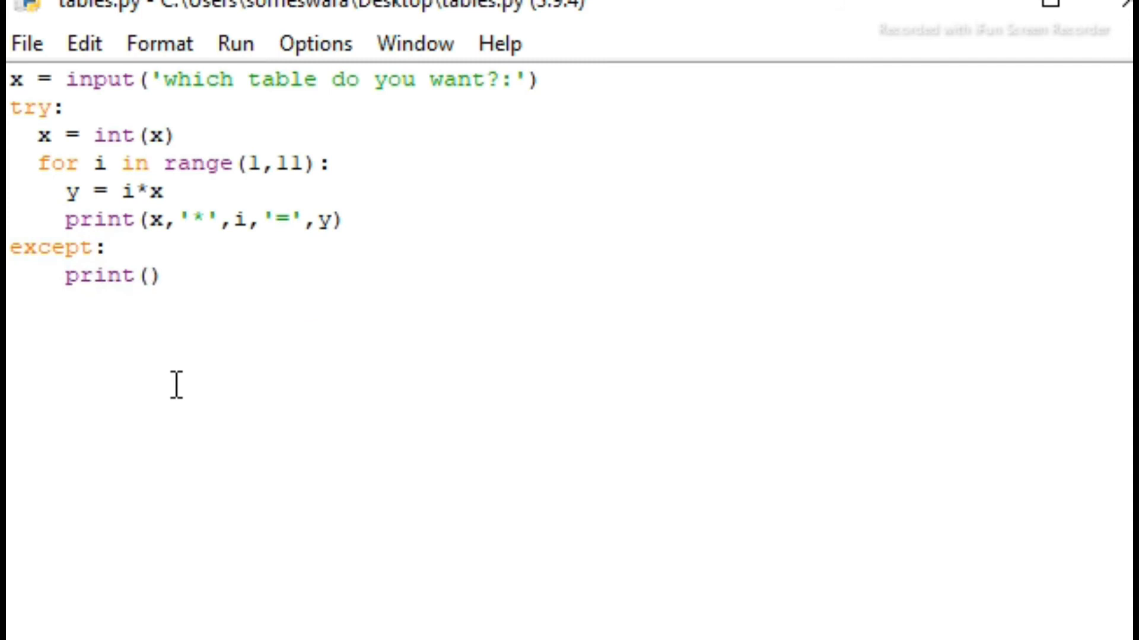
text('')
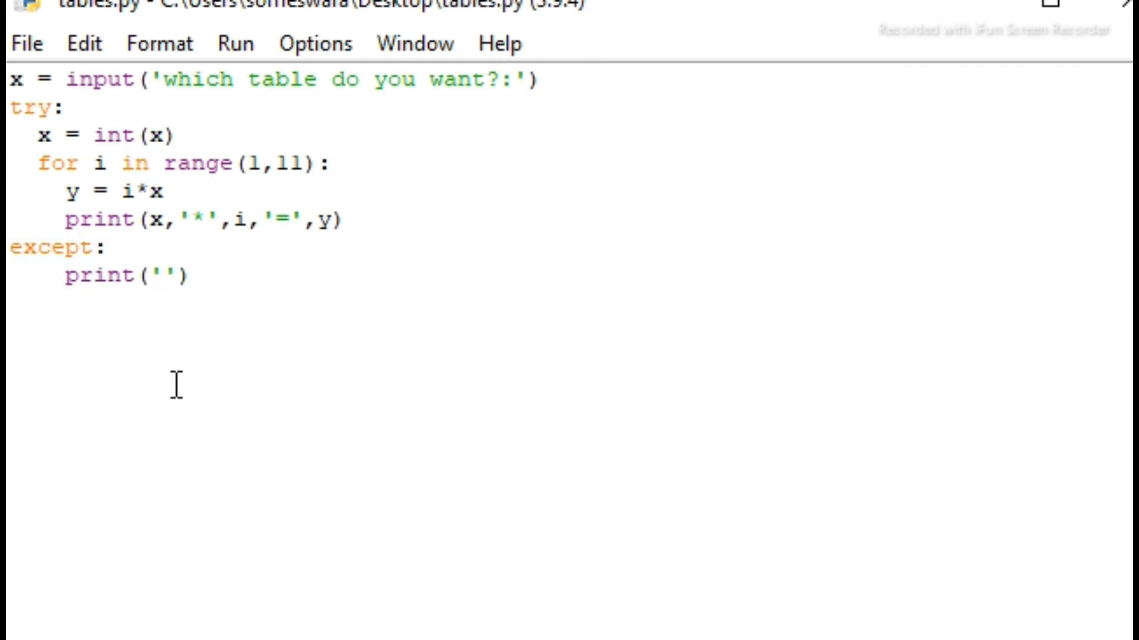
text(enter)
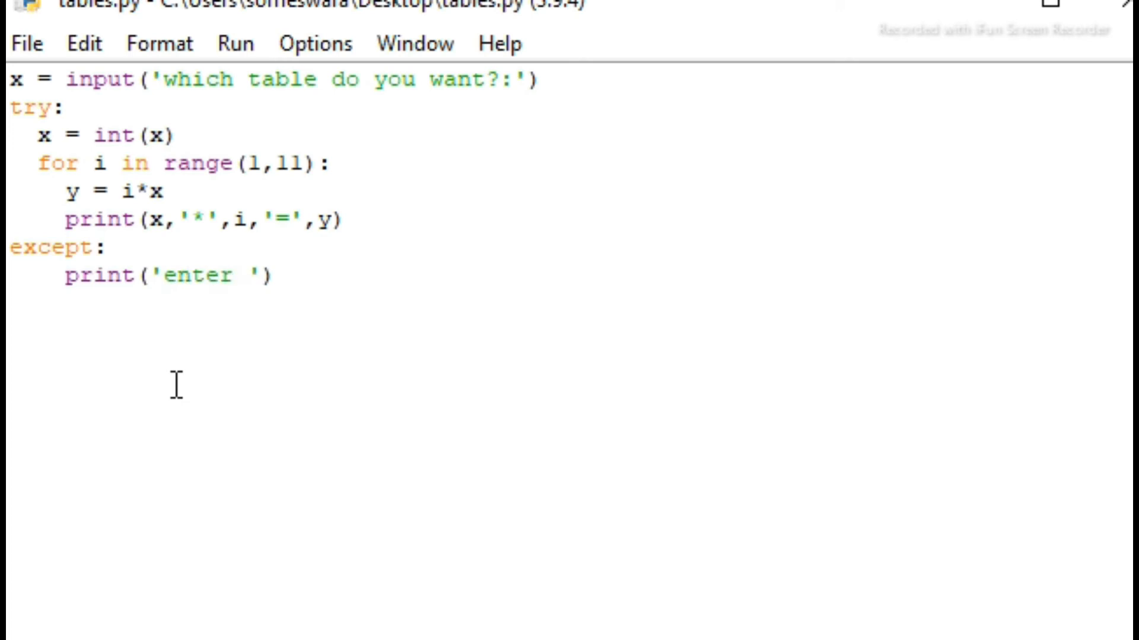
text(numbers onl;)
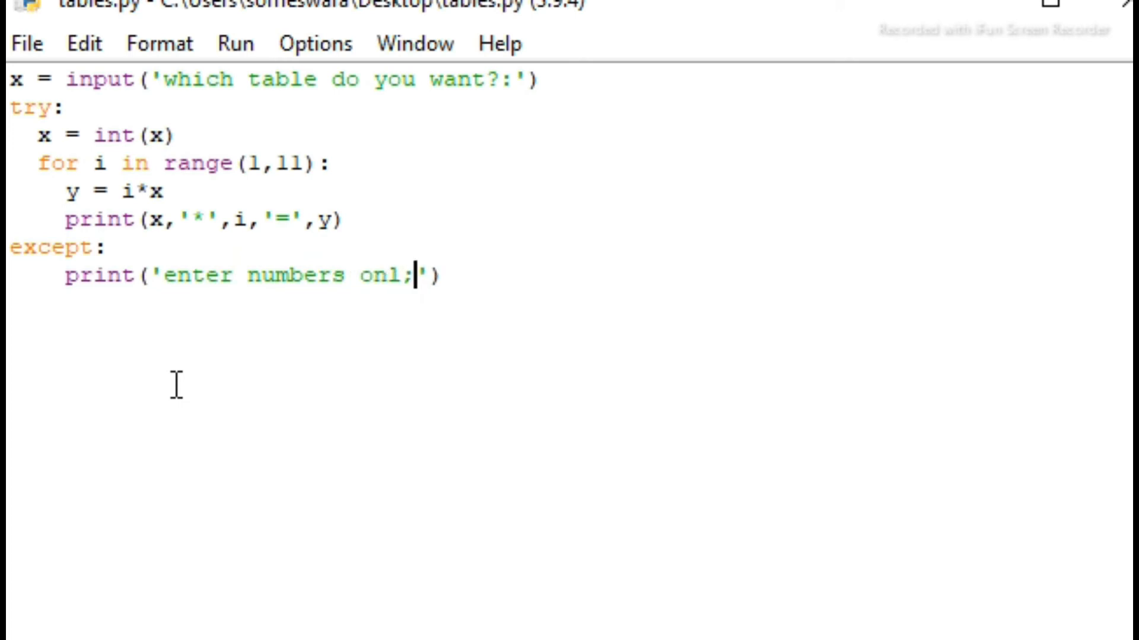
key(Backspace)
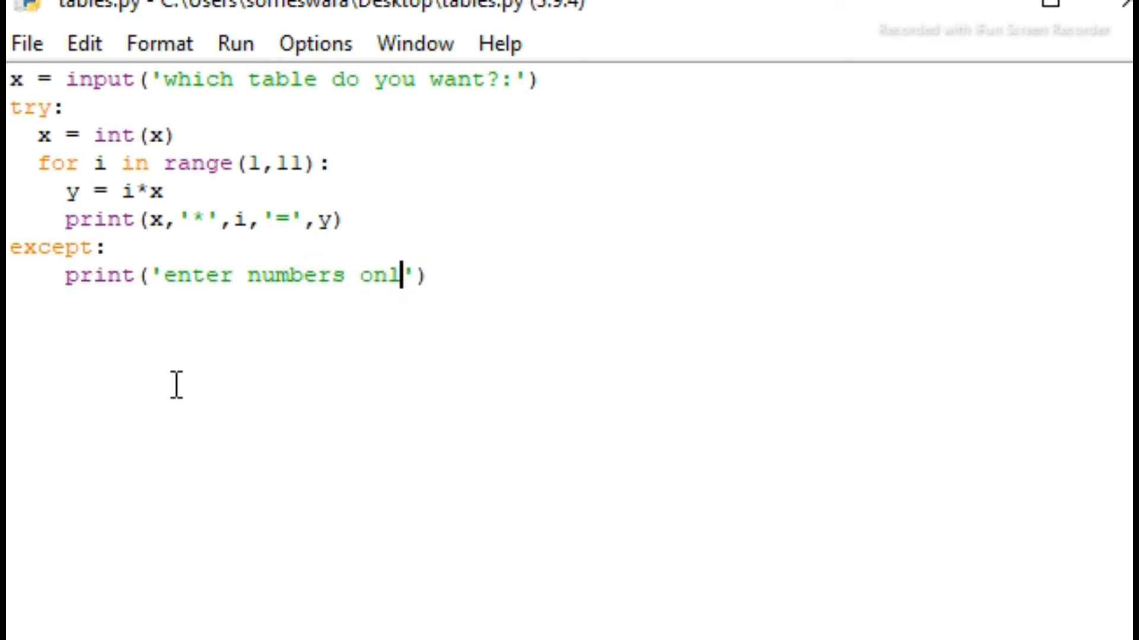
text(y)
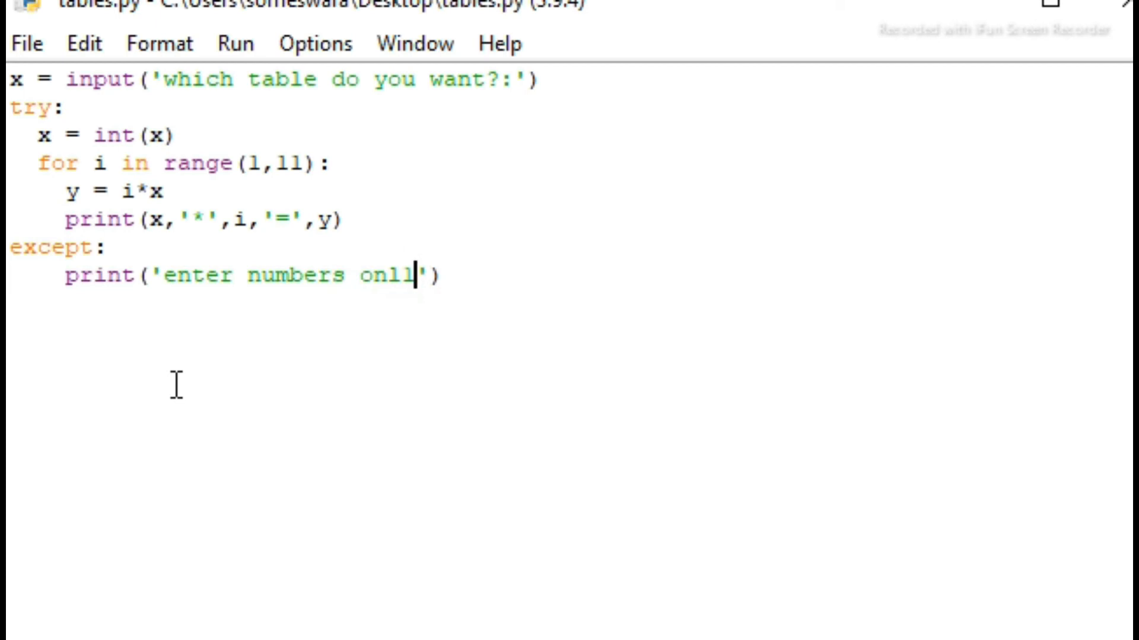
key(BackSpace)
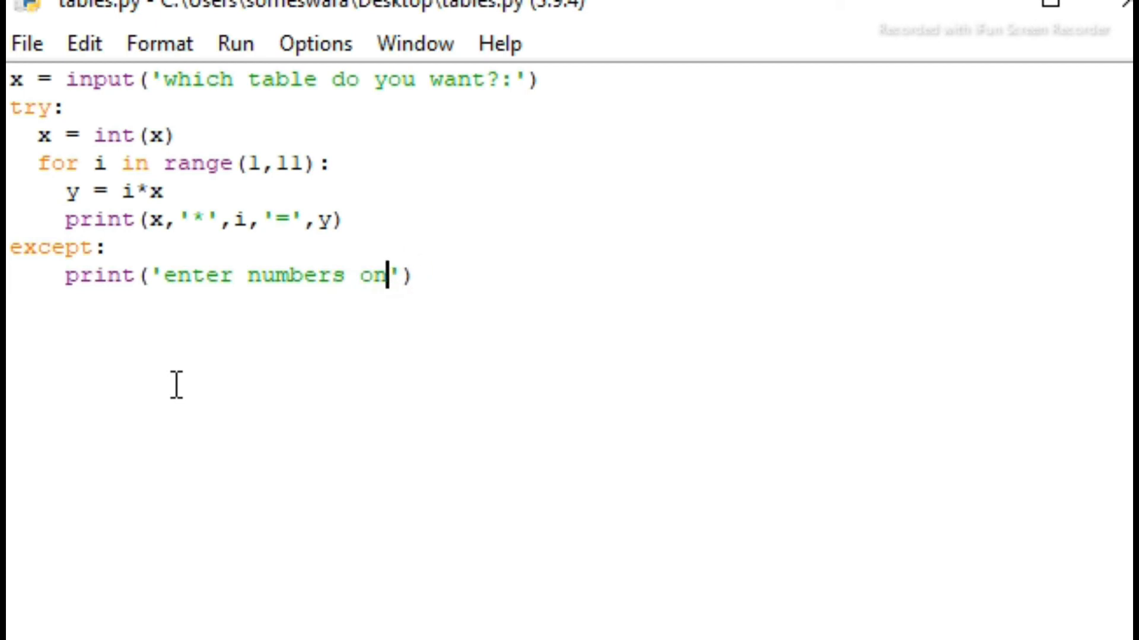
text(ly)
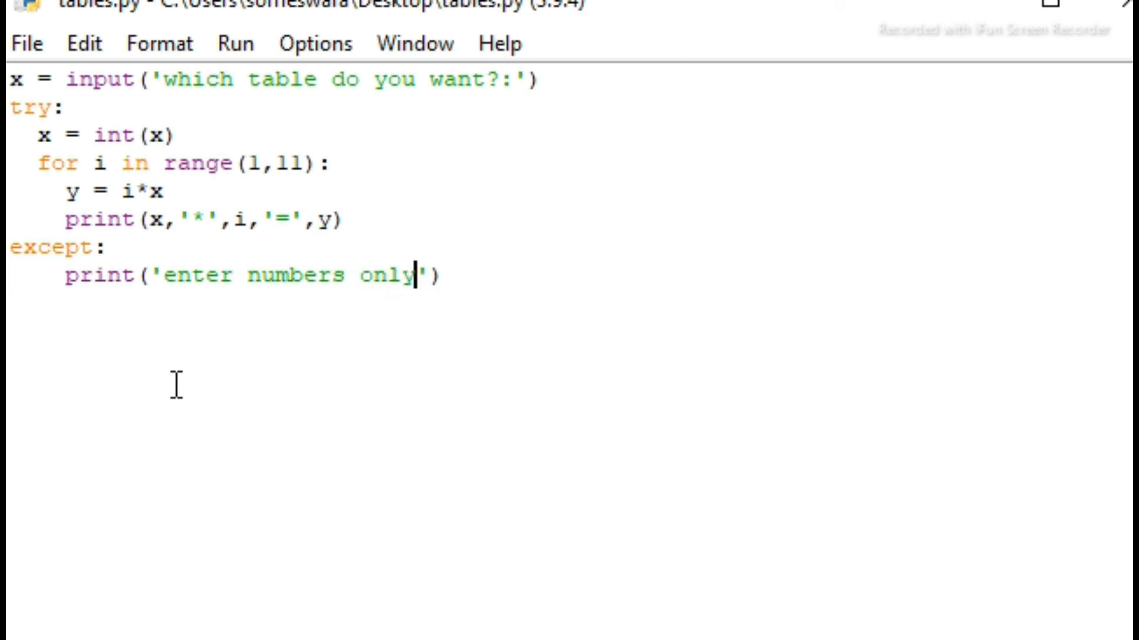
text(!)
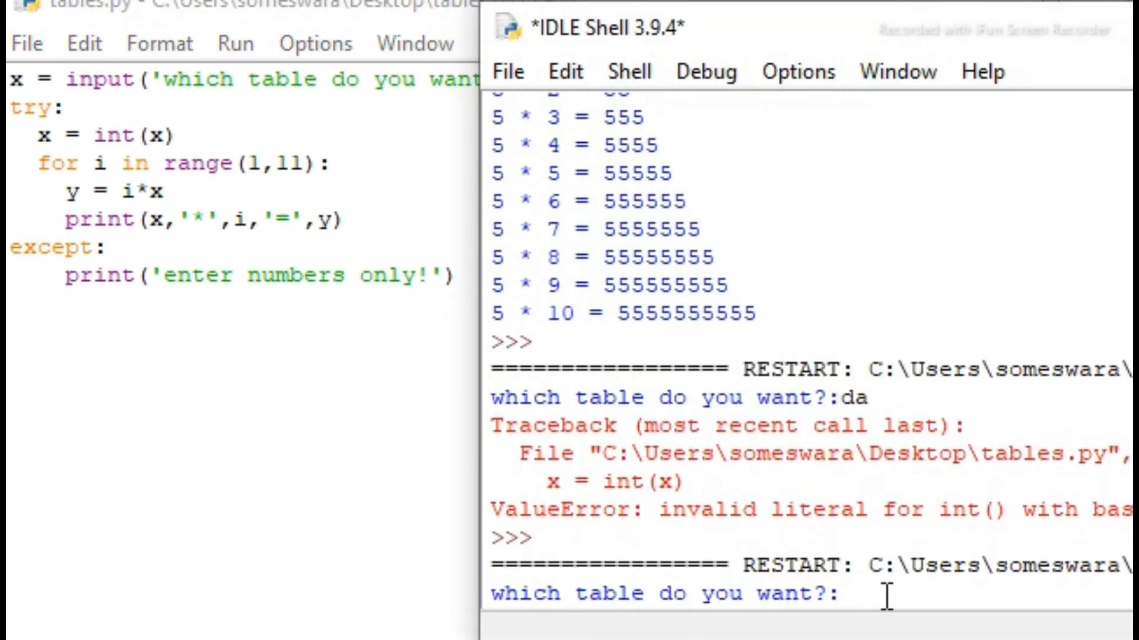
Step: Answer the prompt with letters to get 'enter numbers only!', then rerun and enter 9
text(a)
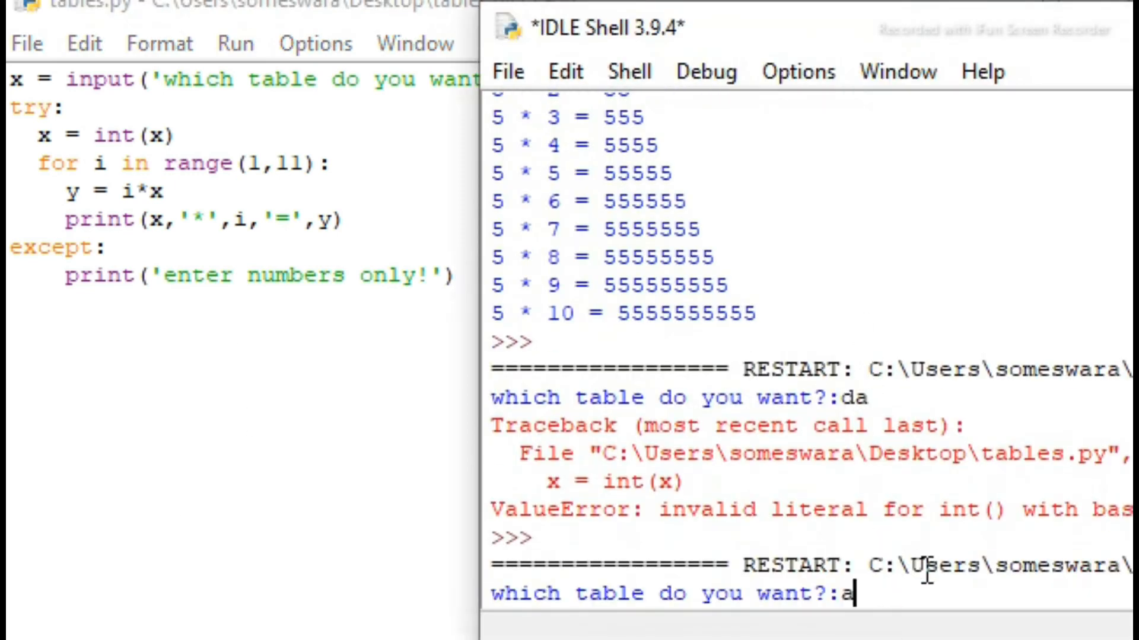
text(a)
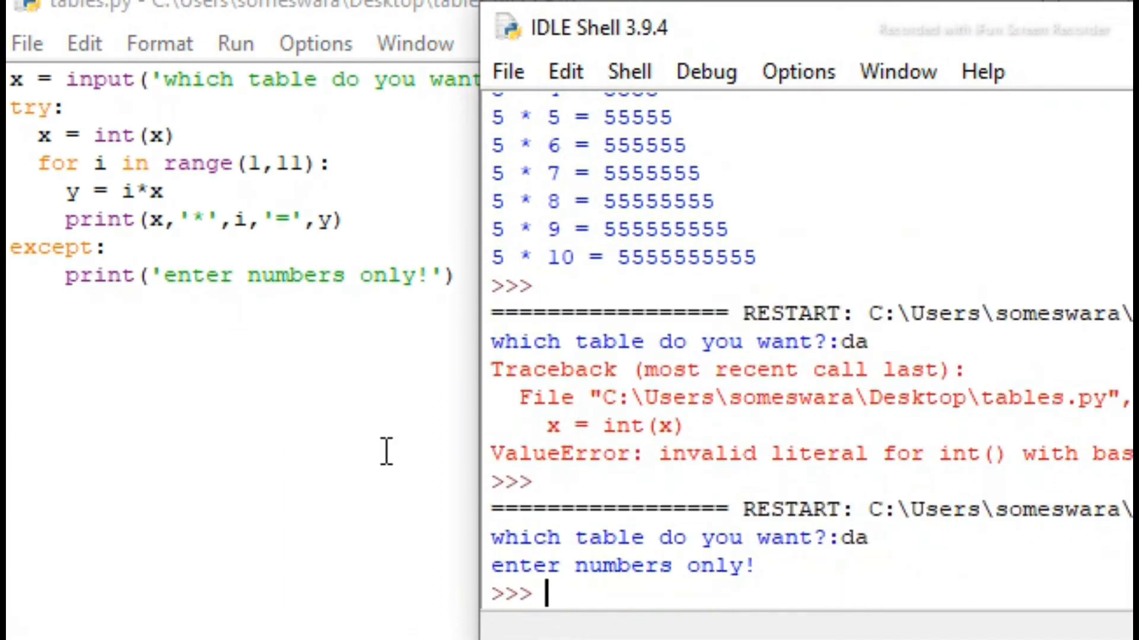
double_click(625, 565)
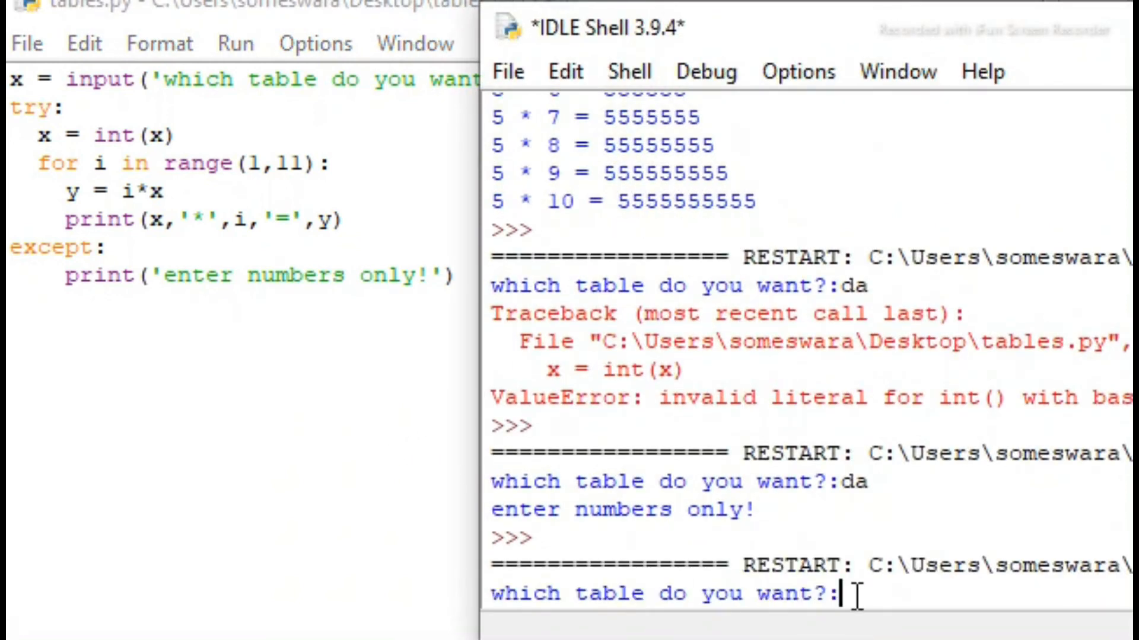
text(9)
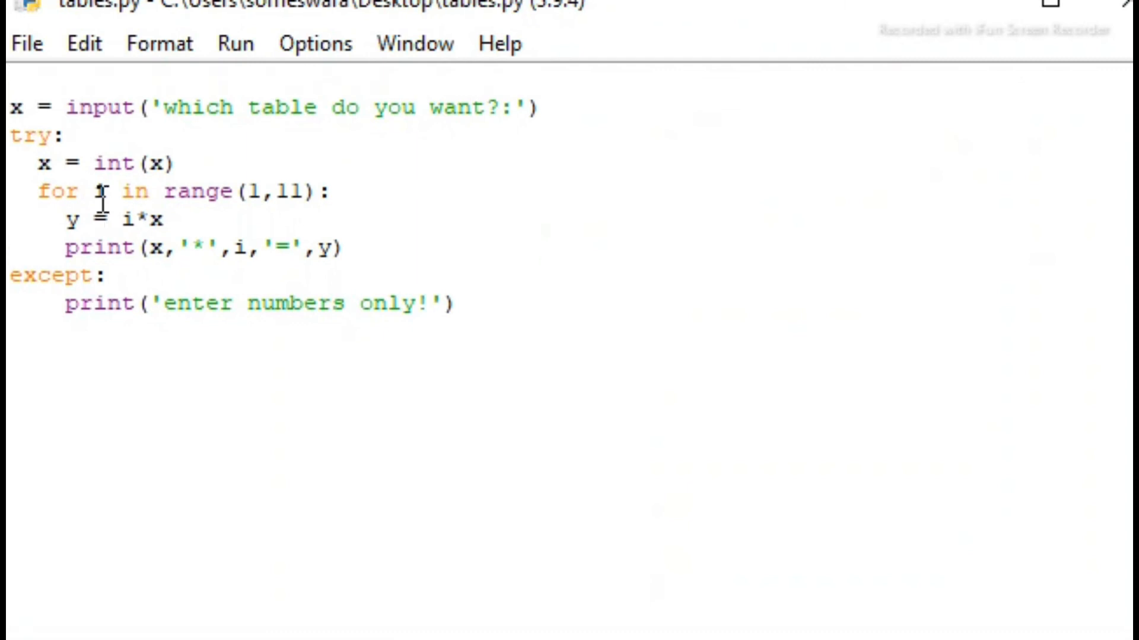
Step: Add 'while True:' at the top of tables.py to loop the script
text(whi)
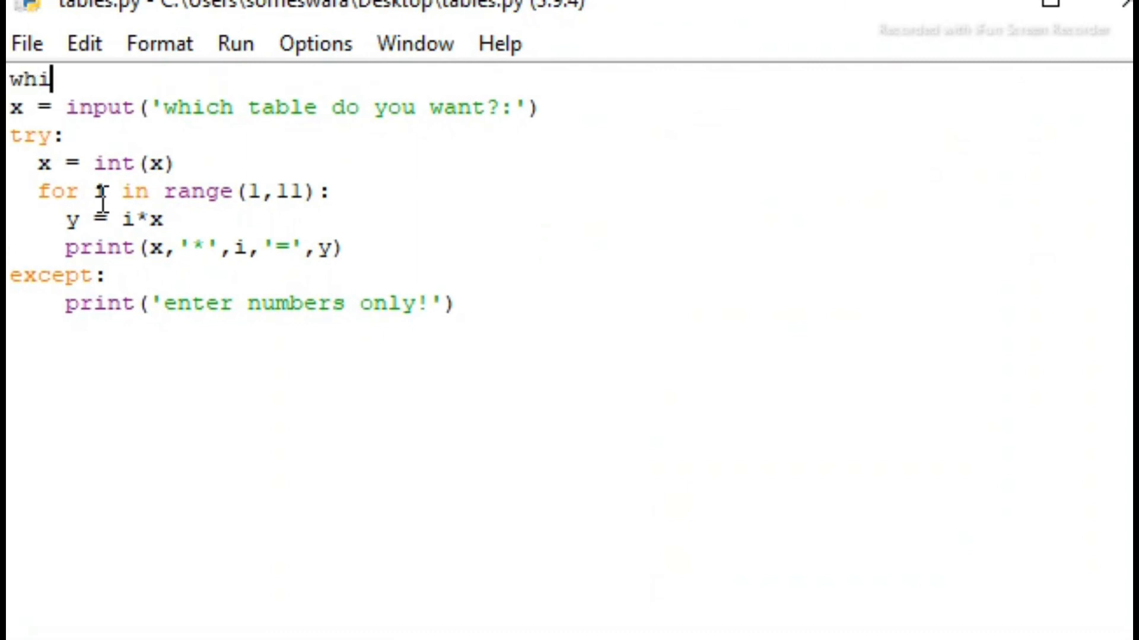
text(le:)
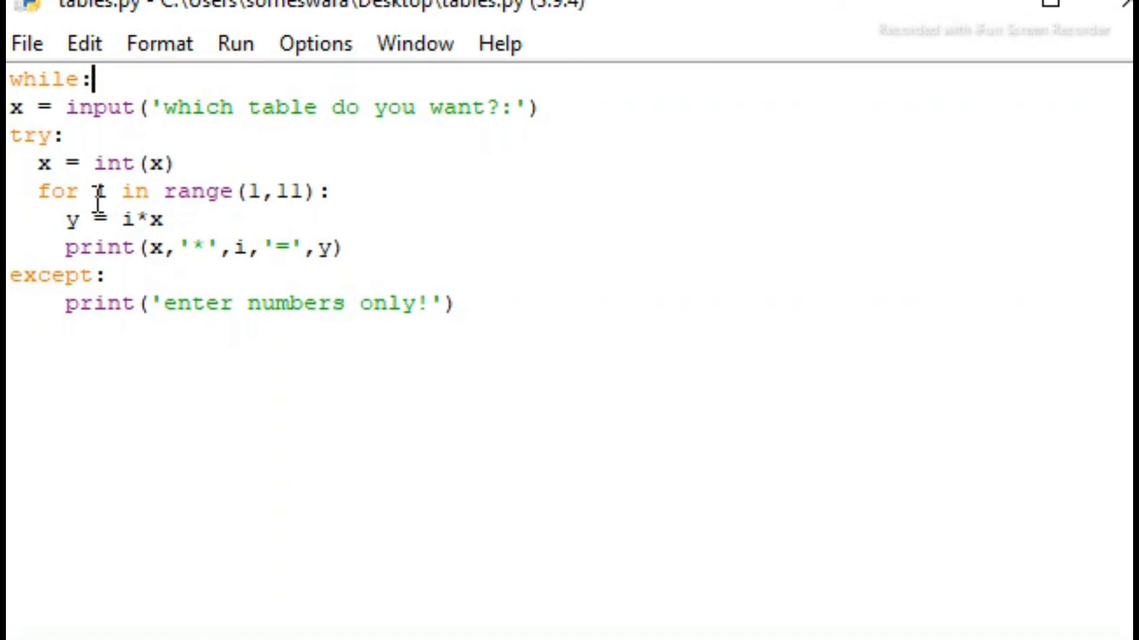
text(T)
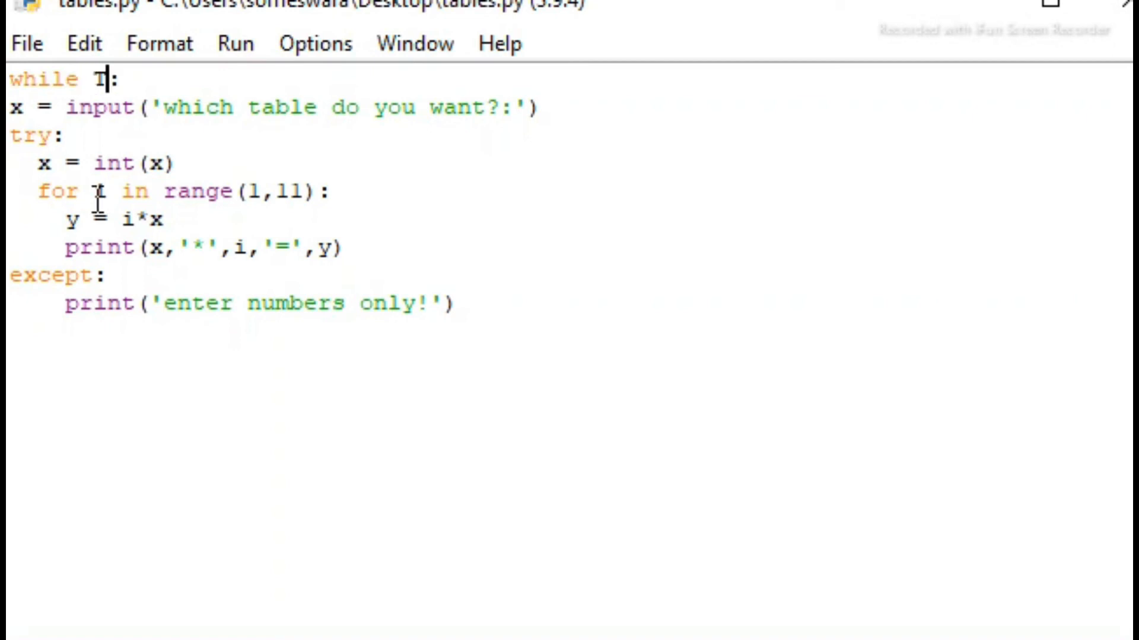
text(rue)
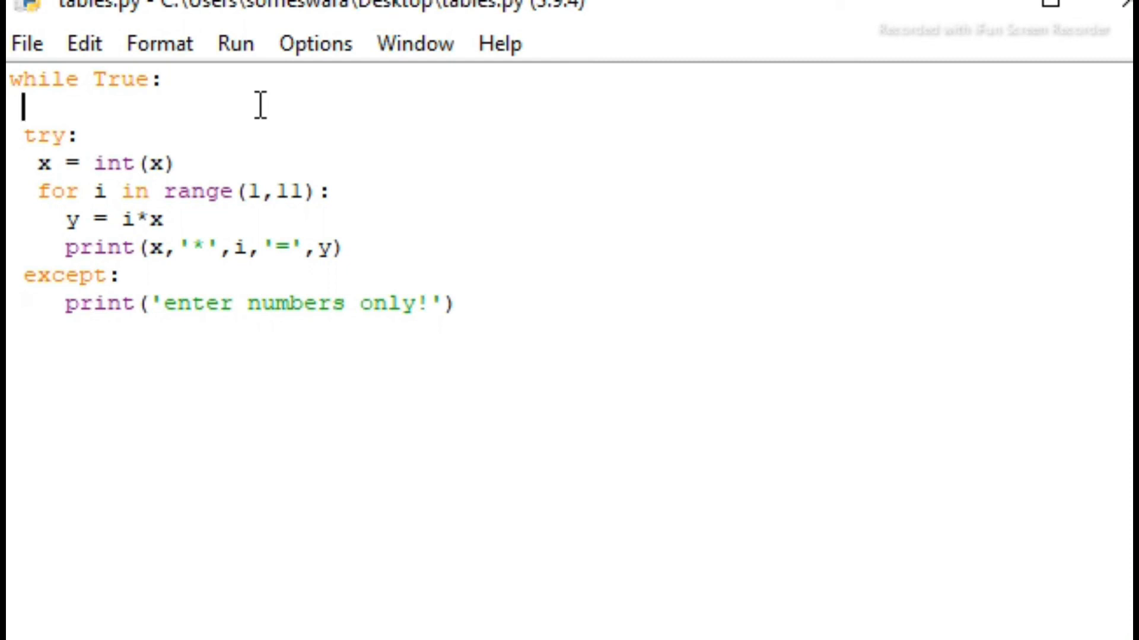
Step: Write x = input('which table do you want?:') indented inside the loop
text(x=)
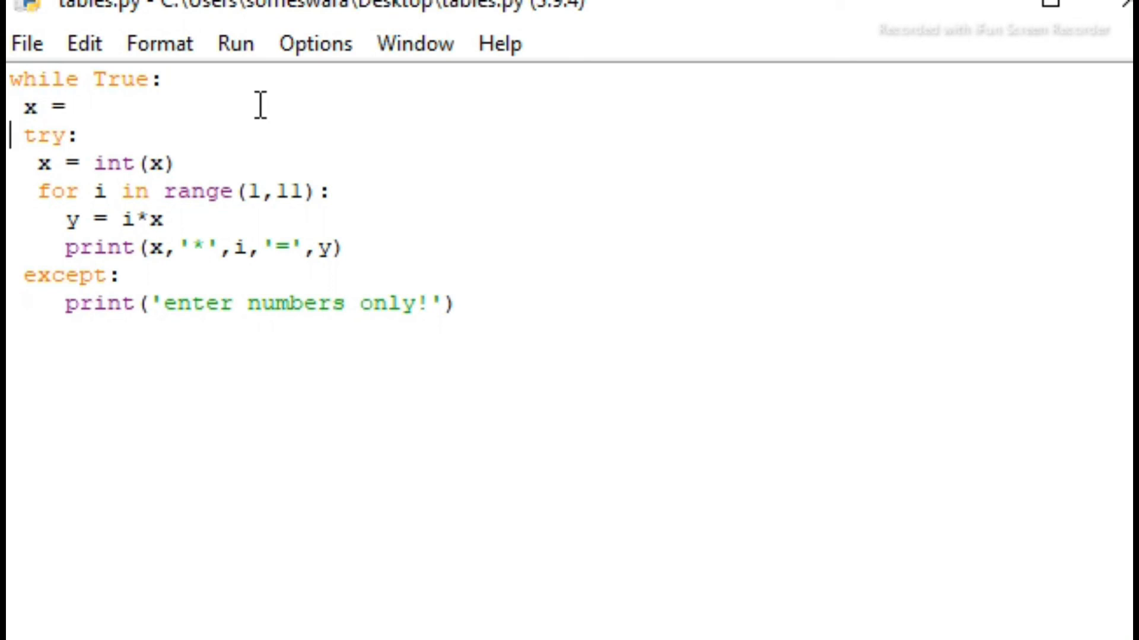
text(input)
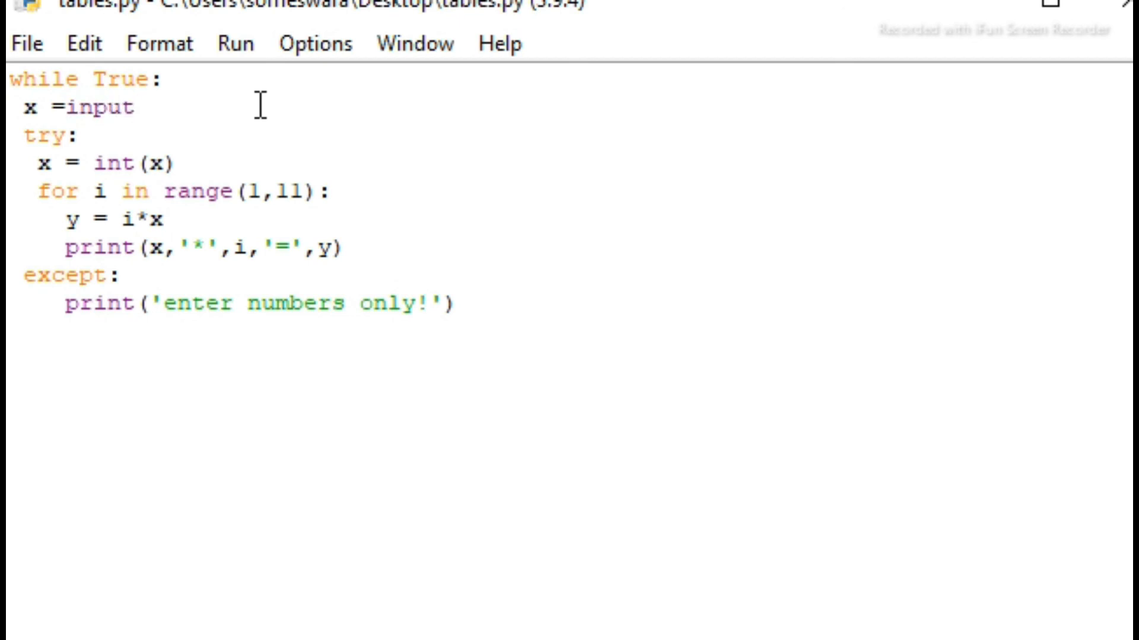
text(('))
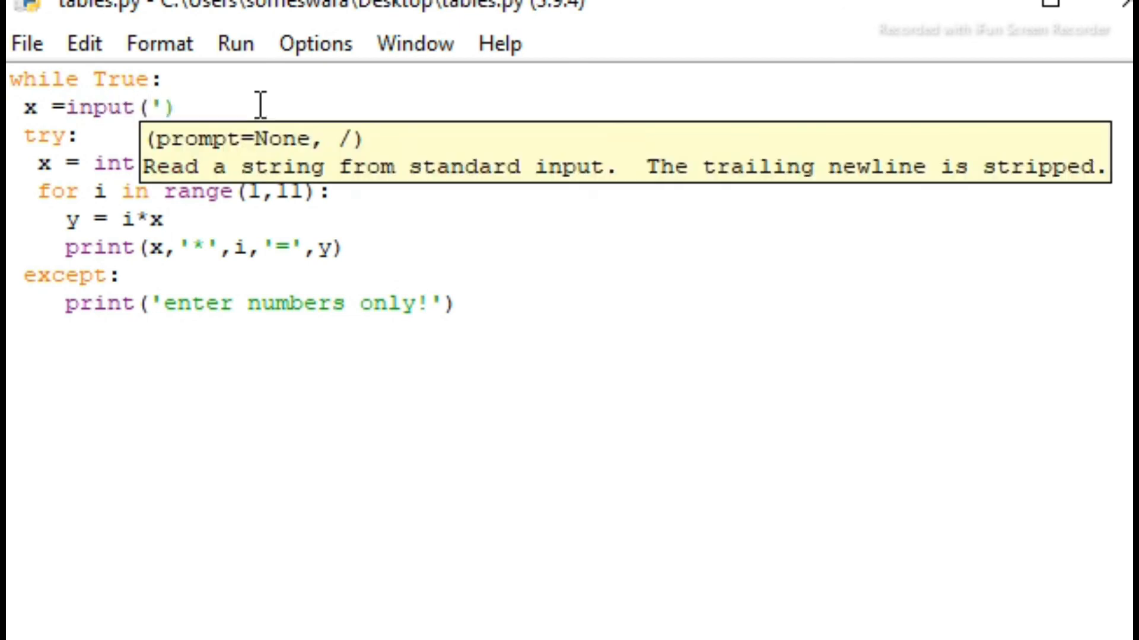
text(')
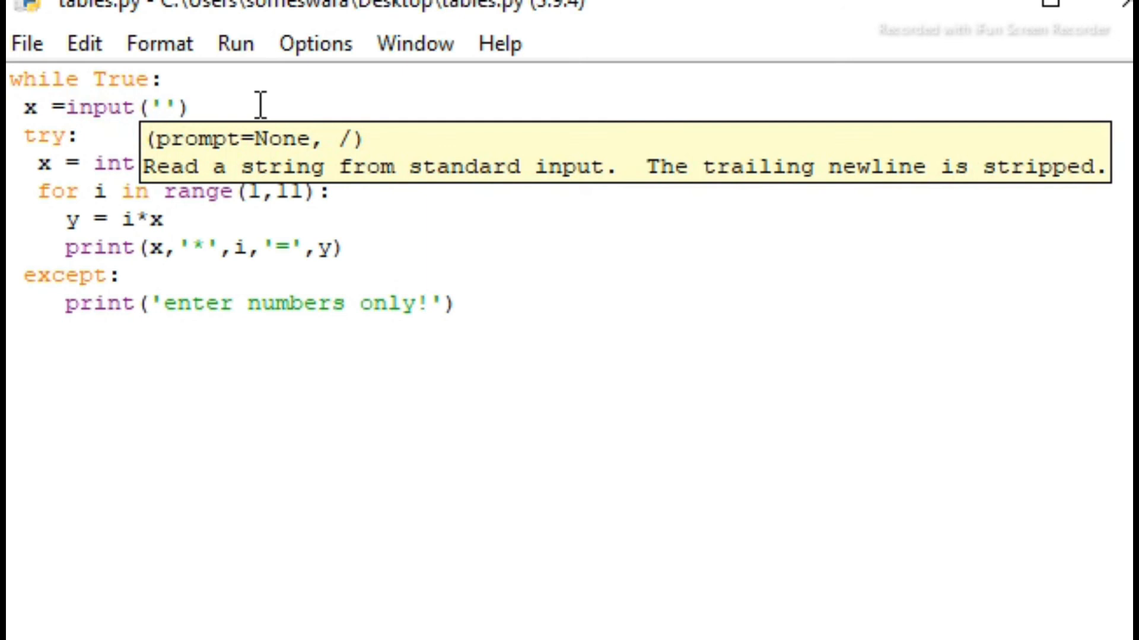
text(which)
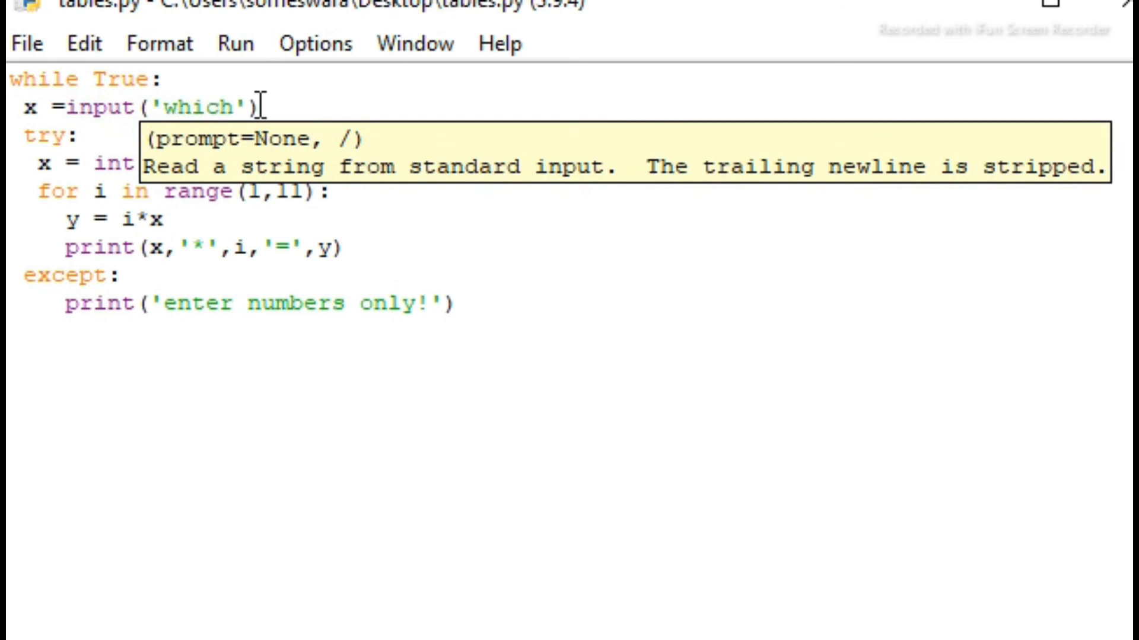
text(tabl)
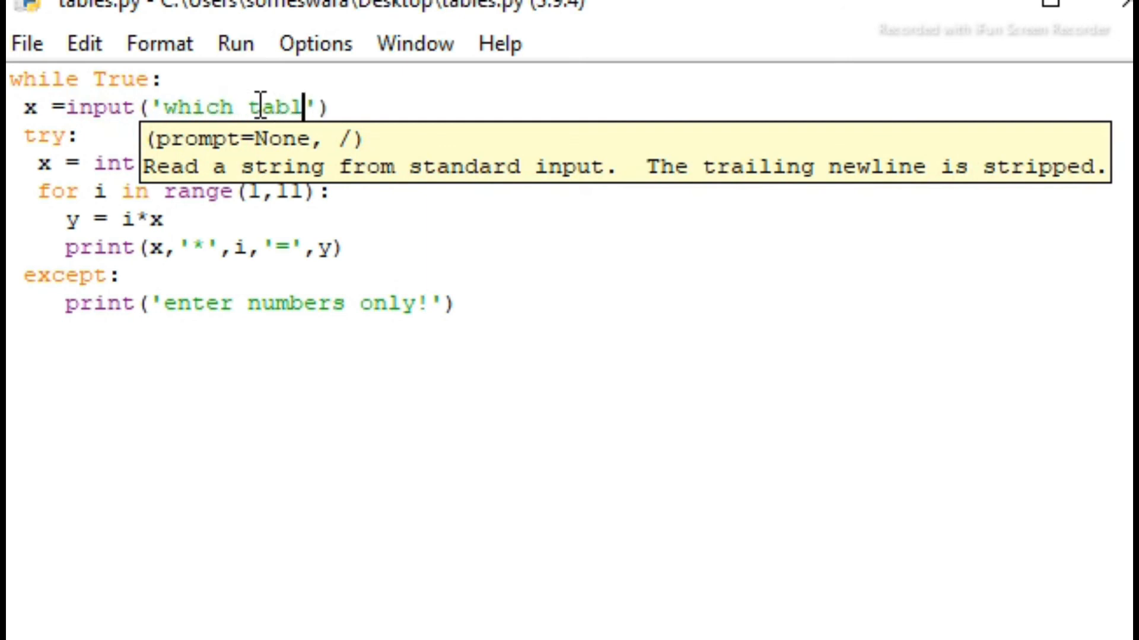
text(e do you)
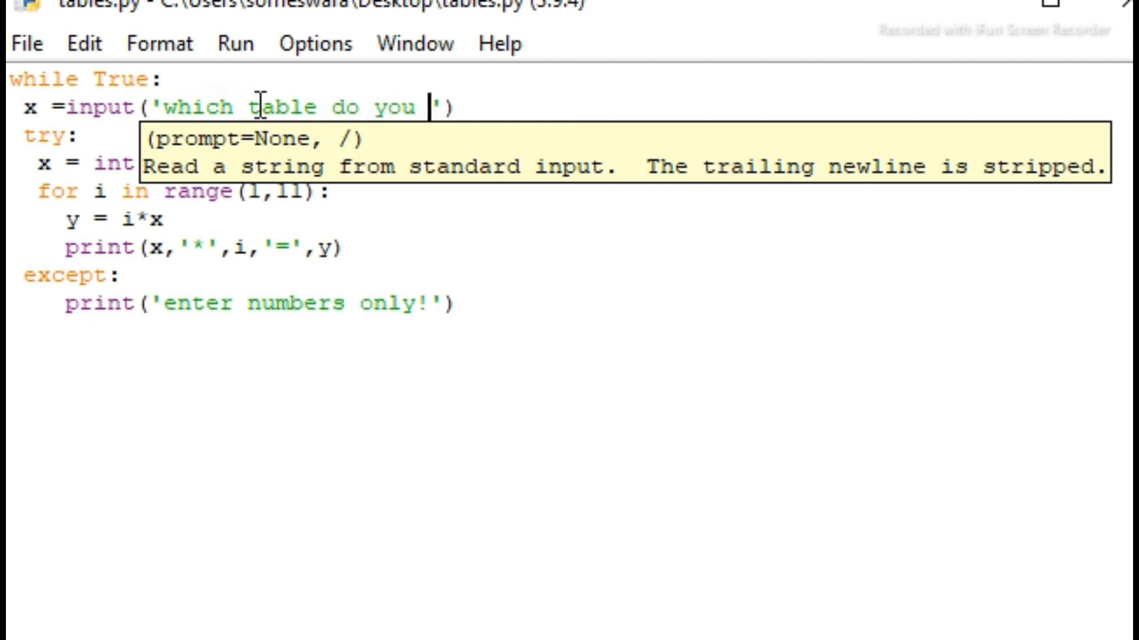
text(wan)
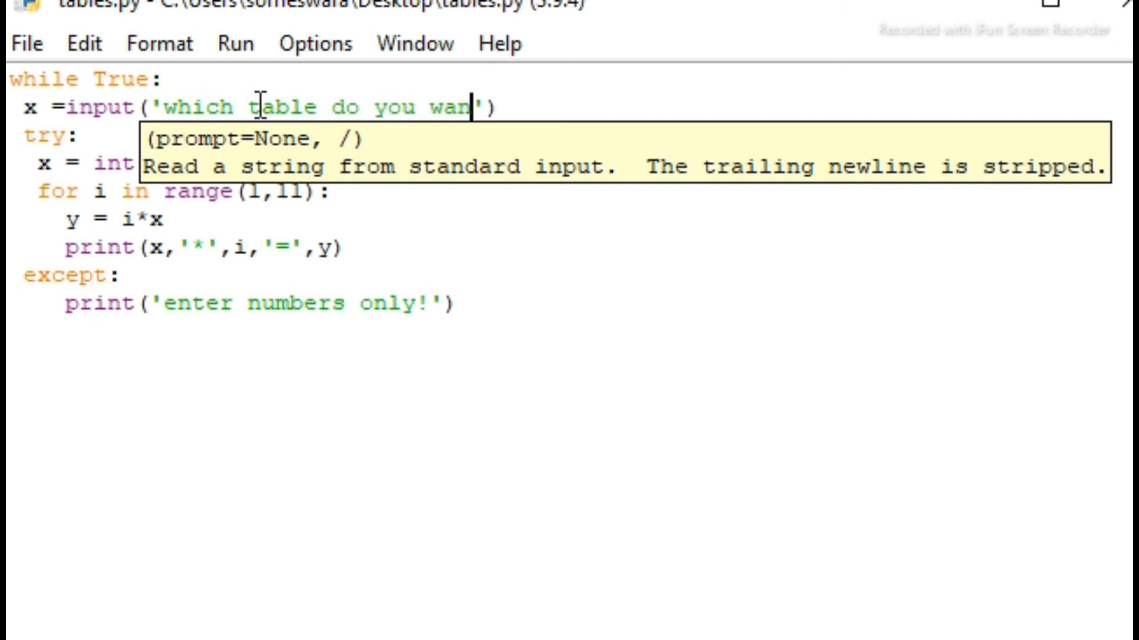
text(t?)
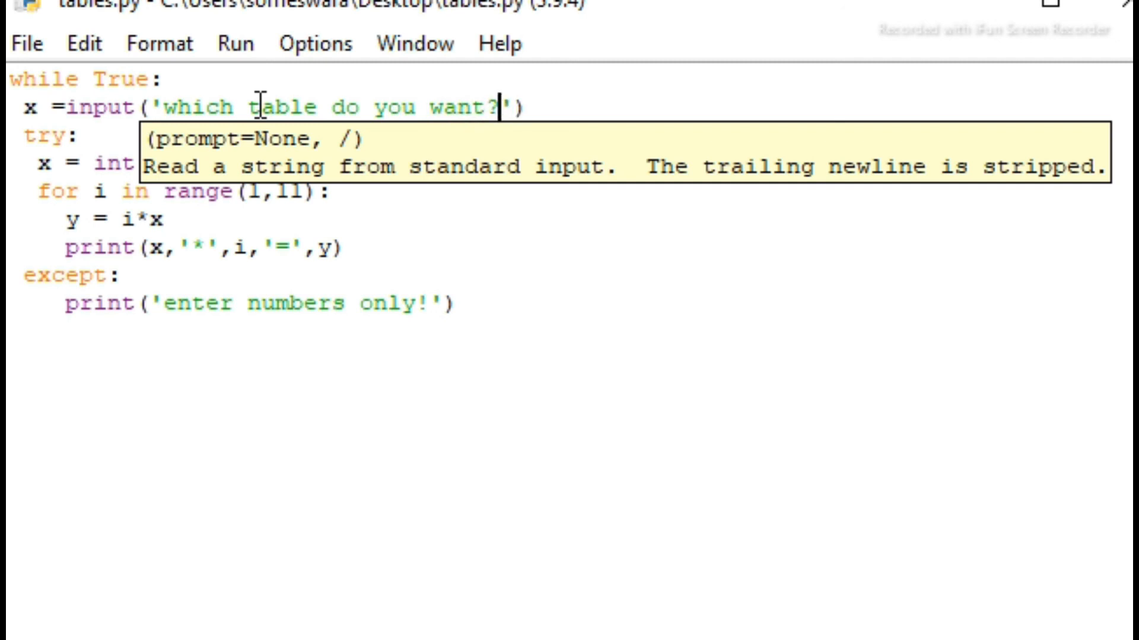
text(:)
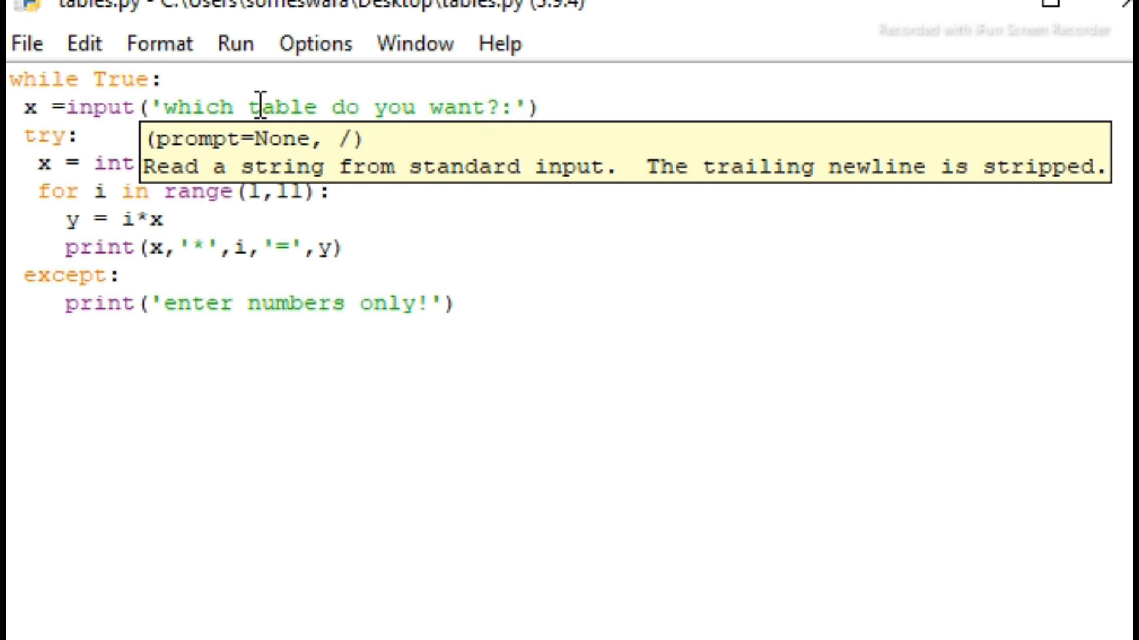
mouse_move(469, 374)
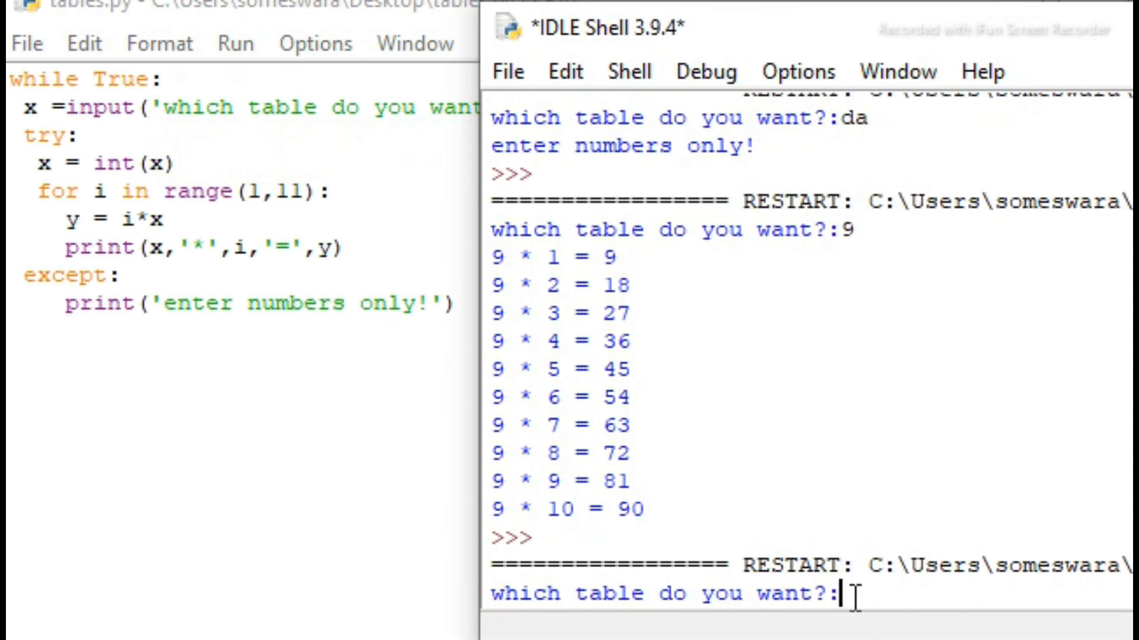
Step: Run the script and answer d, 5, 90 and 'dkhaflk' to see tables, warnings and the repeated question
text(d)
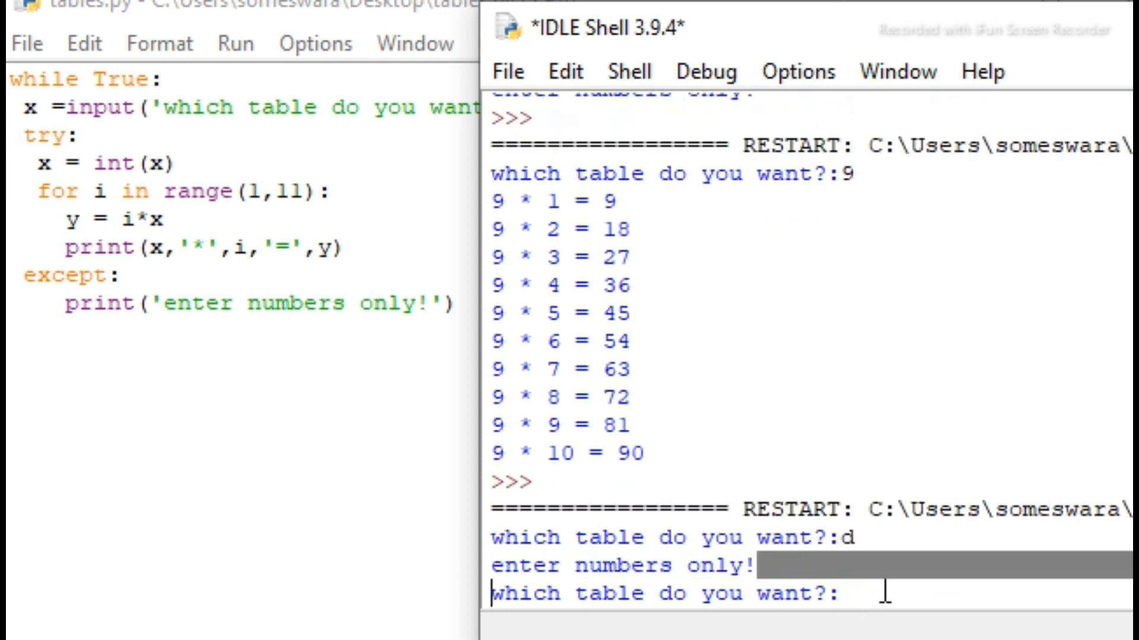
text(5)
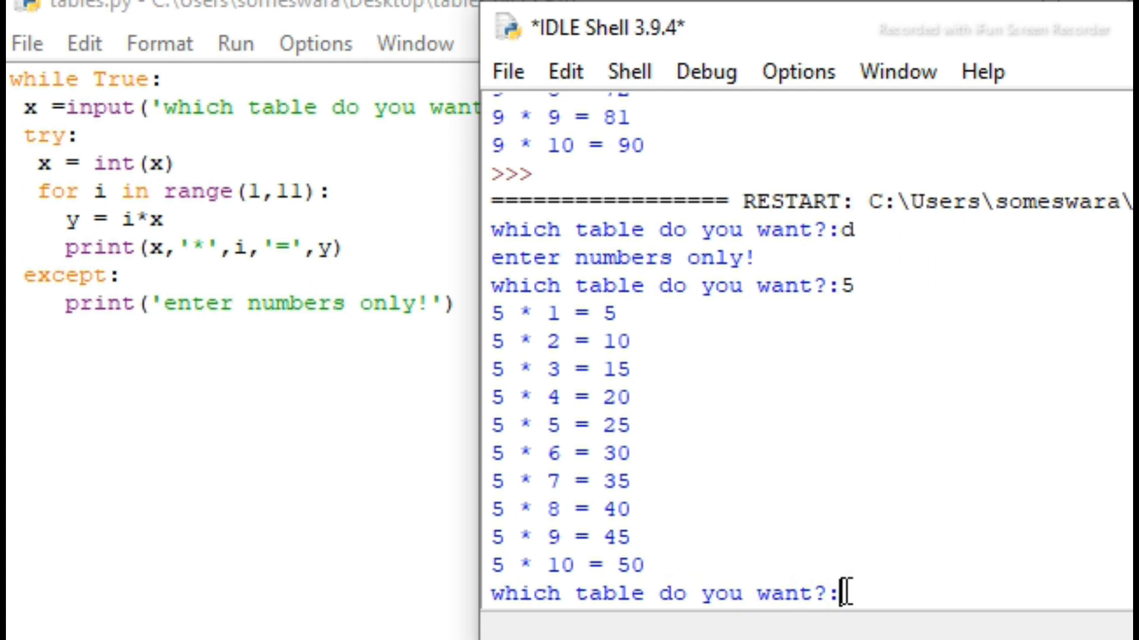
text(90)
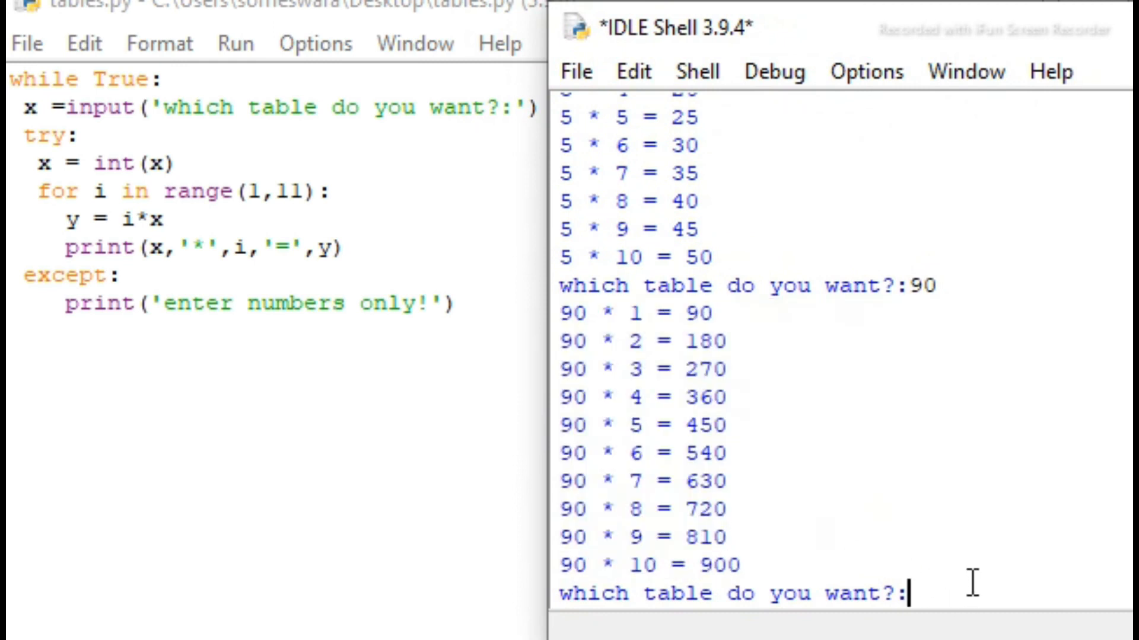
text(dkhaflk)
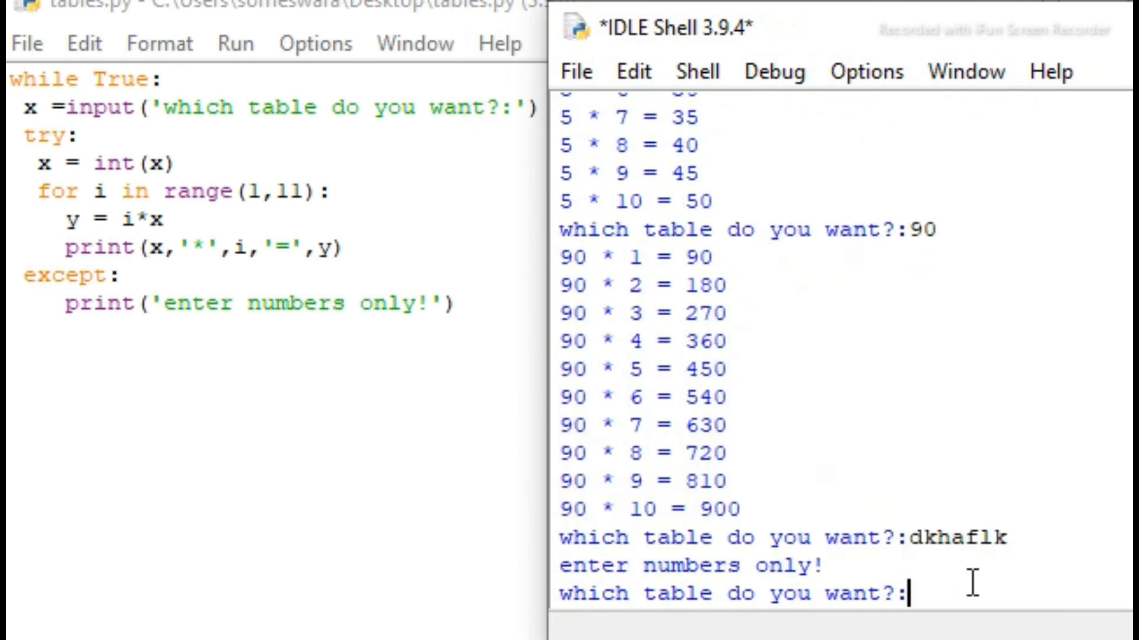